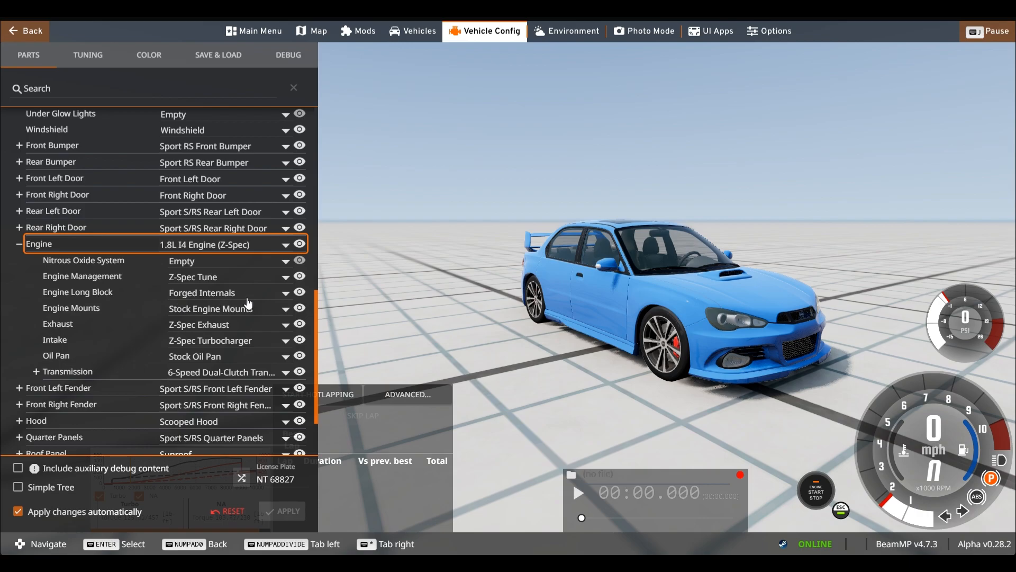
mouse_move(449, 309)
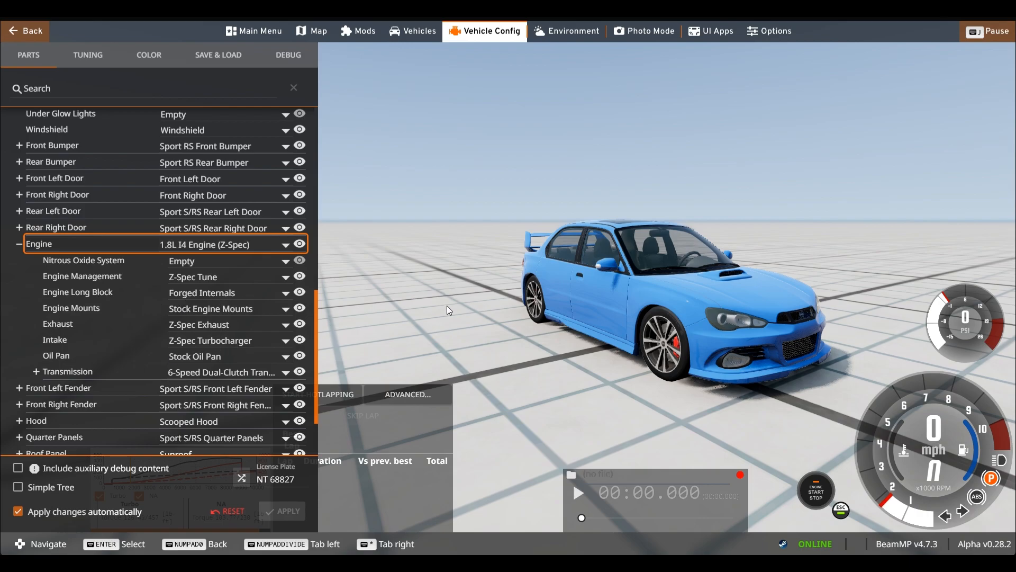
Leave the parts configuration and spawn the stock white ETKI sedan on the grid map.
click(412, 31)
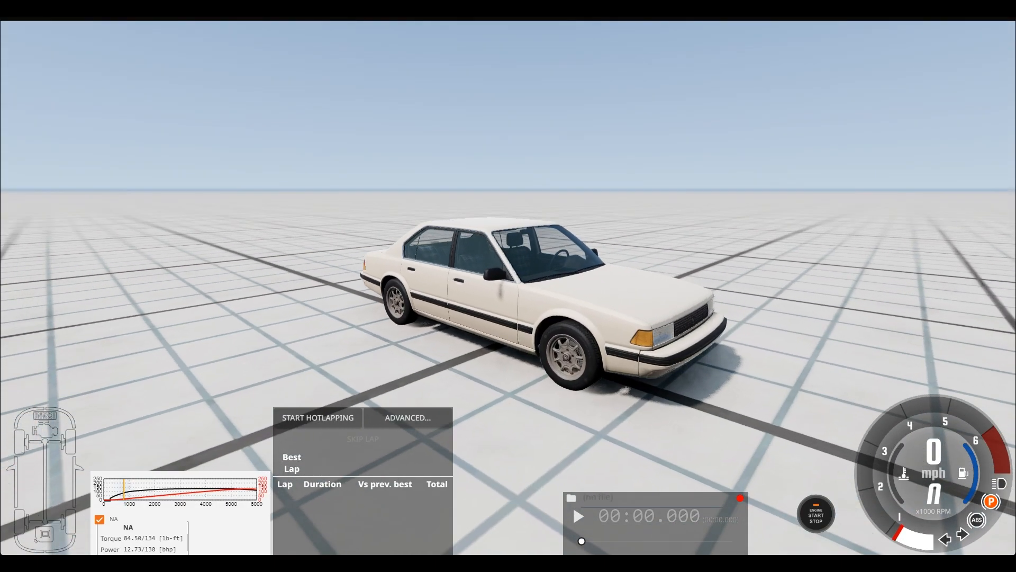
click(484, 31)
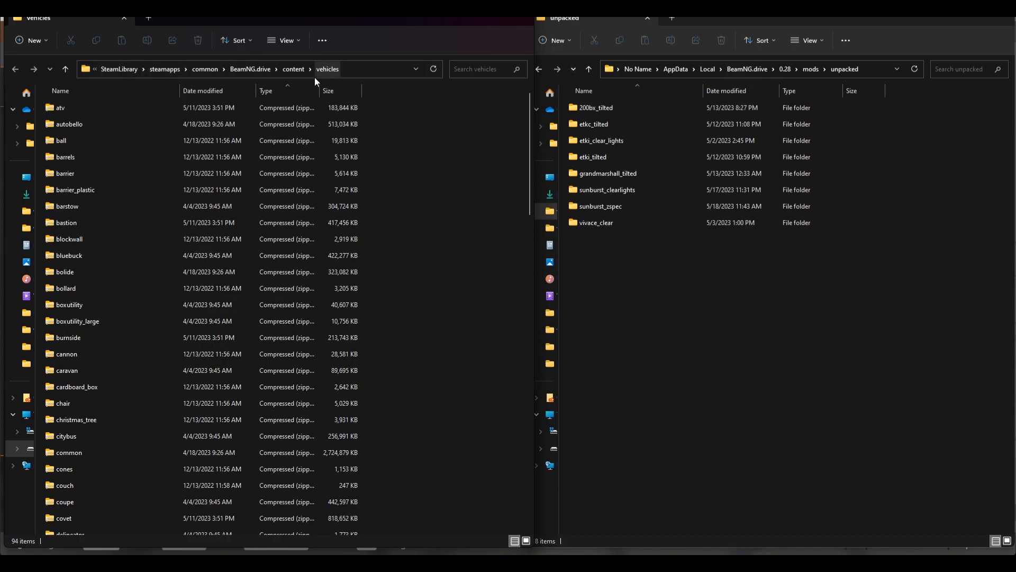
Navigate from the 0.28 user folder into mods > unpacked.
click(69, 255)
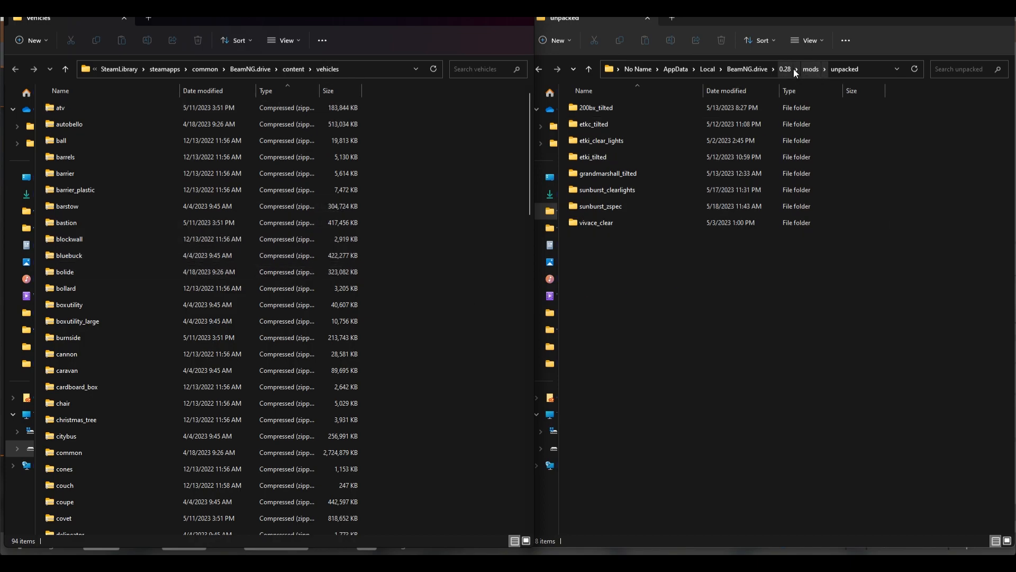
click(784, 70)
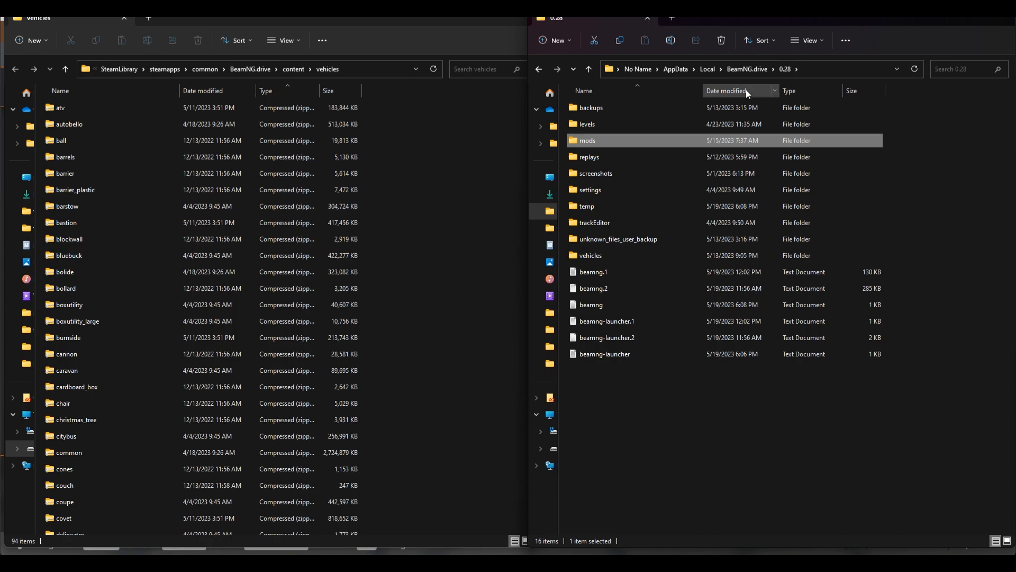
double_click(587, 140)
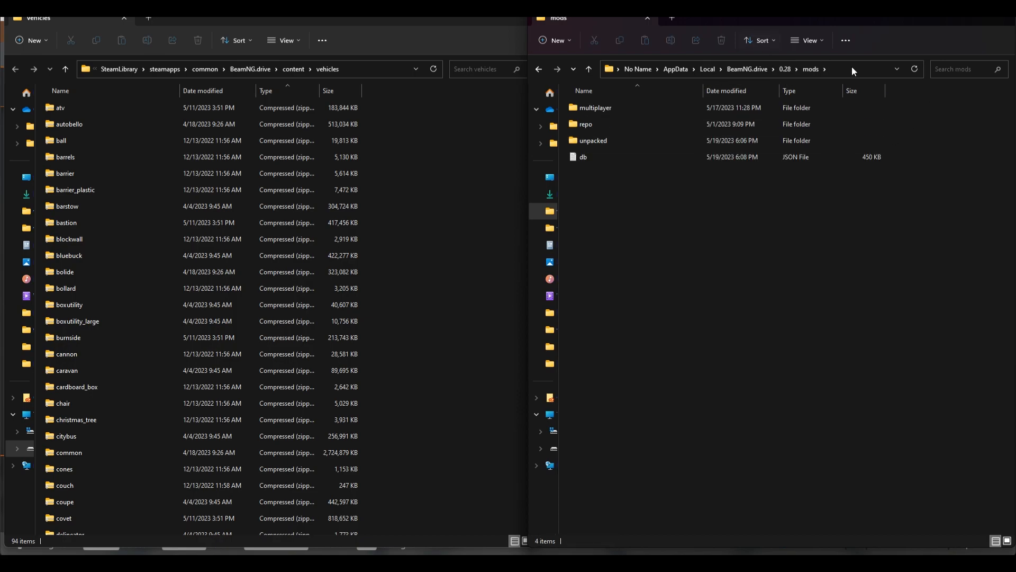
click(585, 124)
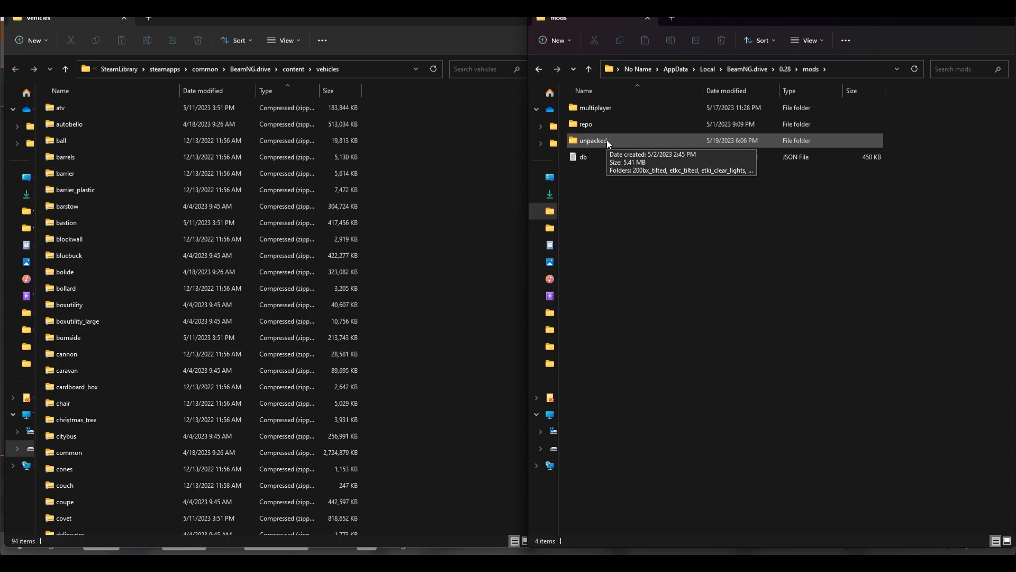
double_click(591, 140)
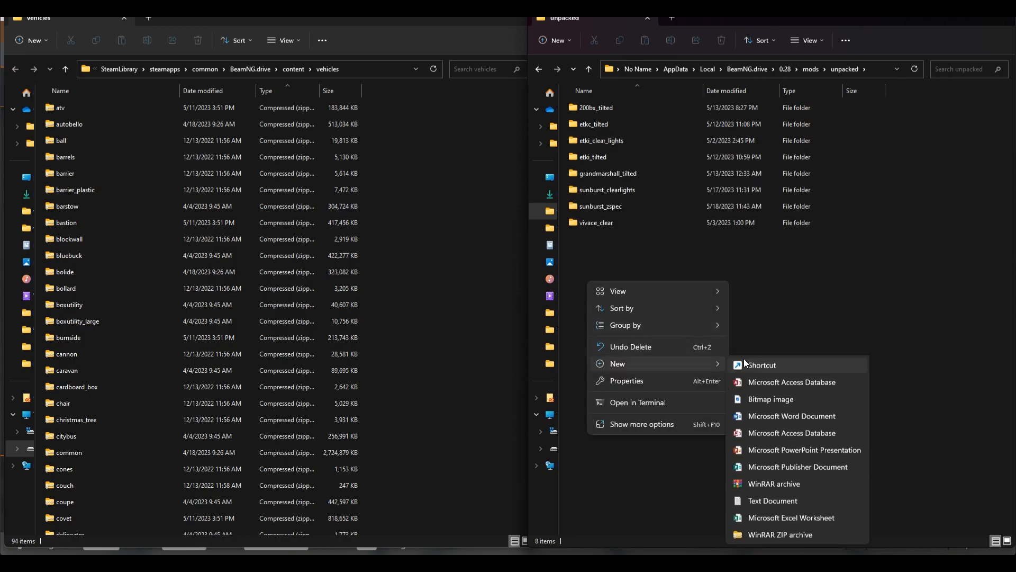
Create an etki_zspec mod folder in unpacked with a vehicles subfolder inside it.
click(760, 353)
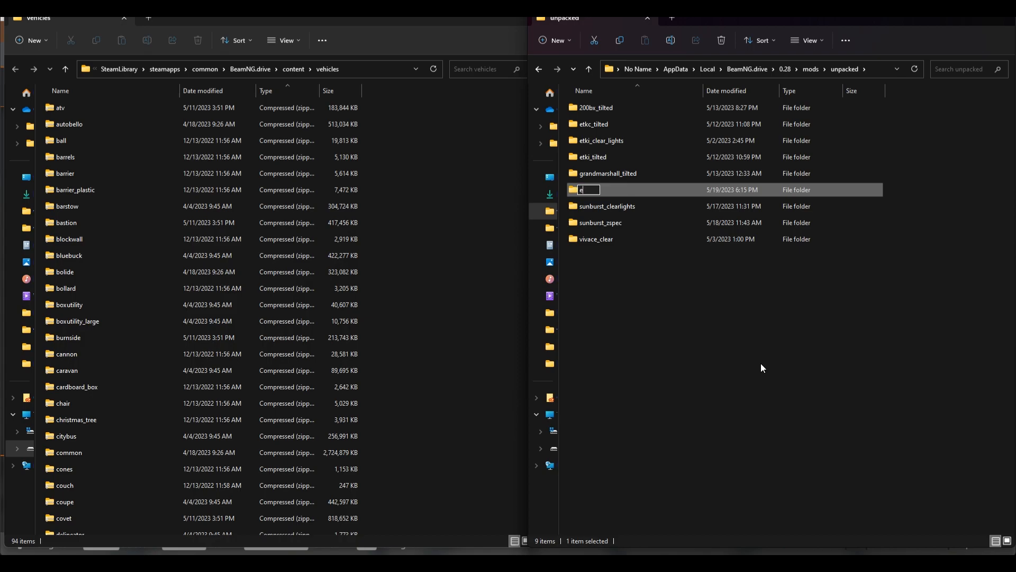
text(etki_zspec)
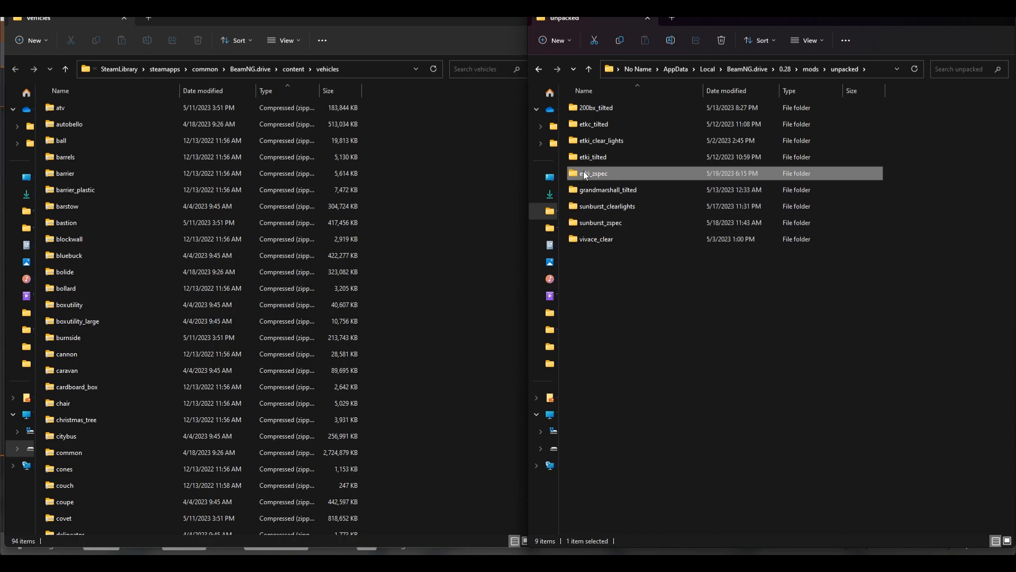
mouse_move(641, 177)
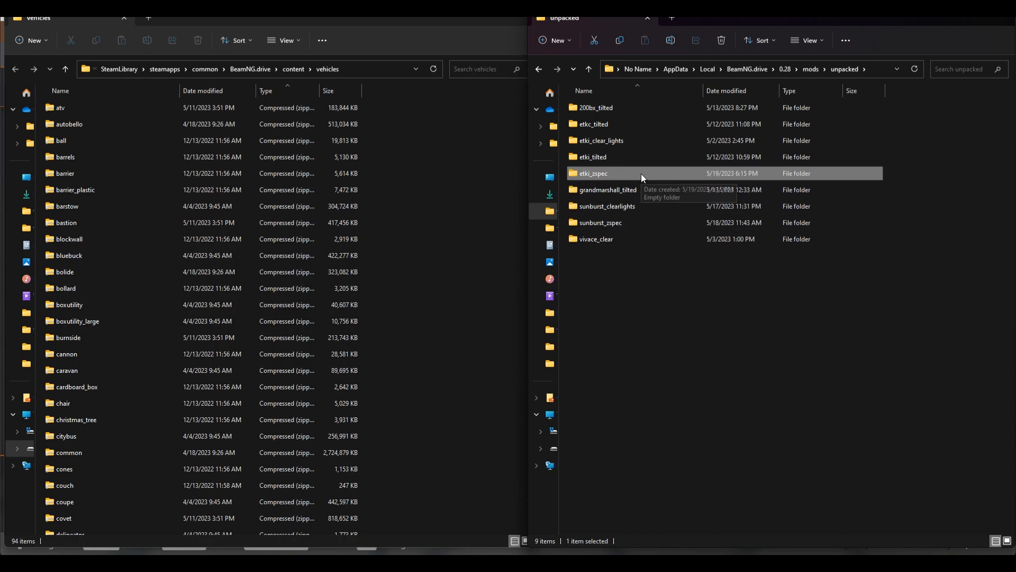
double_click(590, 172)
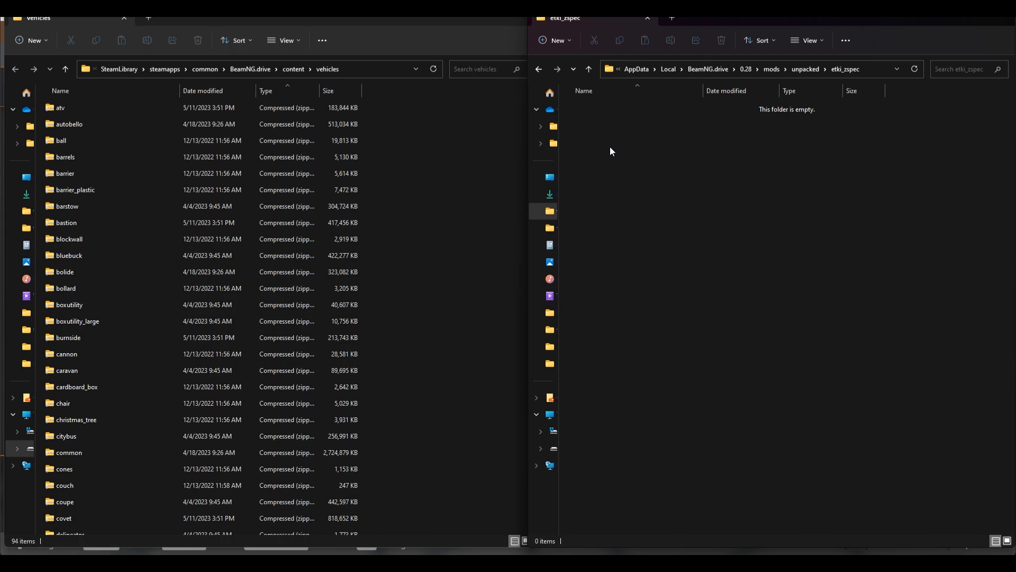
mouse_move(598, 155)
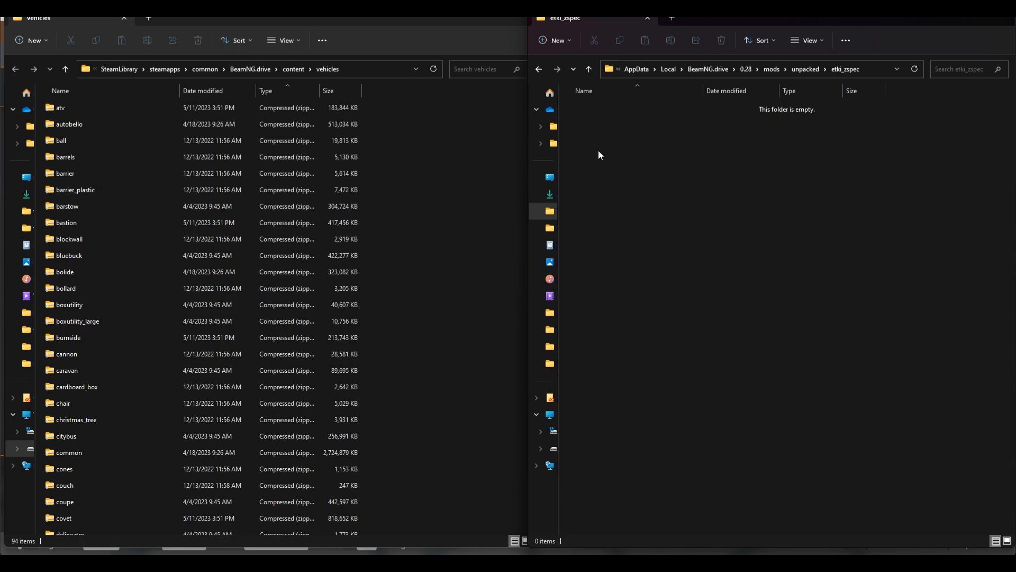
right_click(598, 154)
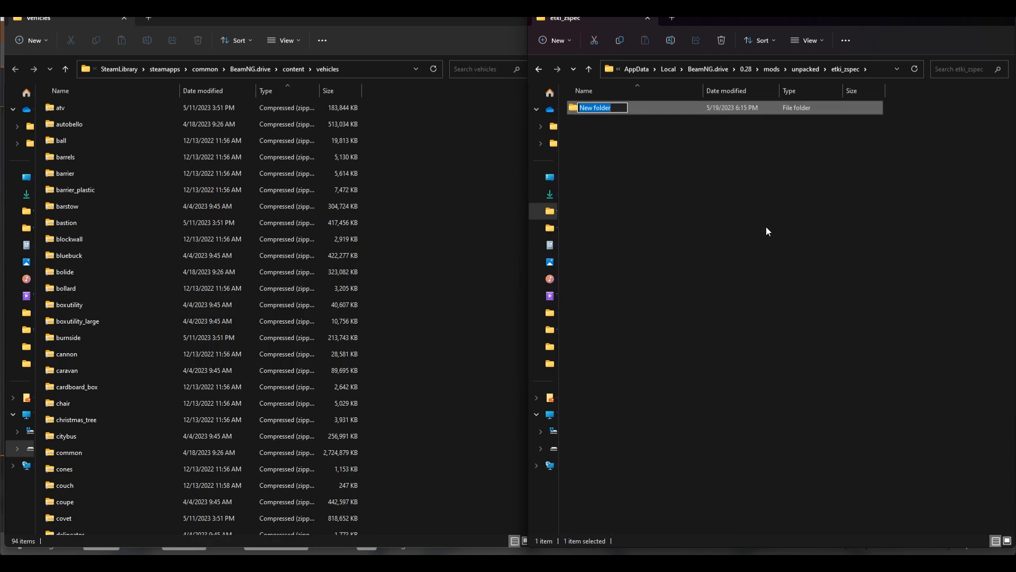
text(vehicles)
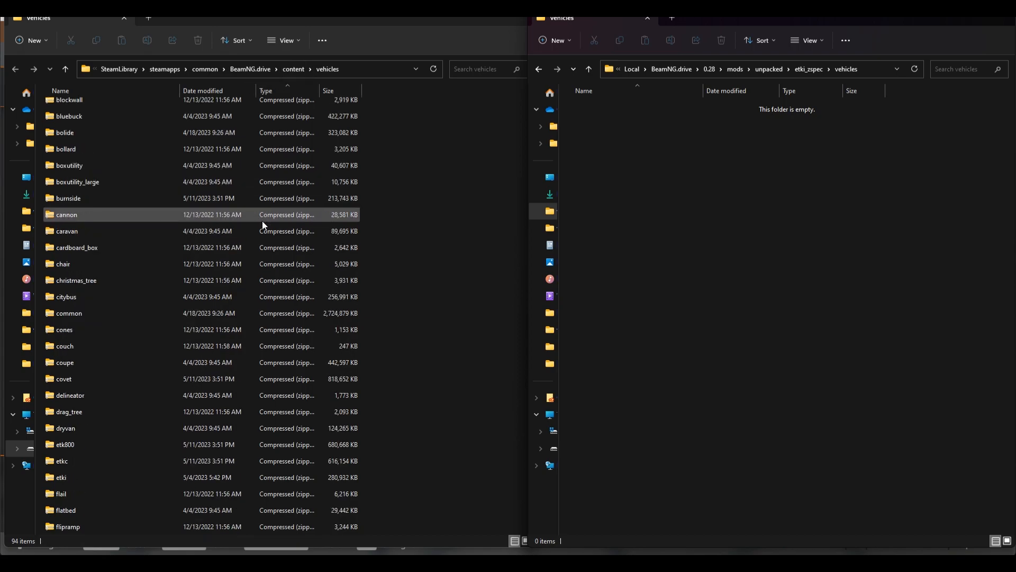
Browse into etki.zip > vehicles and create an etki folder under the mod's vehicles folder.
scroll(down, 3)
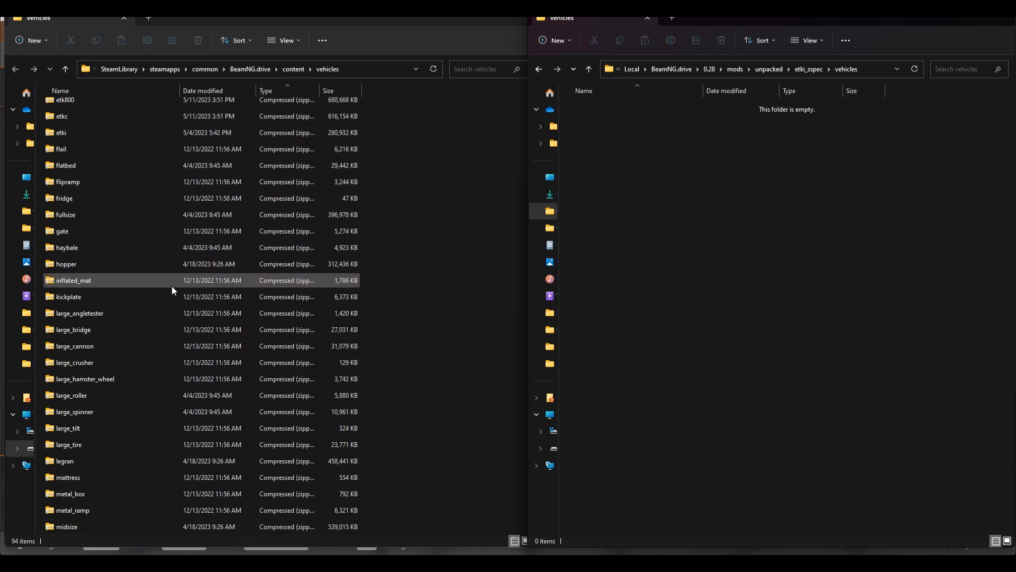
double_click(62, 132)
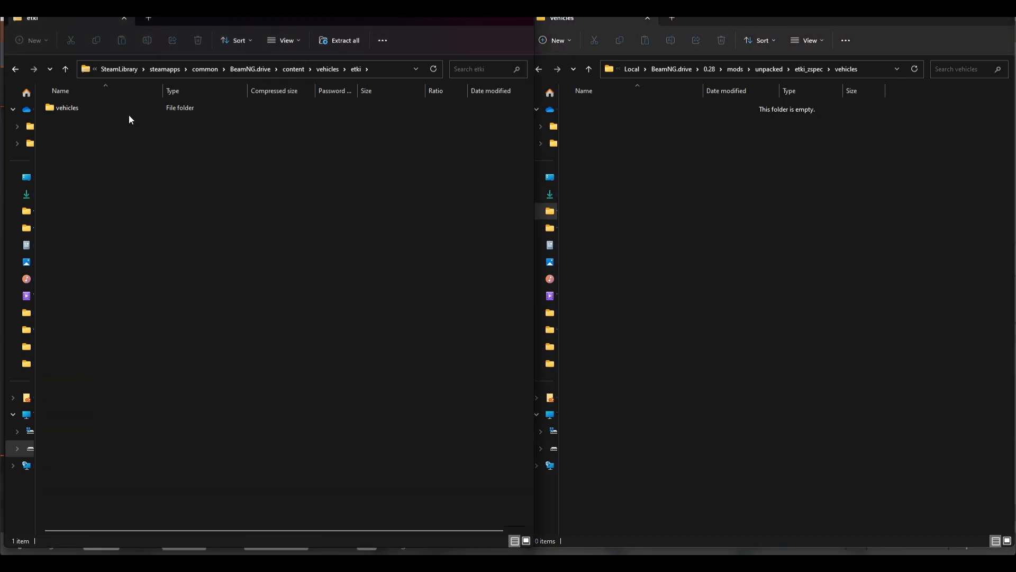
double_click(67, 108)
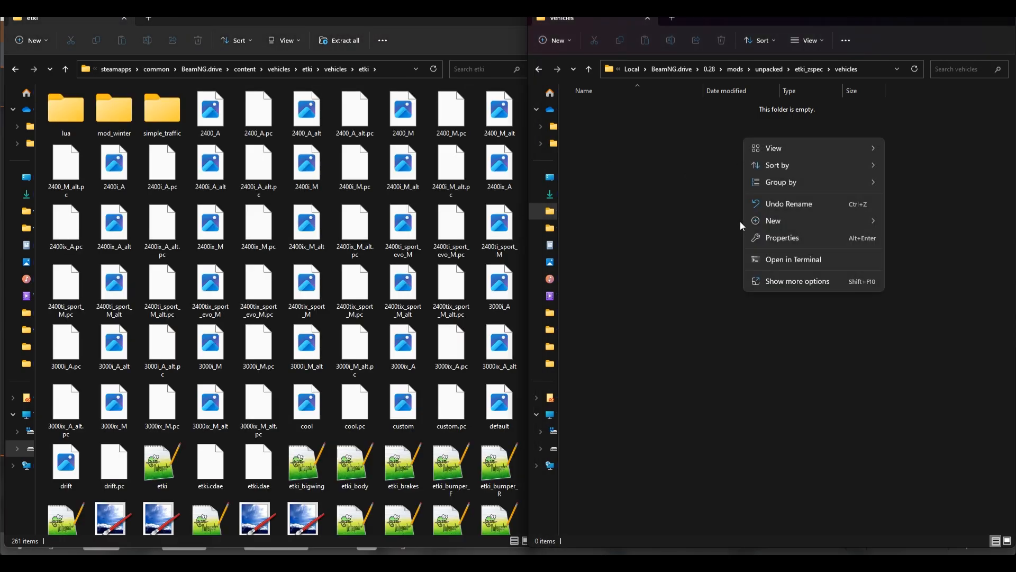
click(773, 220)
text(etki)
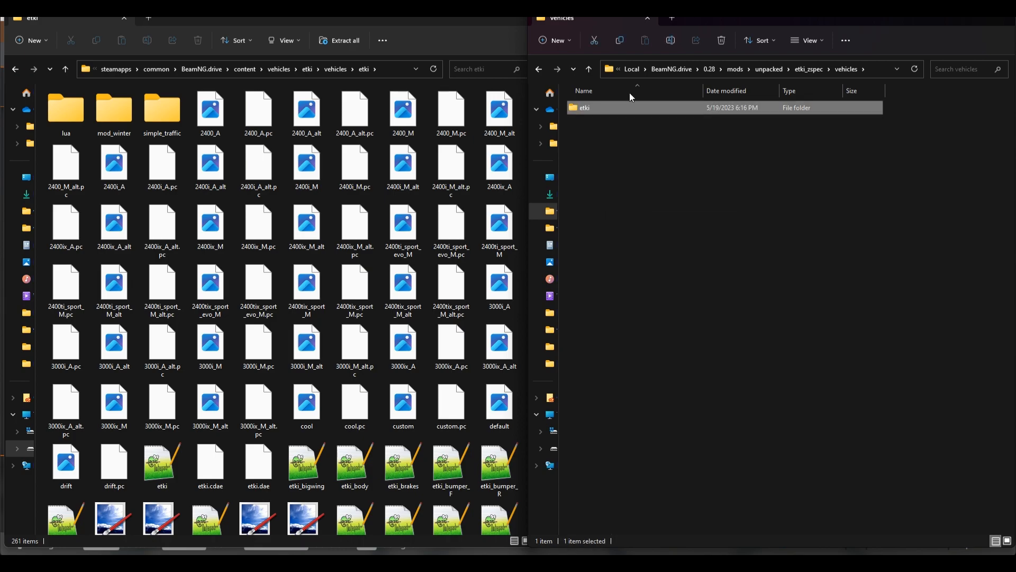
double_click(582, 108)
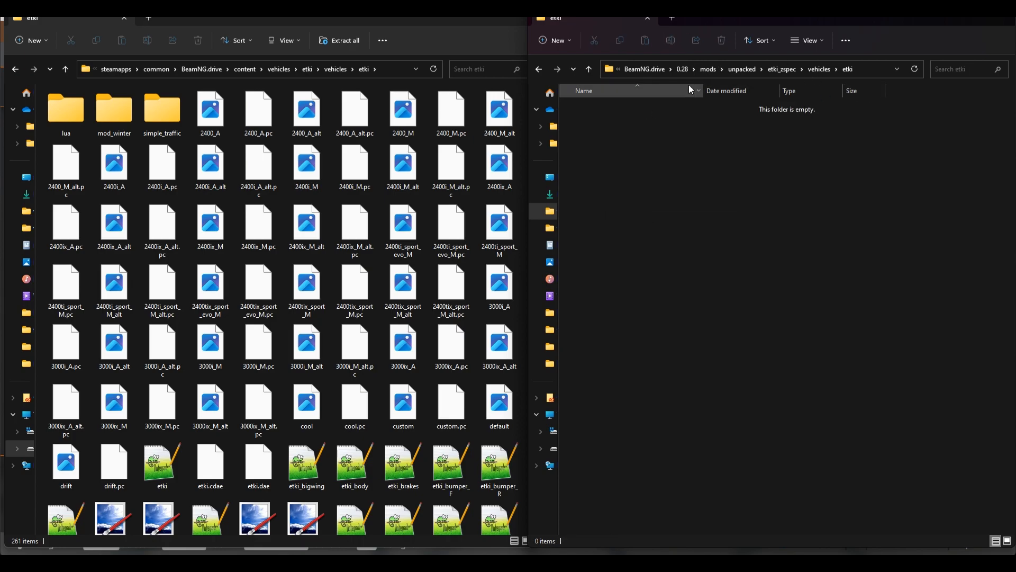
Copy the stock etki_engine.jbeam into the new etki folder and open it in Notepad++.
scroll(down, 3)
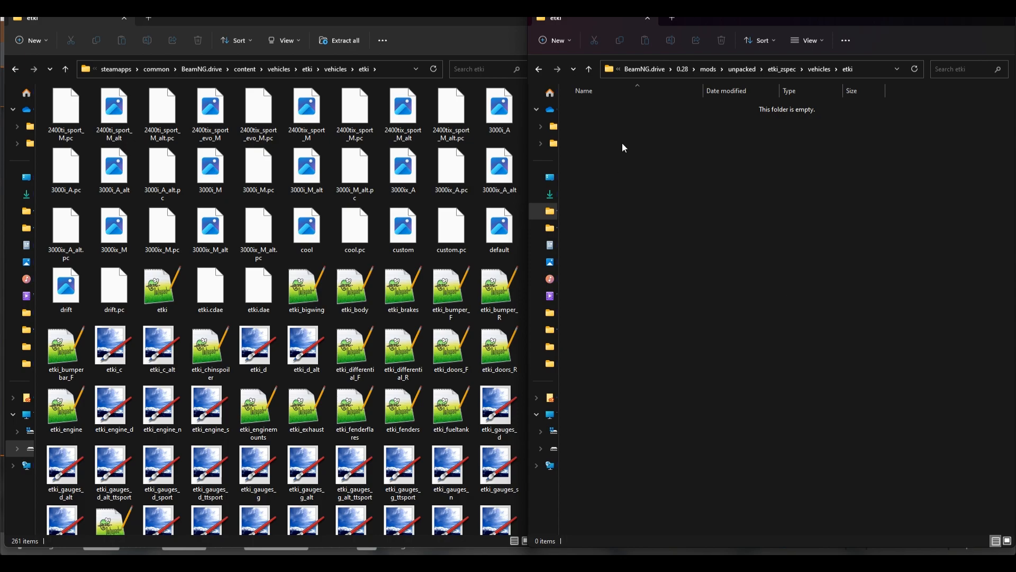
mouse_move(809, 152)
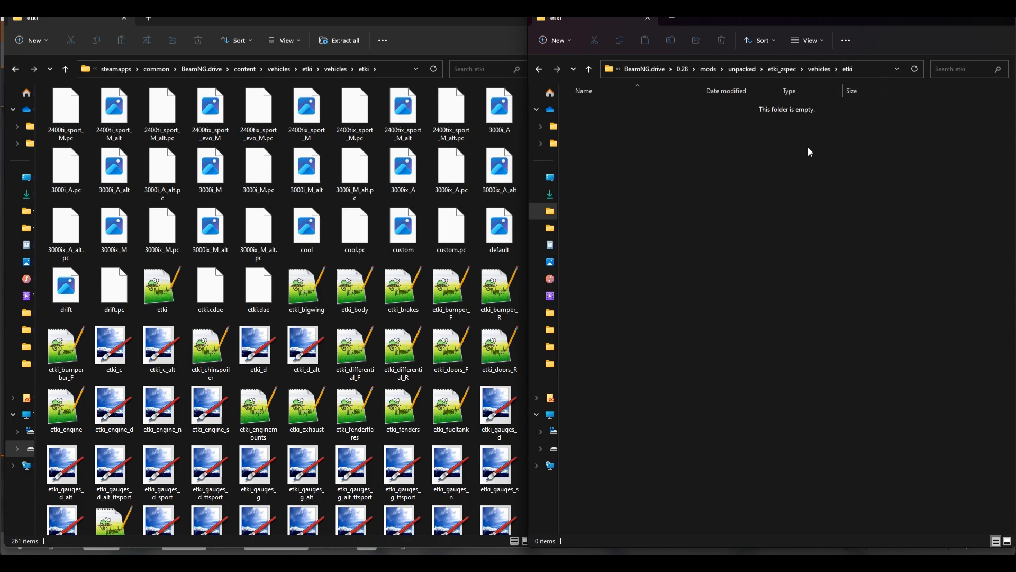
click(66, 410)
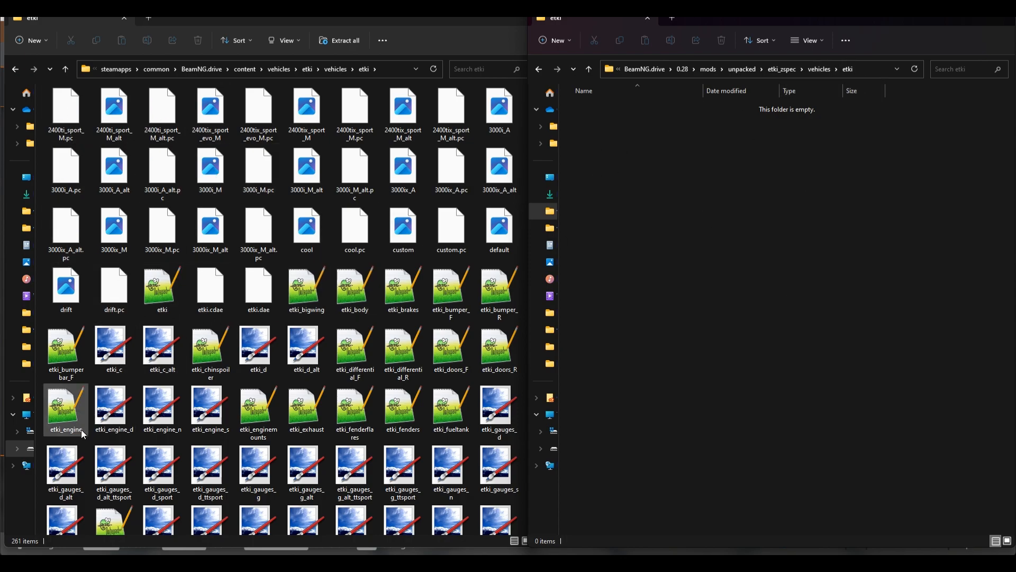
click(66, 409)
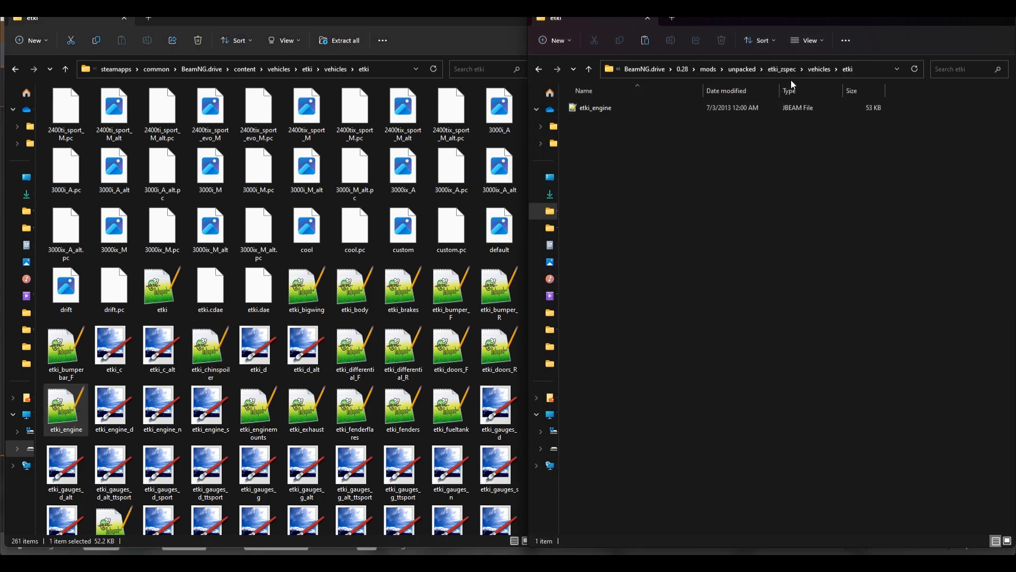
double_click(66, 410)
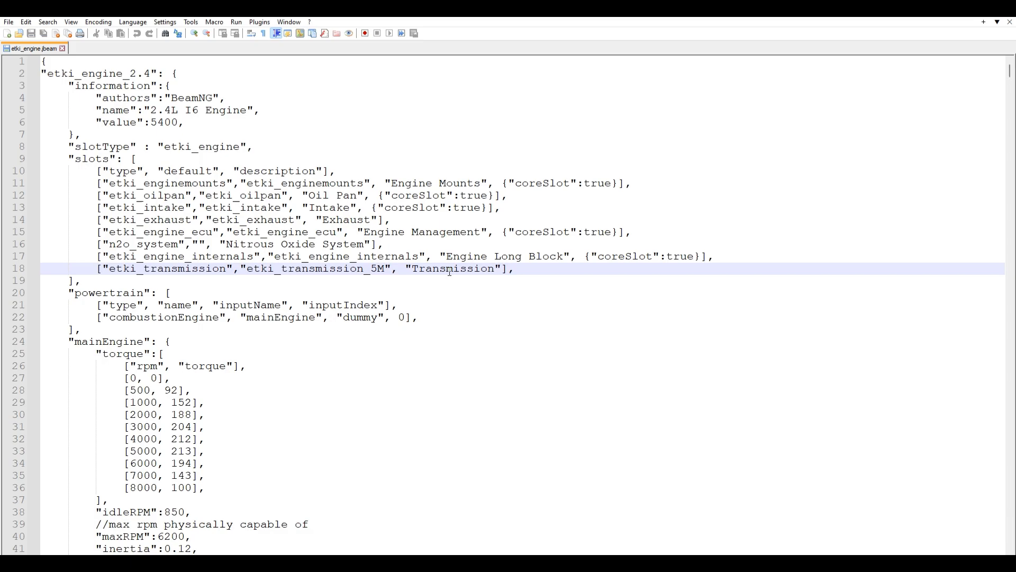
Search all opened documents for 'zspec' and confirm there are no hits.
key(Ctrl+f)
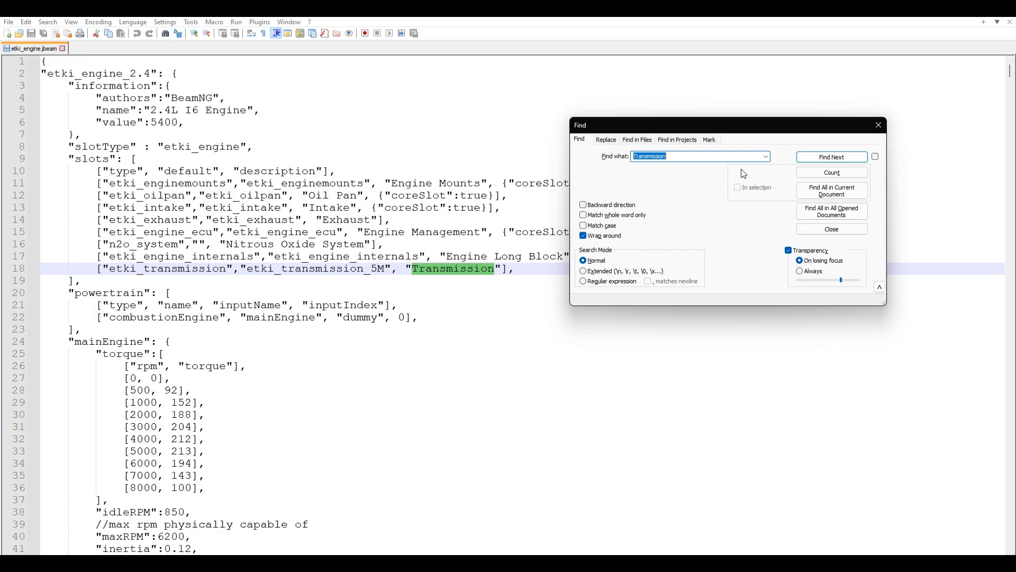
text(zspec)
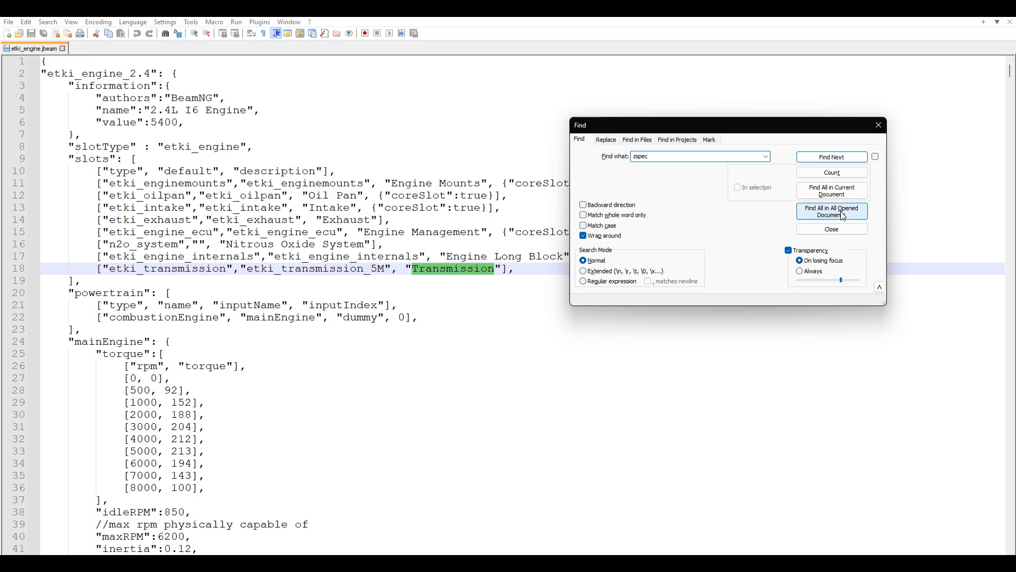
click(833, 209)
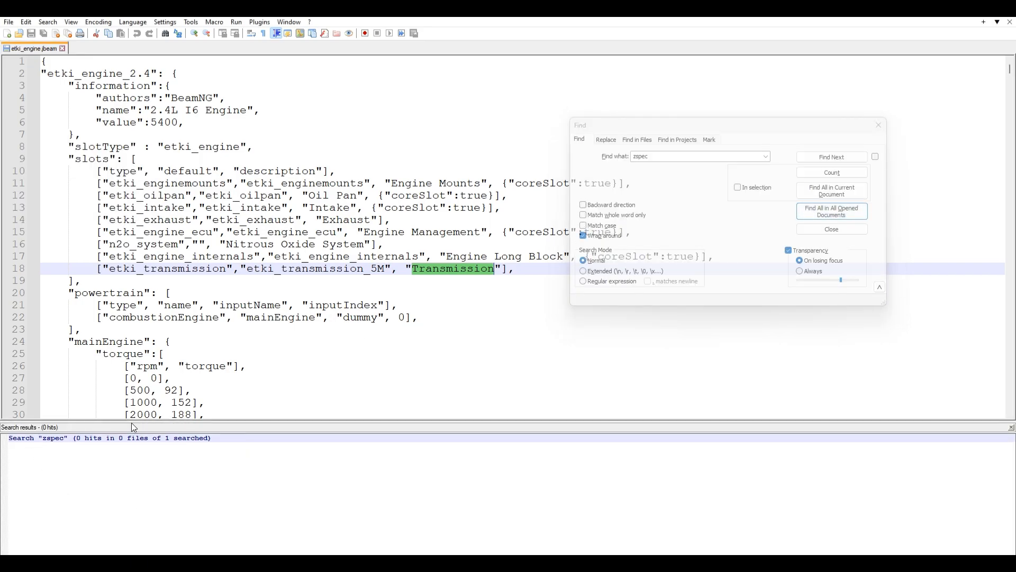
mouse_move(75, 466)
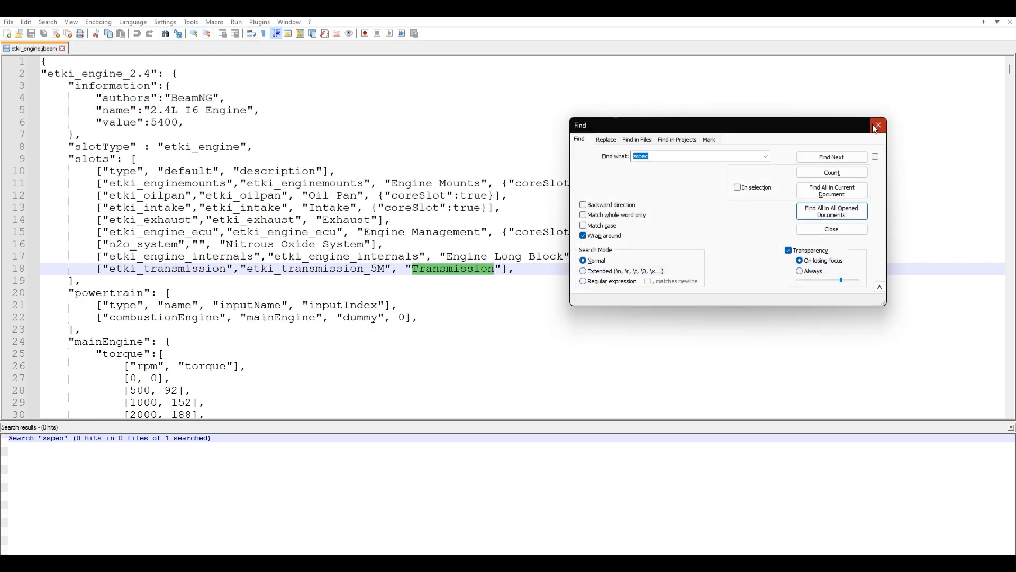
click(878, 125)
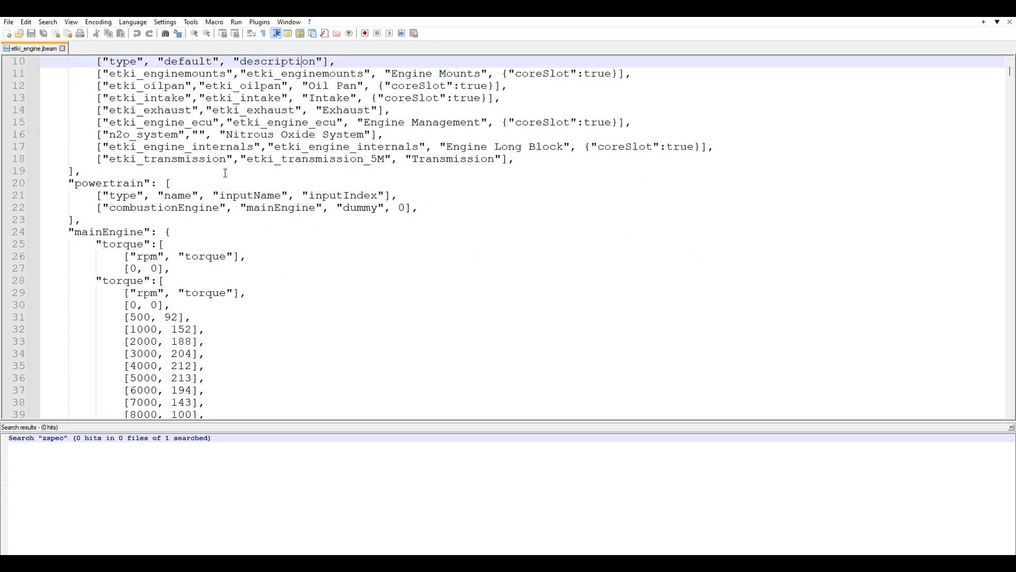
Duplicate the etki_engine_2.4 block as etki_engine_2.4_zspec with (Z-Spec) appended to its name.
scroll(down, 3)
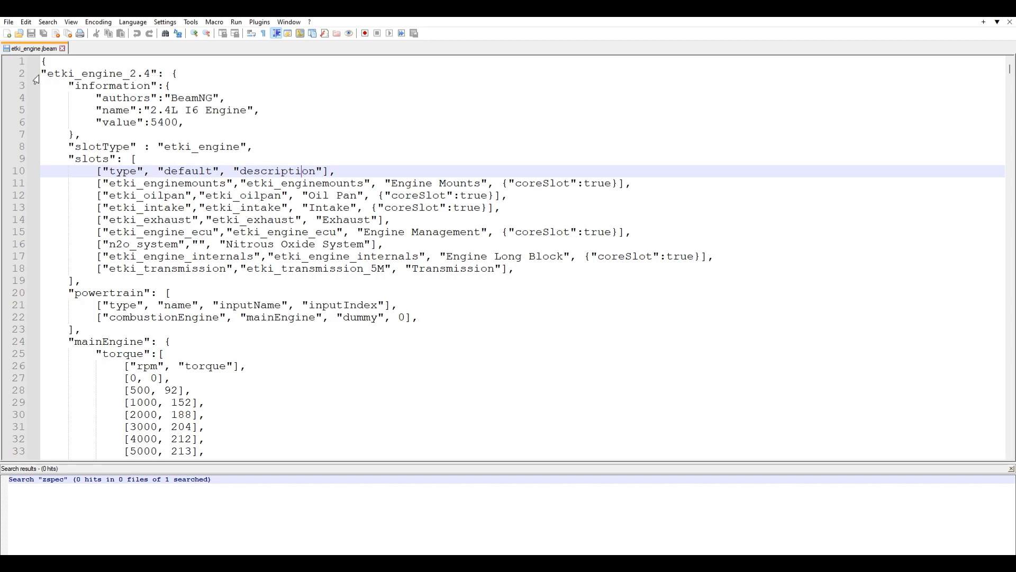
scroll(down, 3)
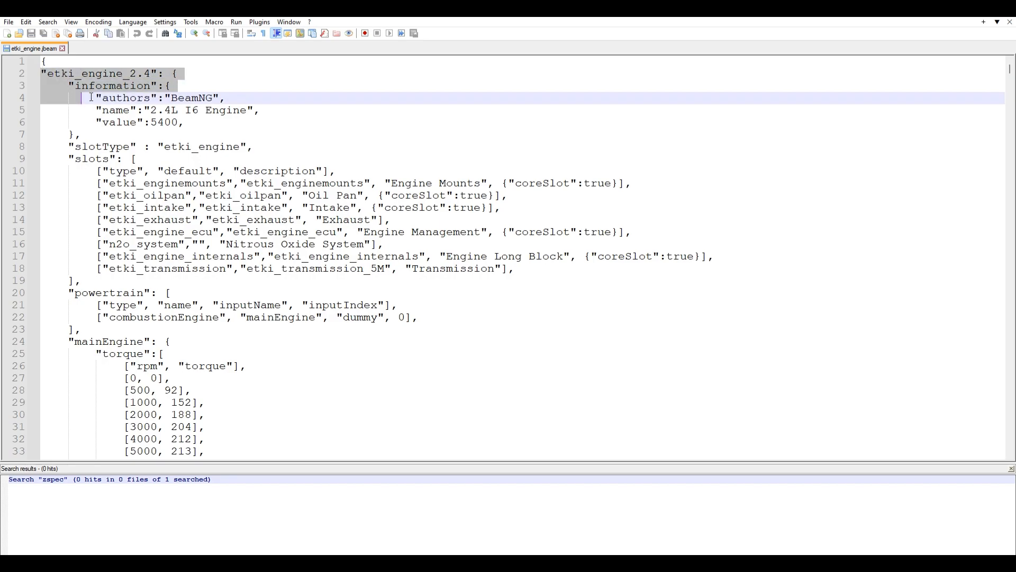
scroll(down, 3)
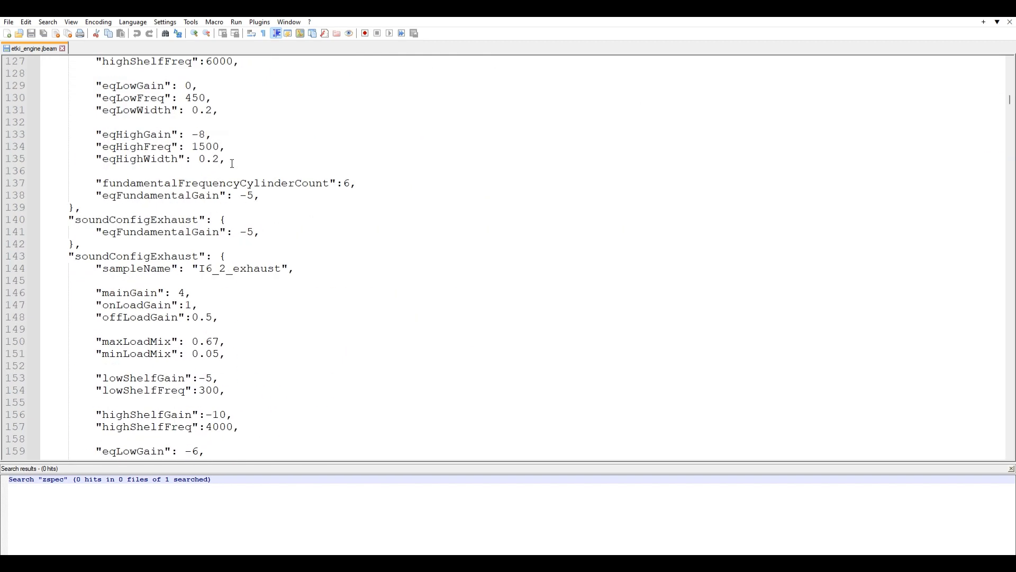
scroll(down, 3)
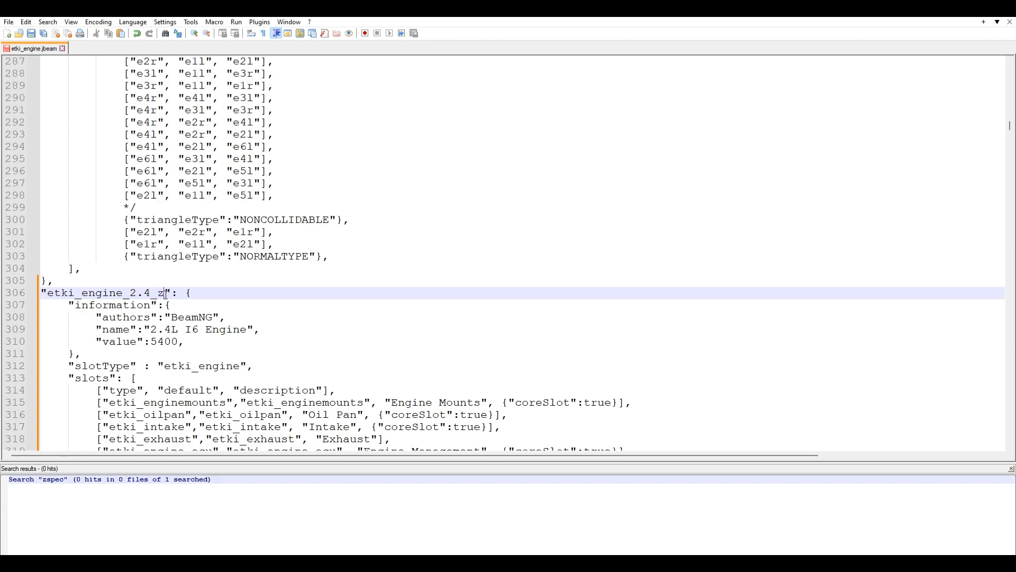
text(spec)
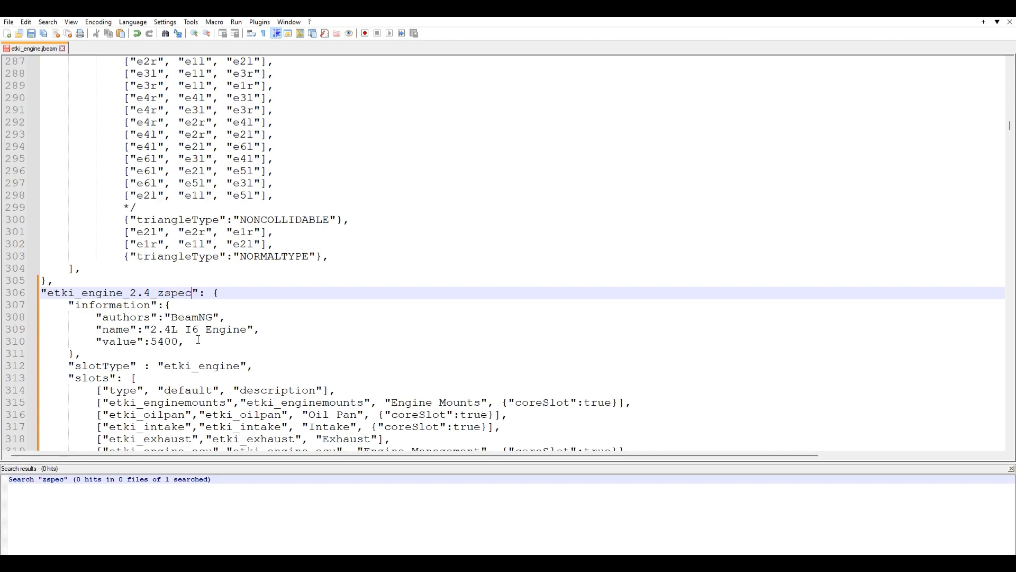
text(()
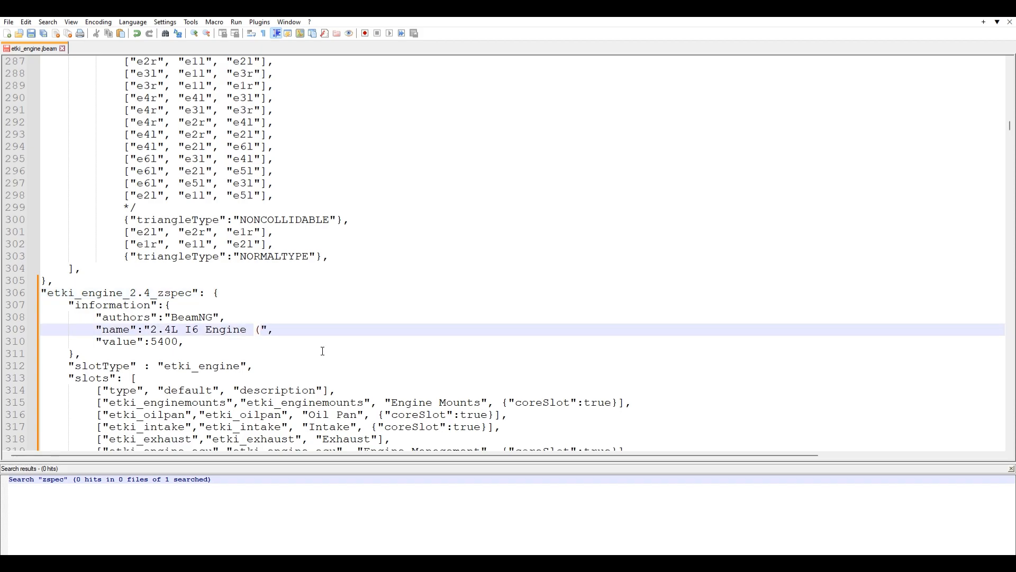
text(Z-Spe)
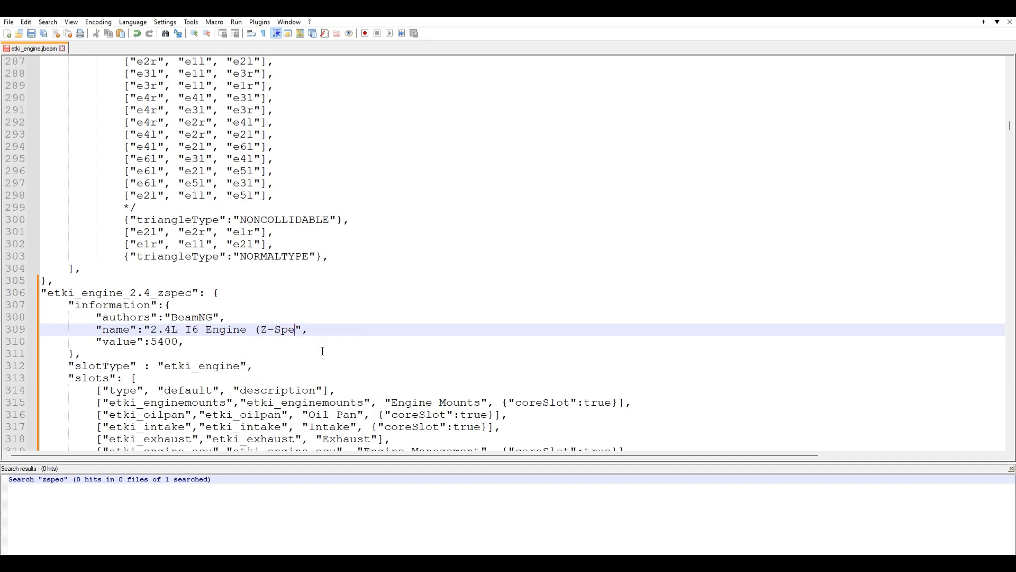
text(c)
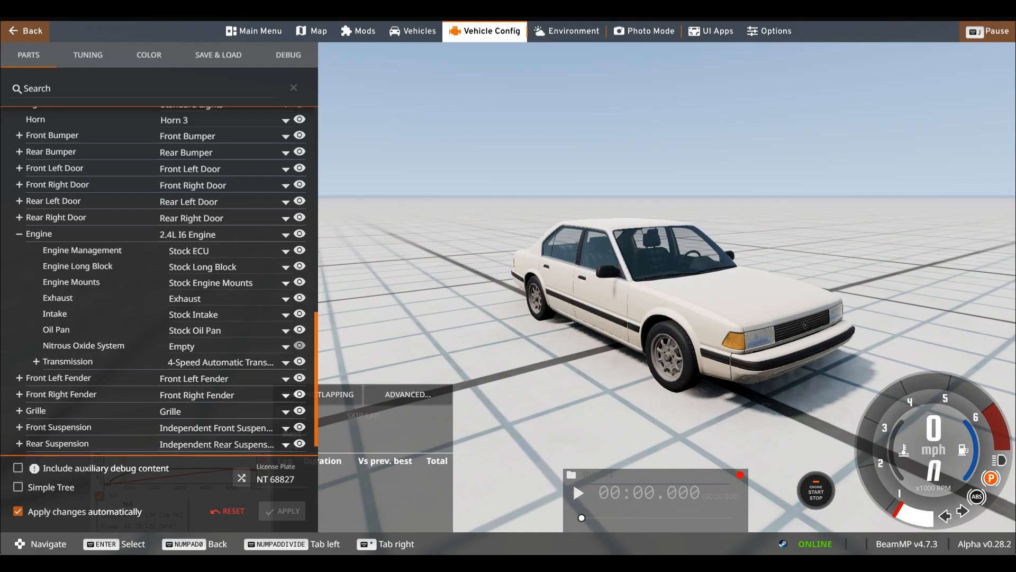
Select 2.4L I6 Engine (Z-Spec) from the Engine dropdown in Vehicle Config.
click(285, 184)
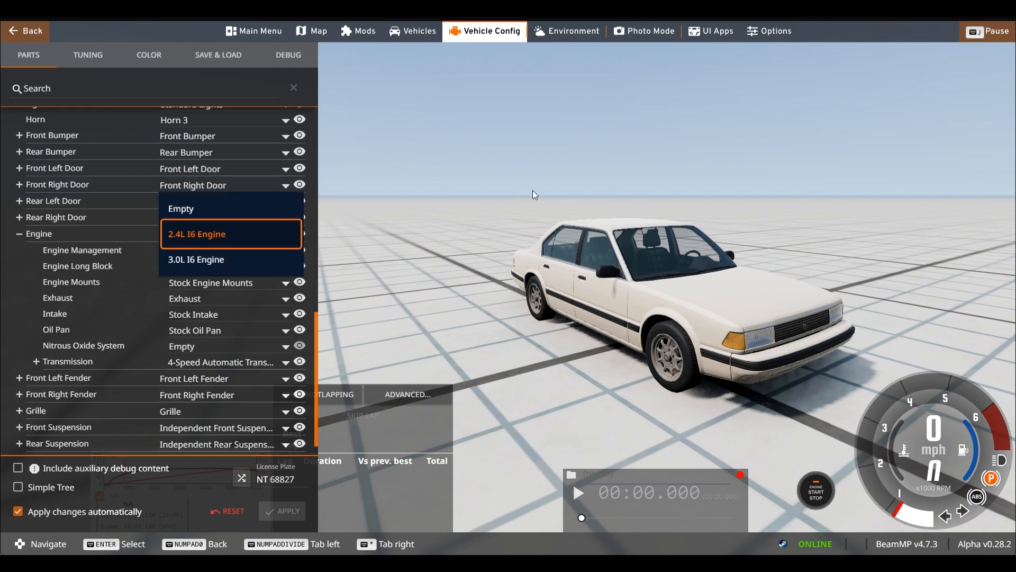
mouse_move(952, 151)
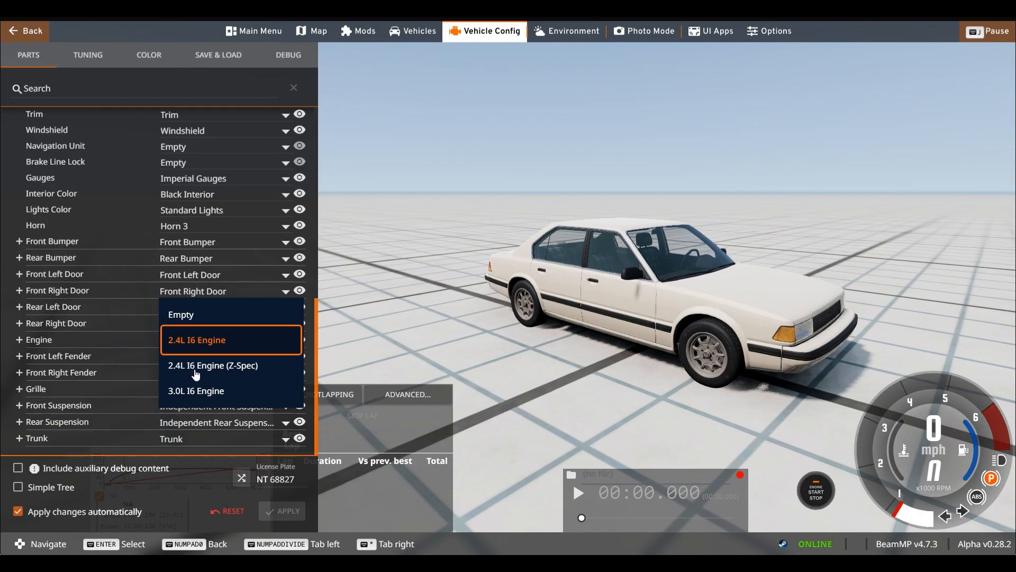
mouse_move(231, 365)
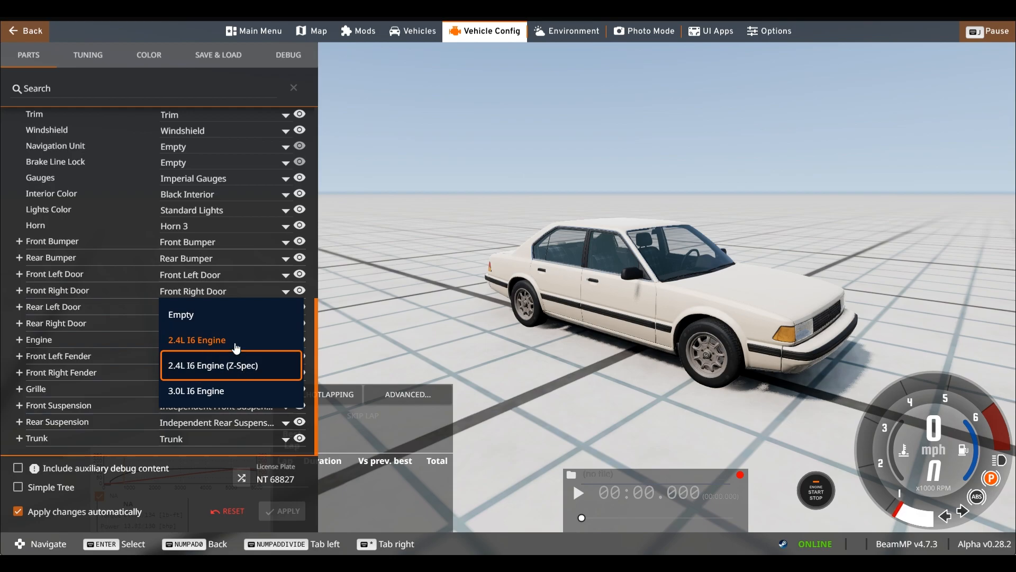
click(213, 365)
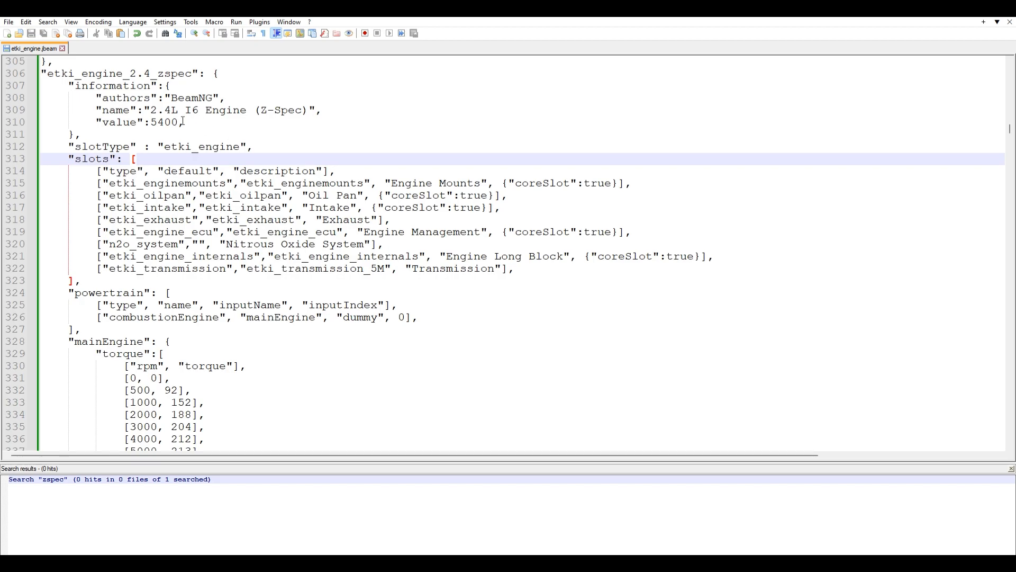
Duplicate the 7000 and 8000 torque rows and extend the curve to 11000 rpm rising to 260.
scroll(down, 3)
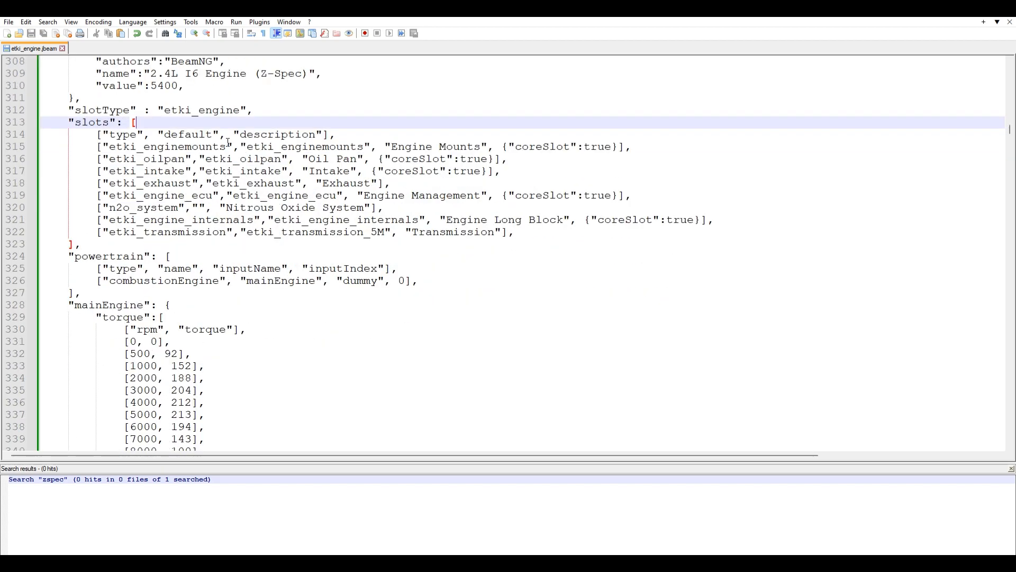
scroll(down, 3)
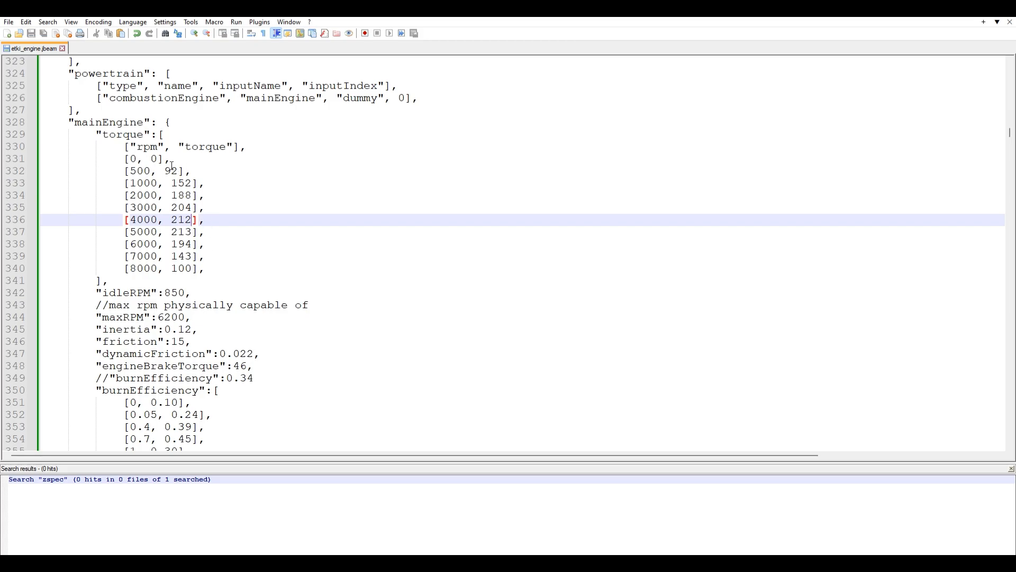
mouse_move(172, 172)
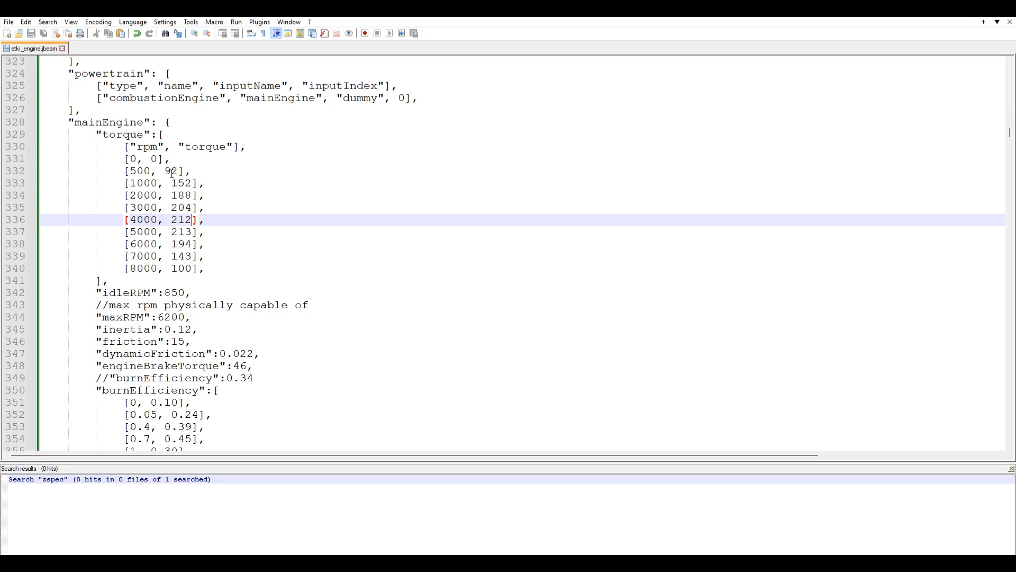
click(170, 170)
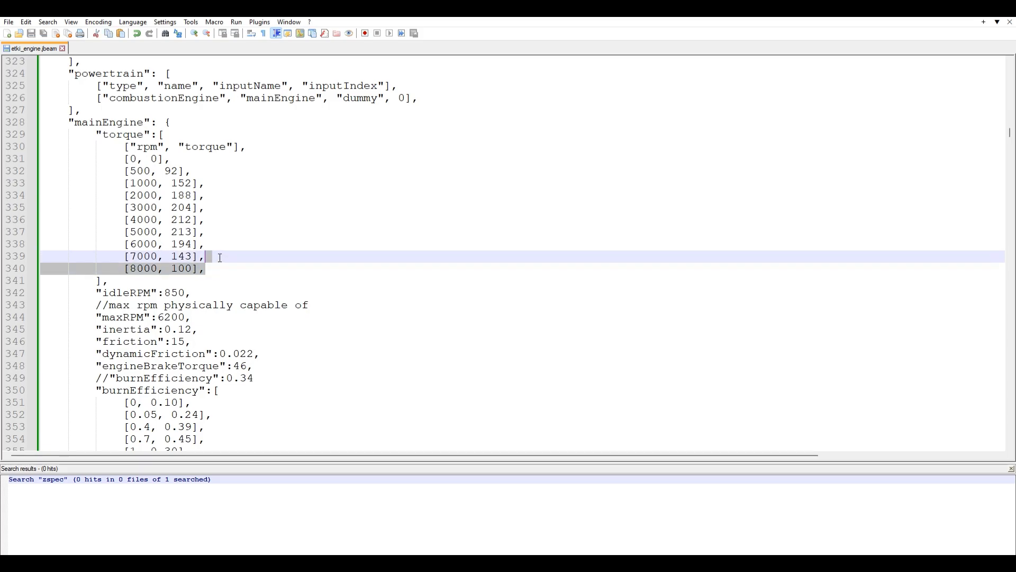
key(Return)
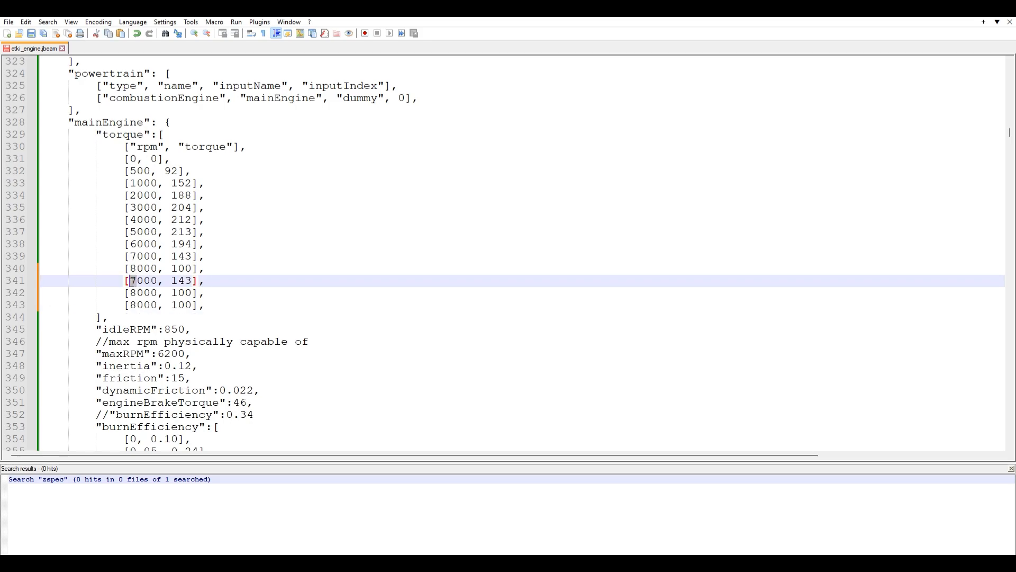
text(9)
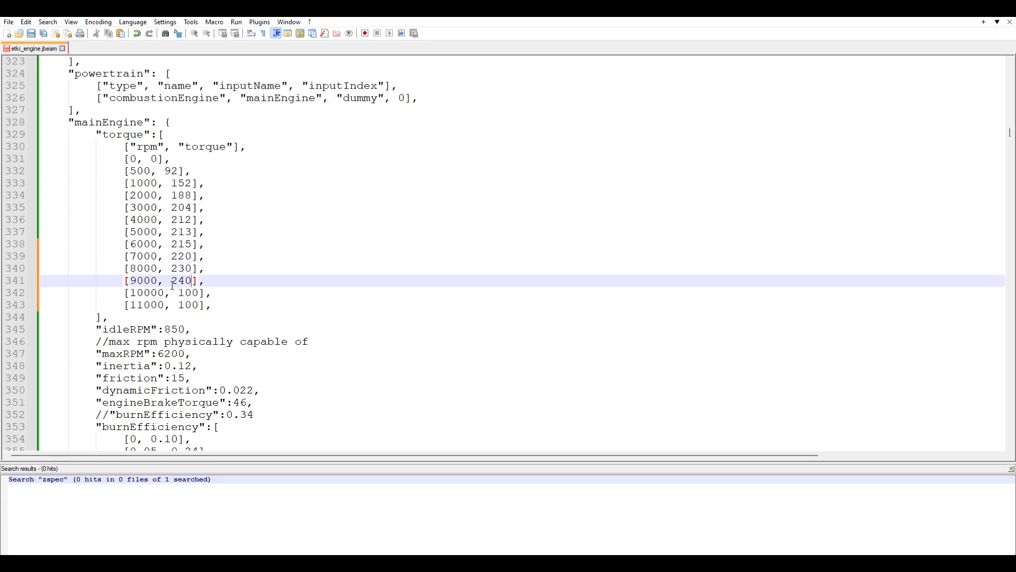
text(250)
click(166, 303)
text(26)
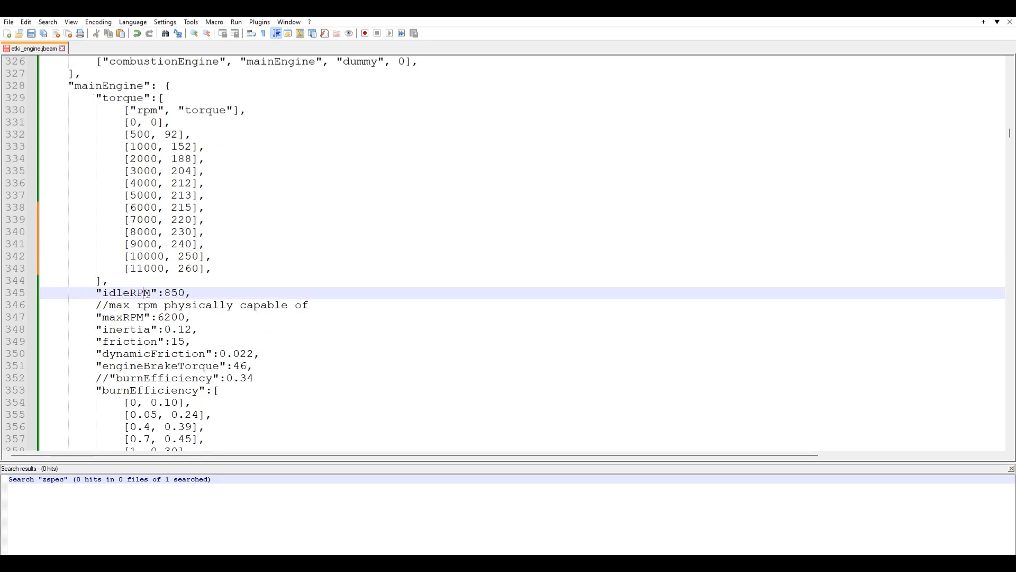
mouse_move(198, 292)
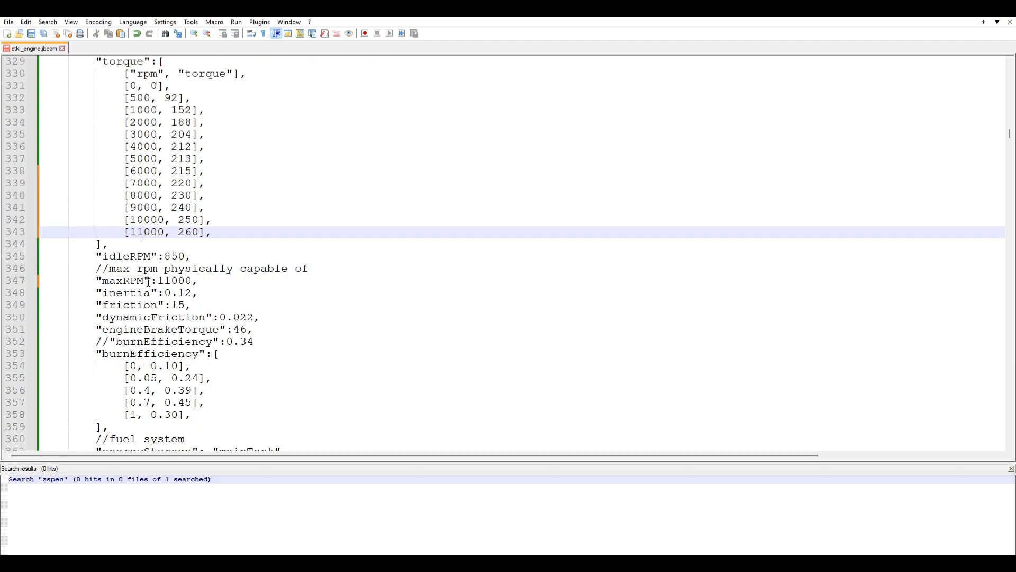
Change the mainEngine maxRPM value from 6200 to 11000.
scroll(down, 3)
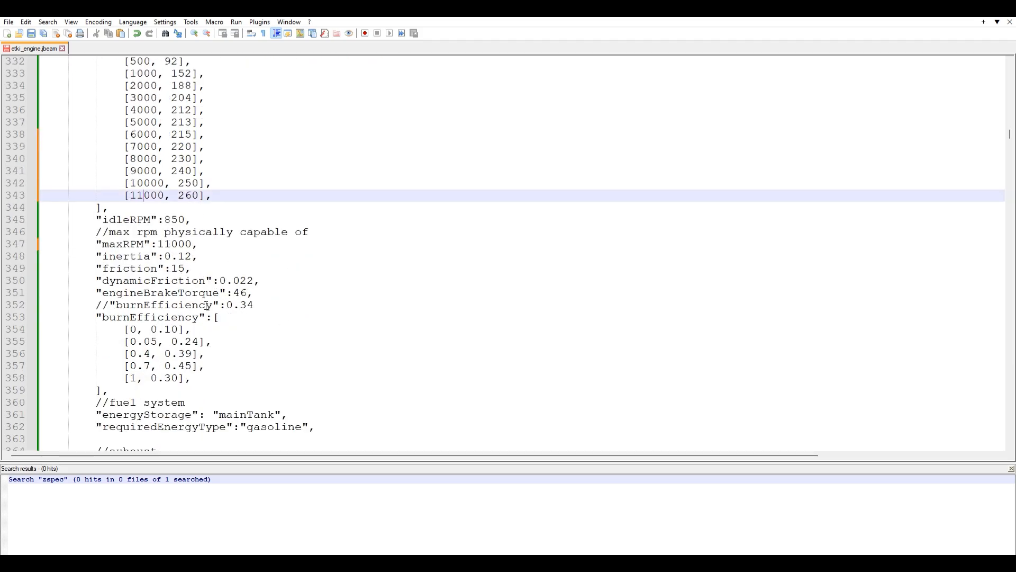
scroll(down, 3)
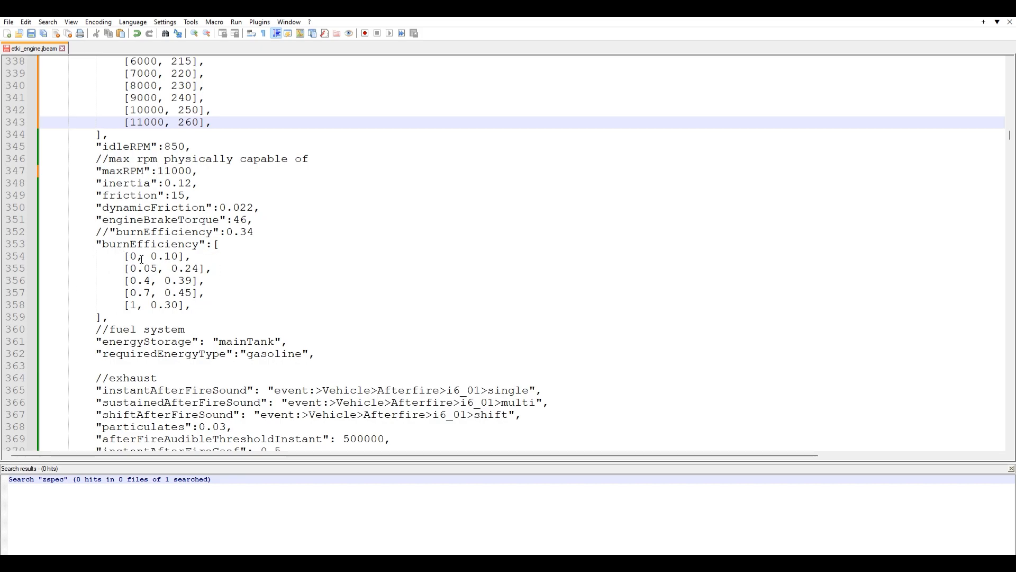
scroll(down, 3)
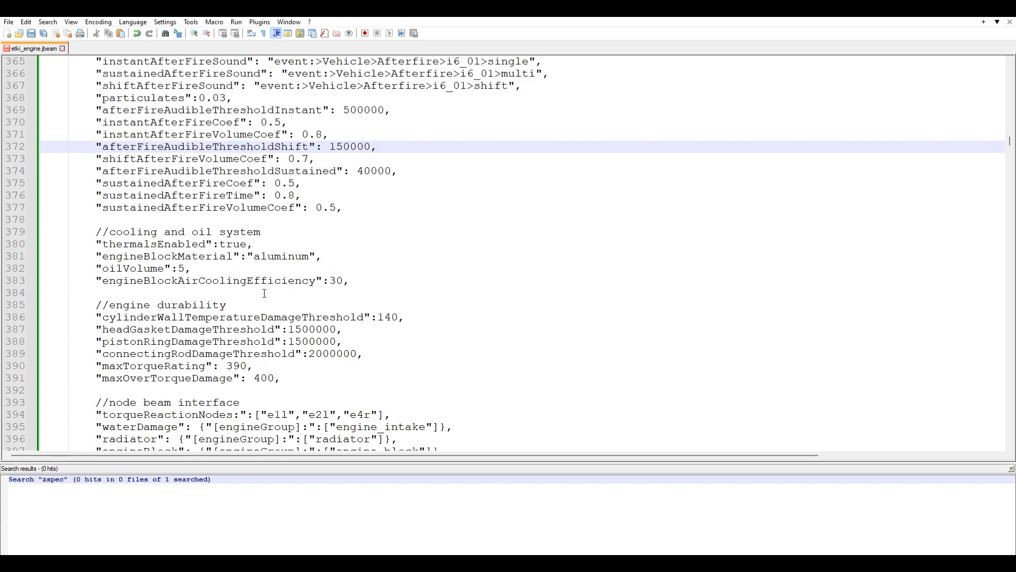
Set engineBlockAirCoolingEfficiency to 100 and raise durability values such as head gasket 9900000 and torque rating 1000.
scroll(down, 3)
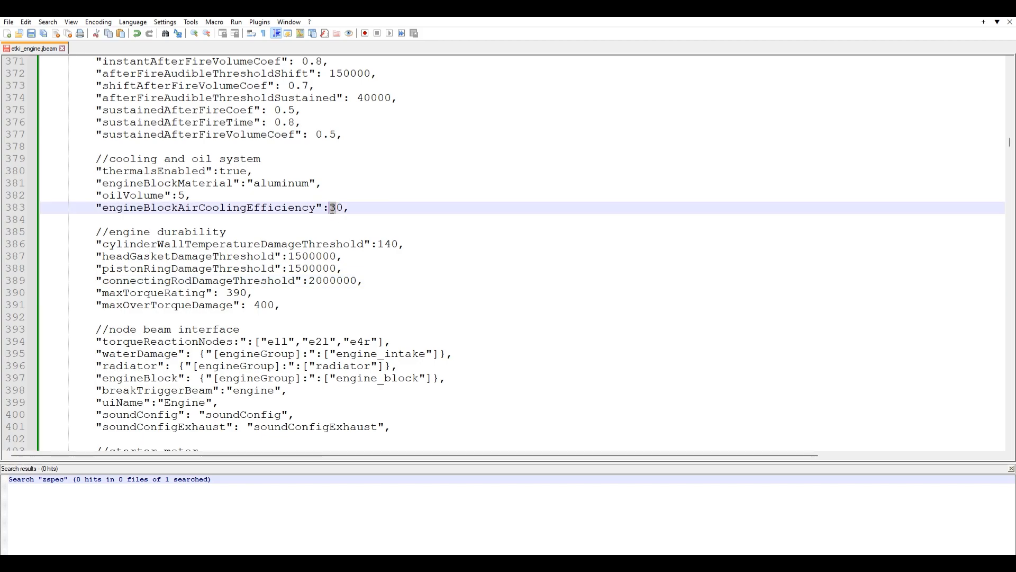
text(100)
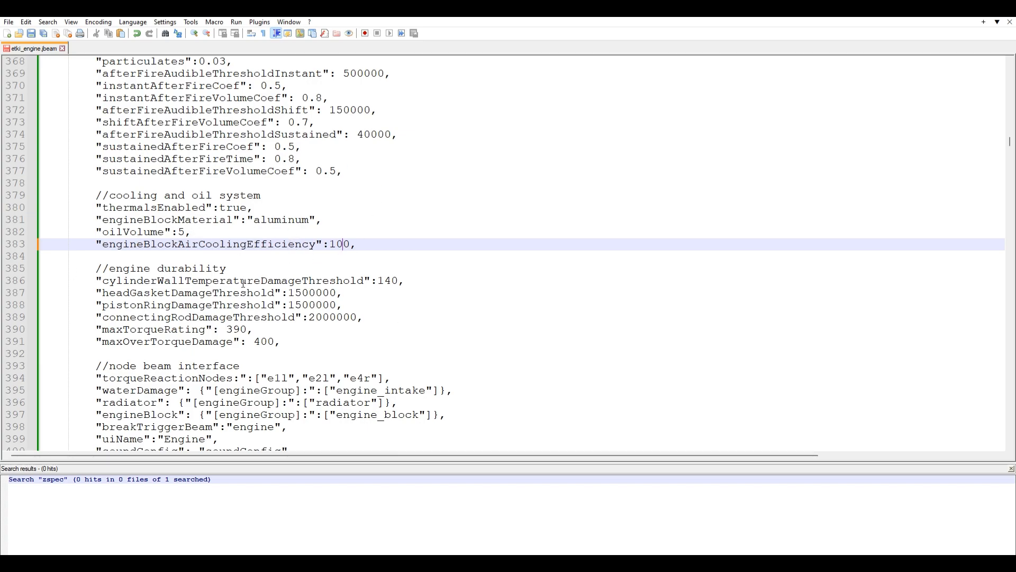
scroll(down, 3)
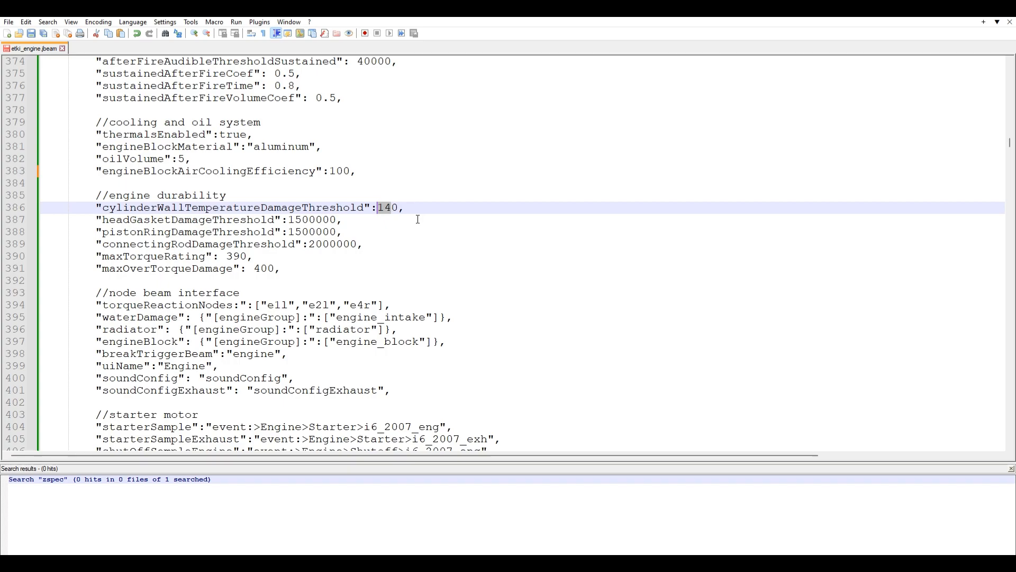
text(90)
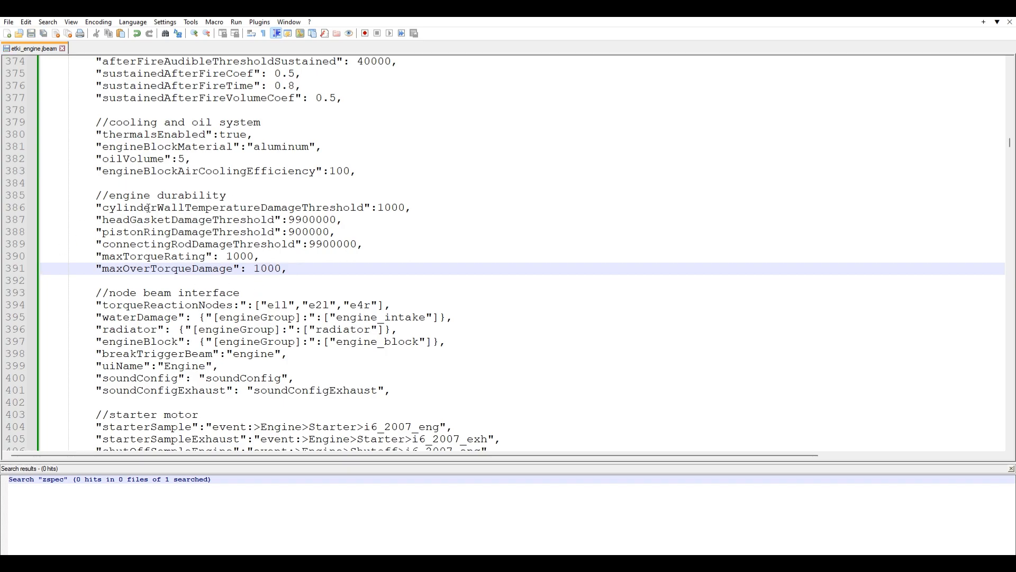
scroll(down, 3)
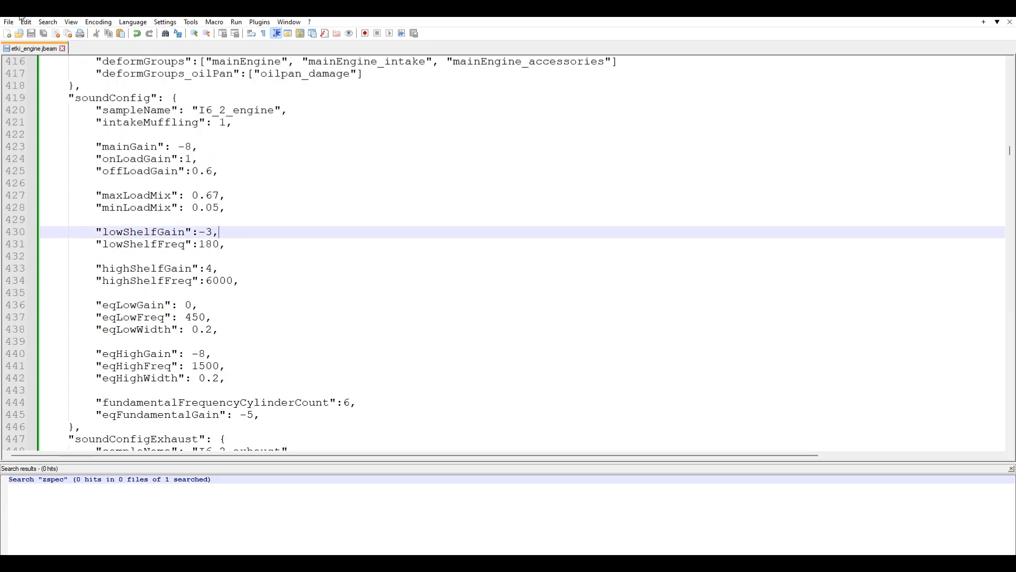
click(199, 110)
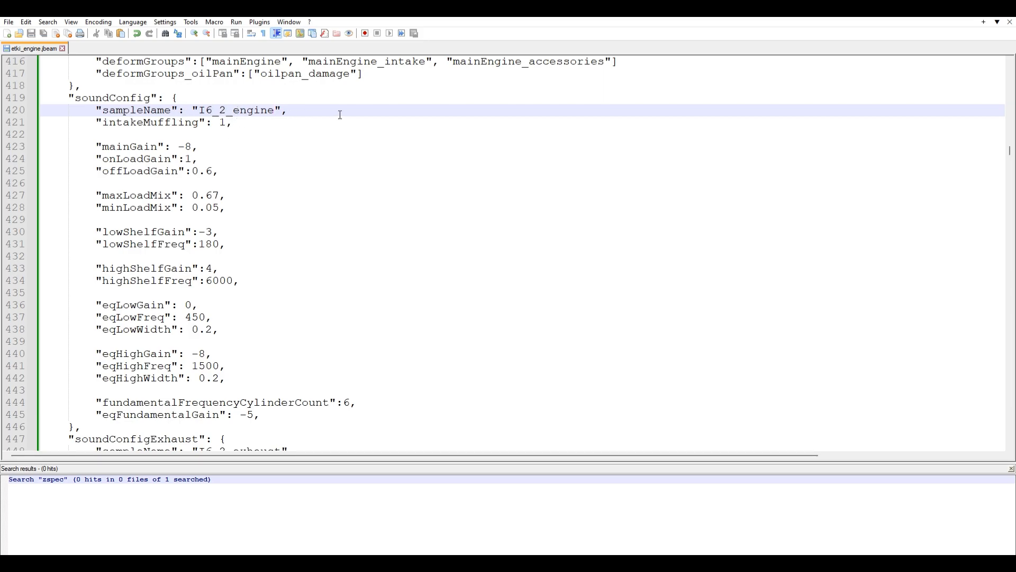
click(274, 109)
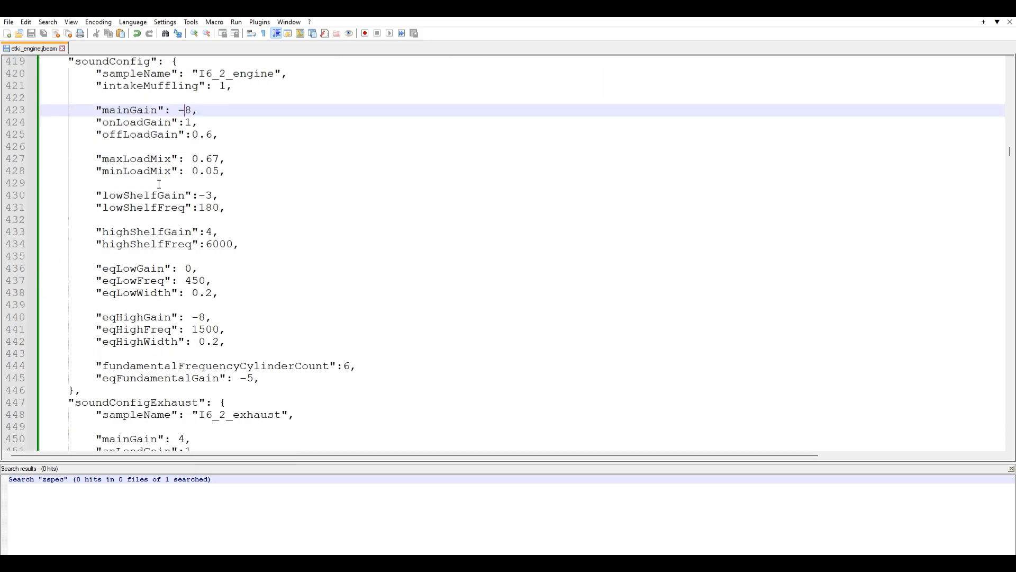
scroll(down, 3)
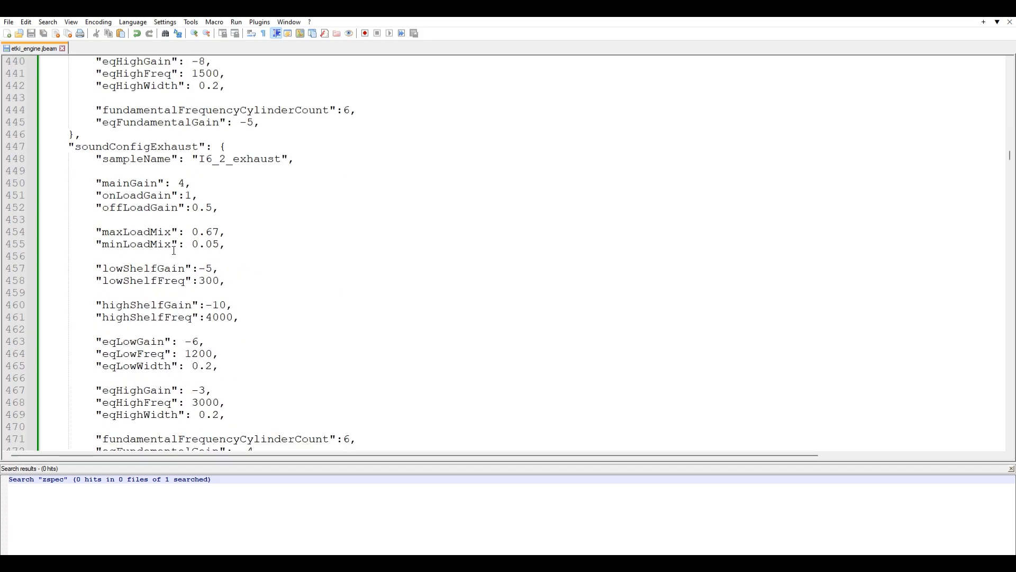
mouse_move(298, 227)
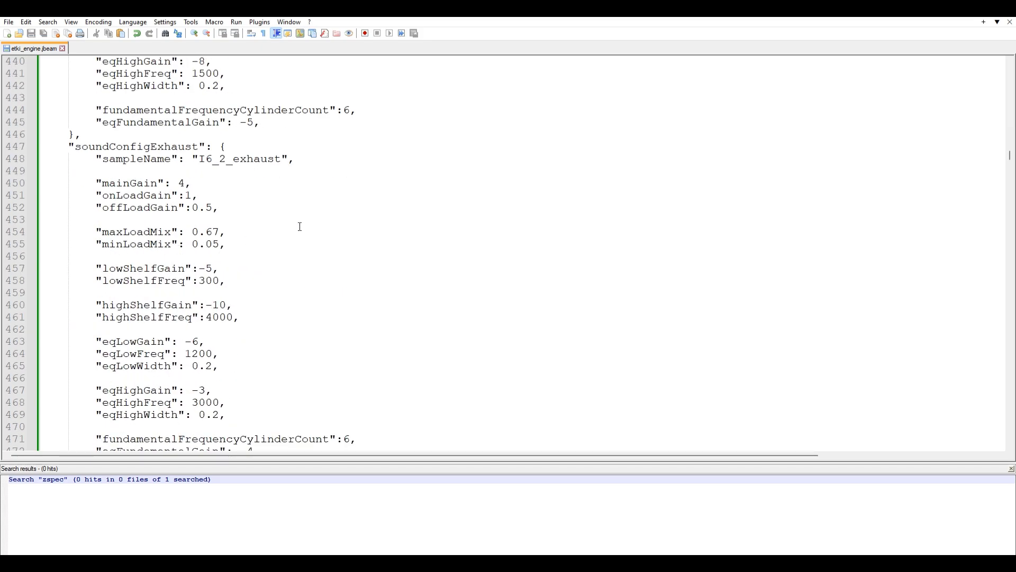
mouse_move(326, 190)
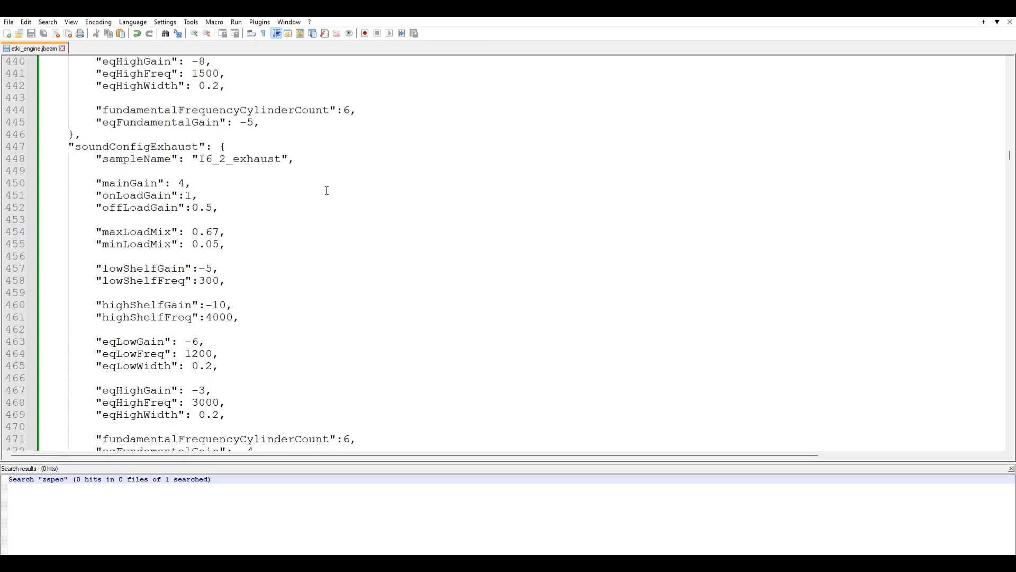
scroll(down, 3)
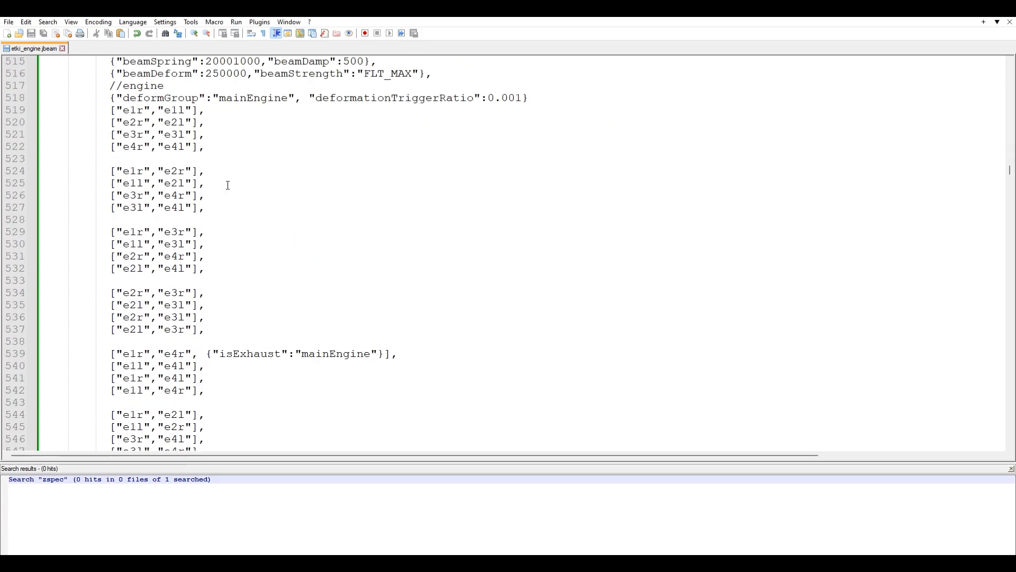
scroll(down, 3)
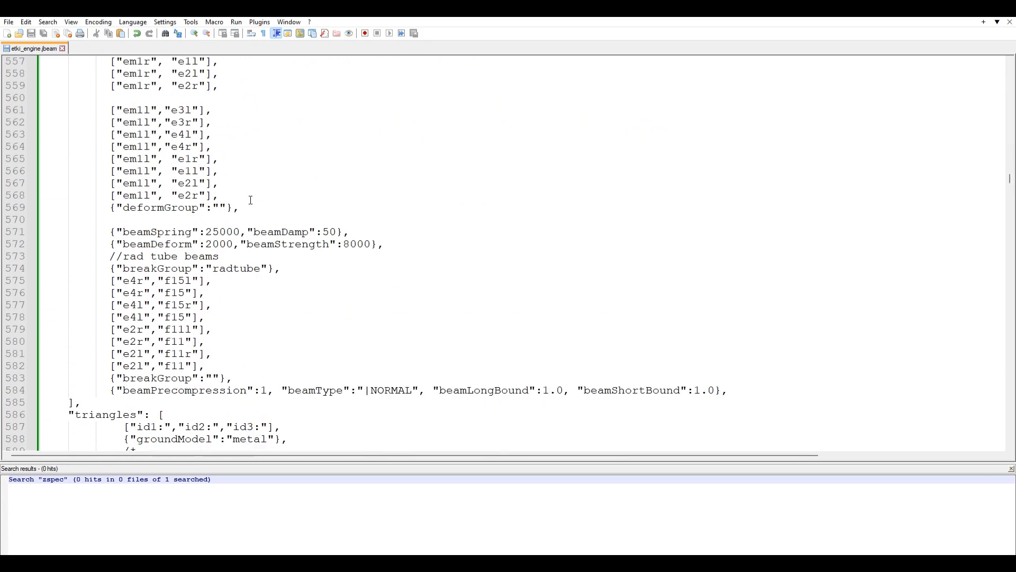
scroll(up, 3)
text(turbo)
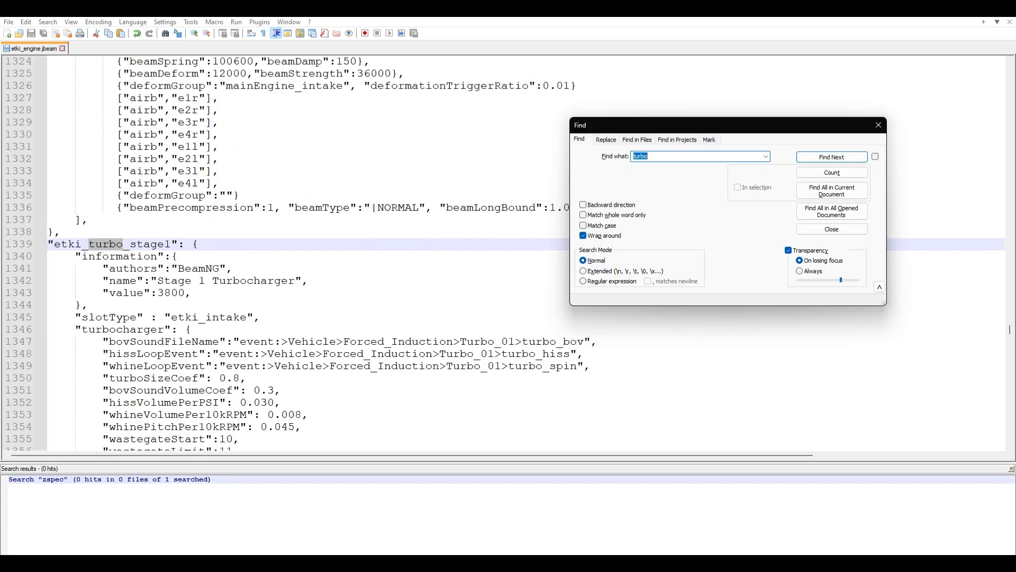
mouse_move(600, 180)
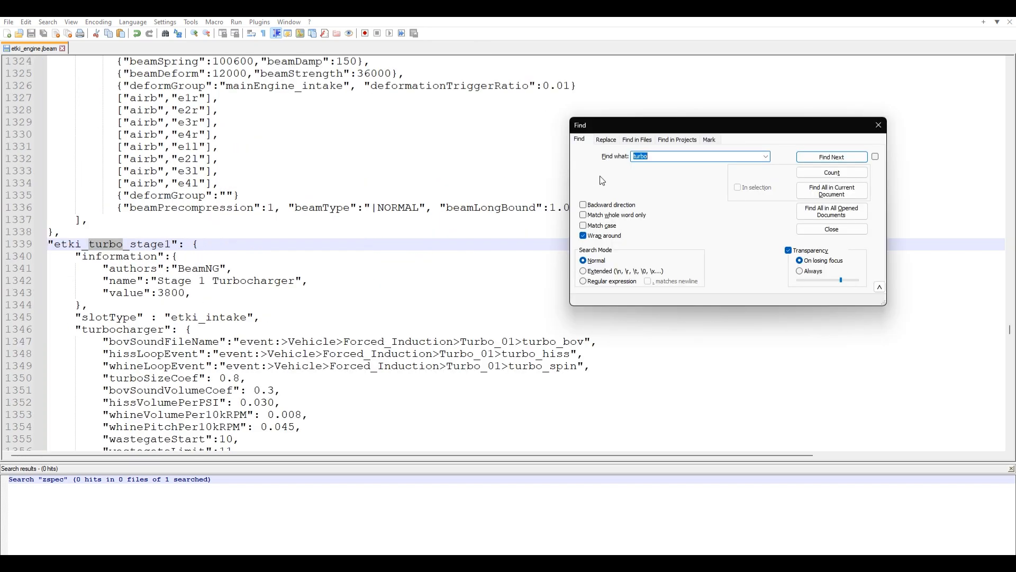
Step through 'turbo' matches to etki_turbo_stage2 and select its whole part definition block.
click(832, 157)
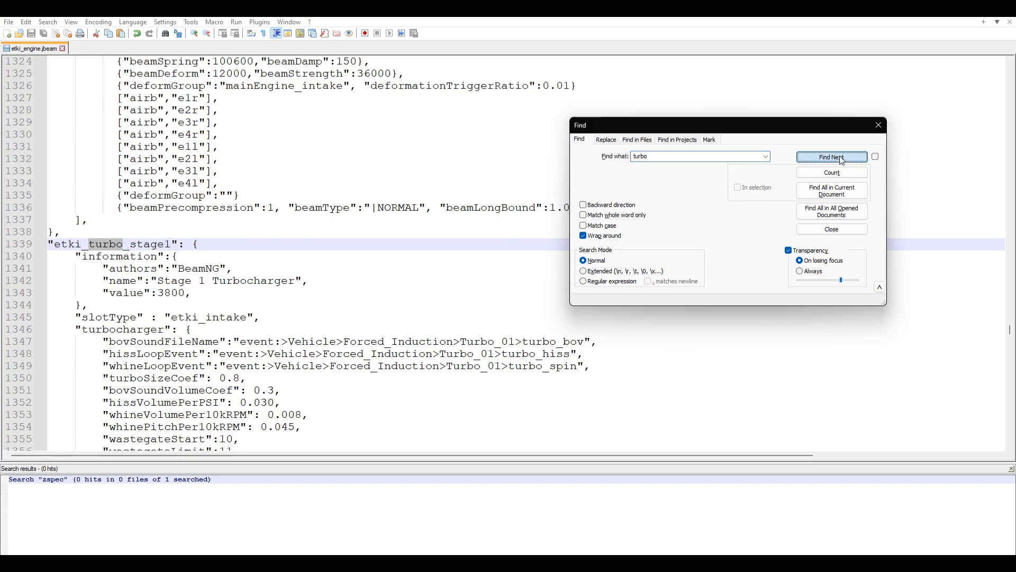
click(832, 157)
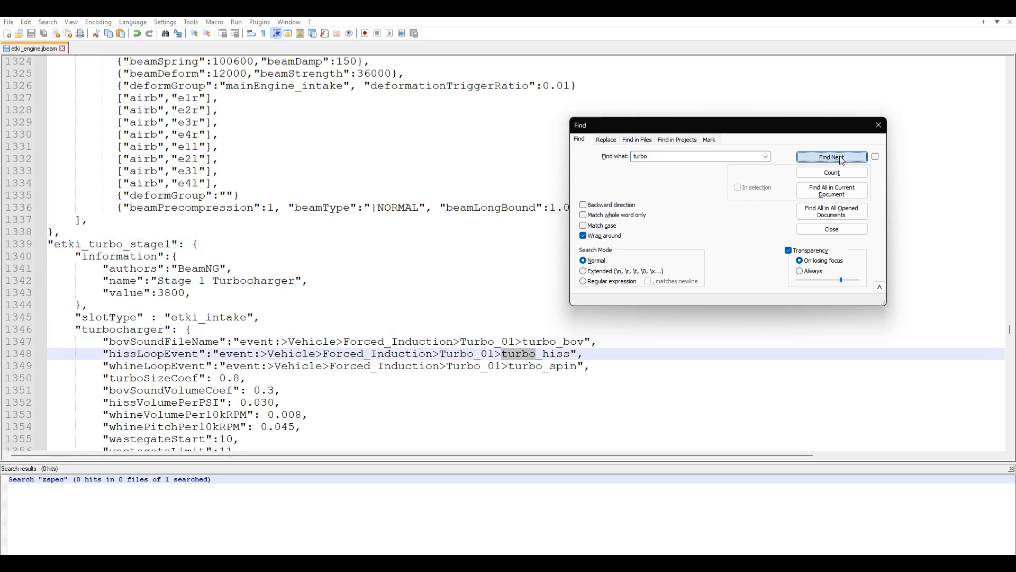
click(832, 157)
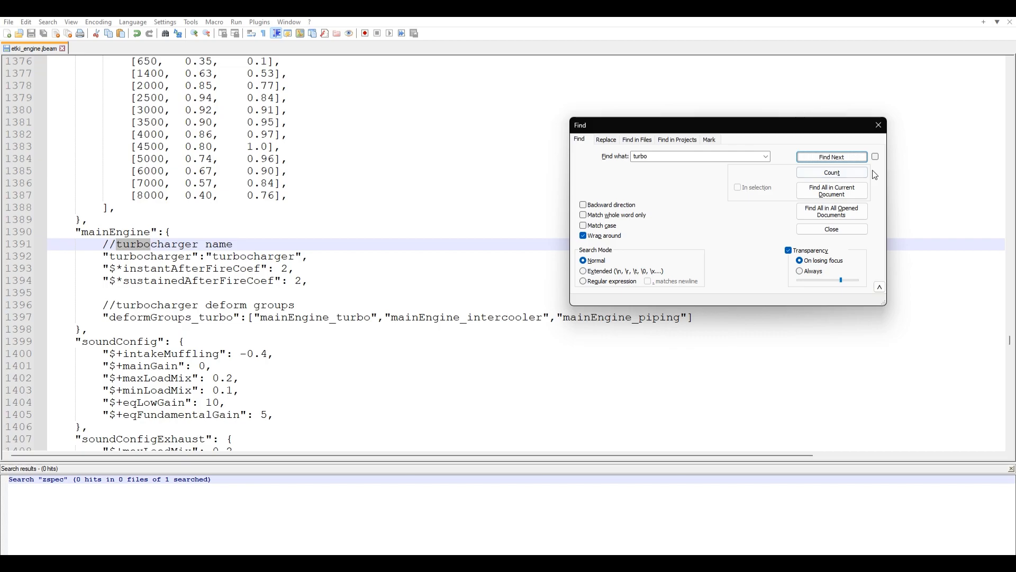
click(831, 157)
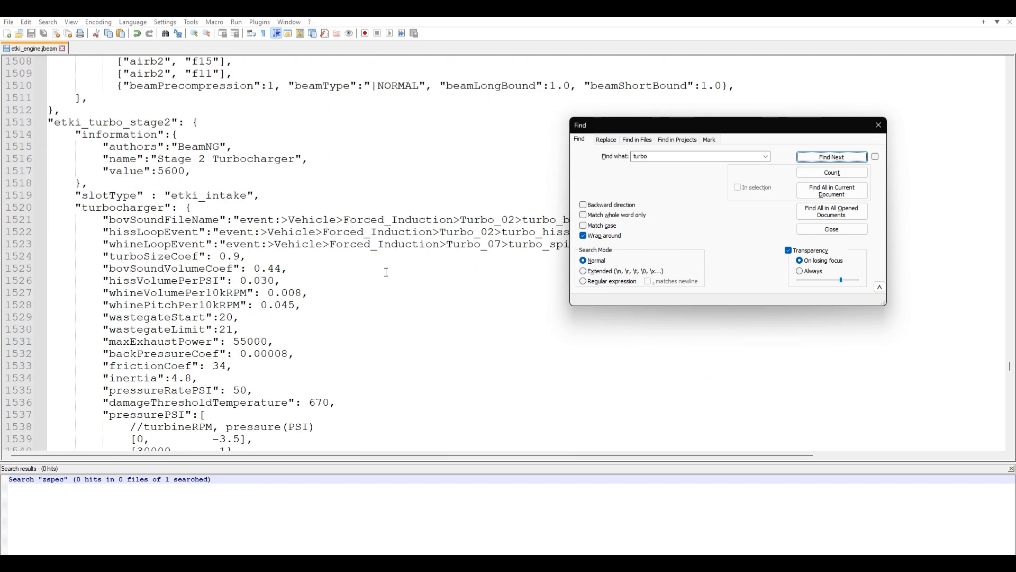
click(832, 156)
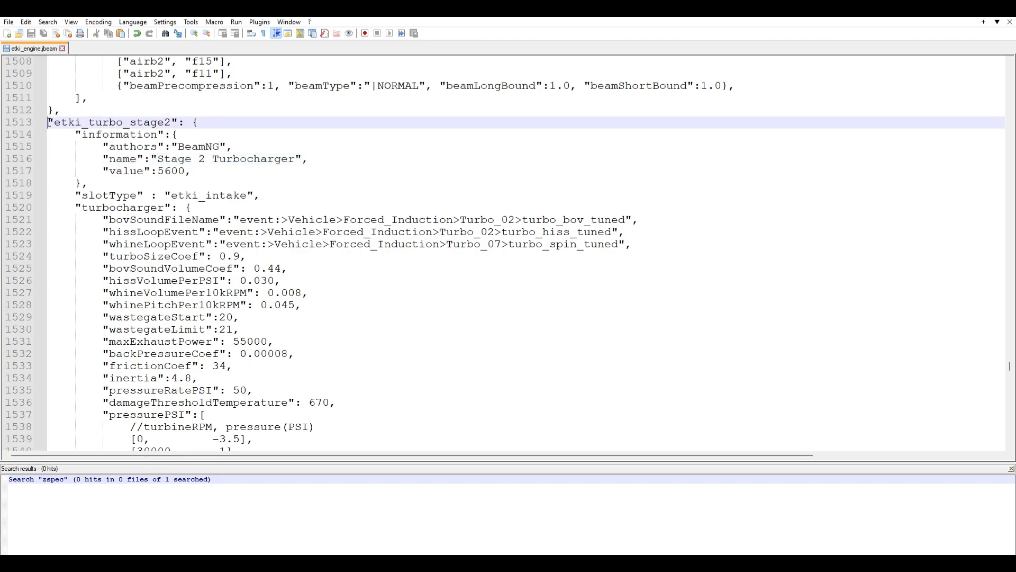
drag(49, 122, 625, 232)
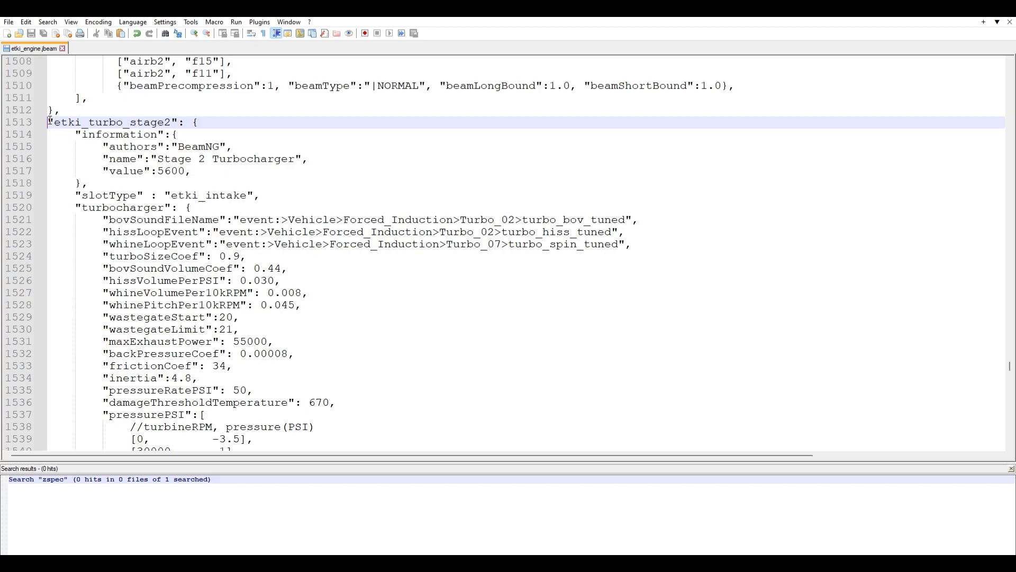
scroll(down, 3)
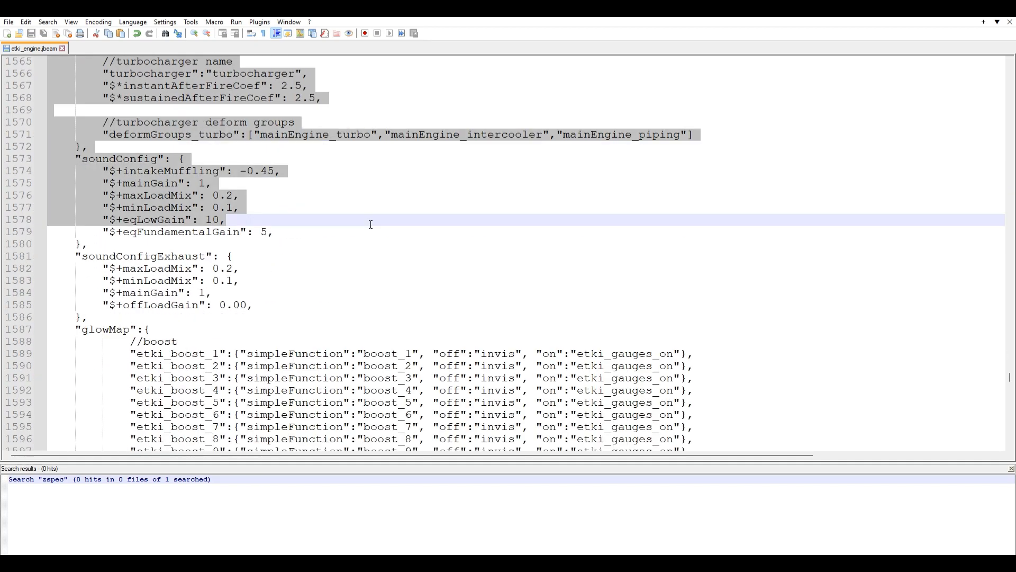
scroll(down, 3)
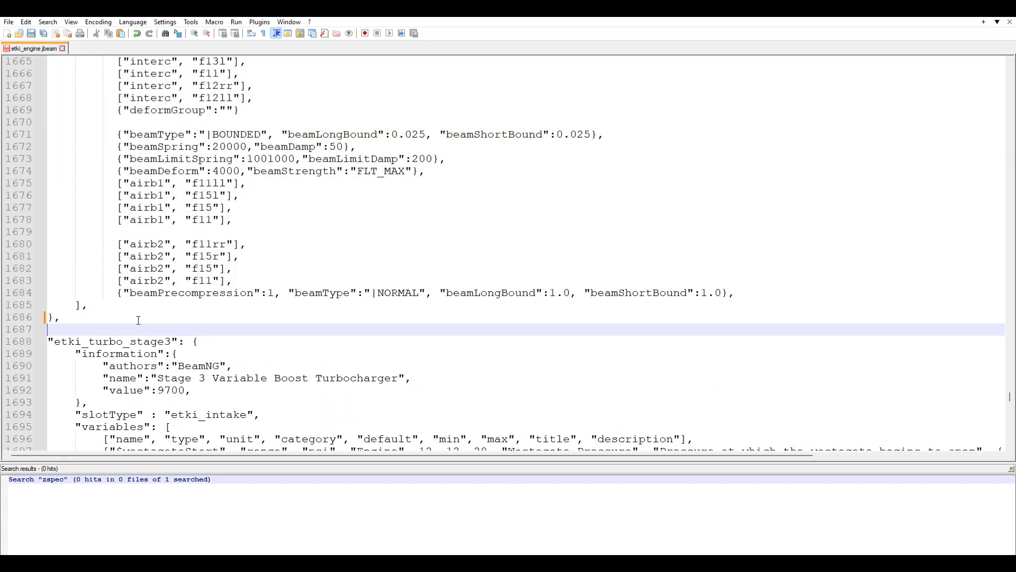
Rename the pasted turbo block etki_turbo_zspec with display name Z-Spec Turbocharger.
scroll(down, 3)
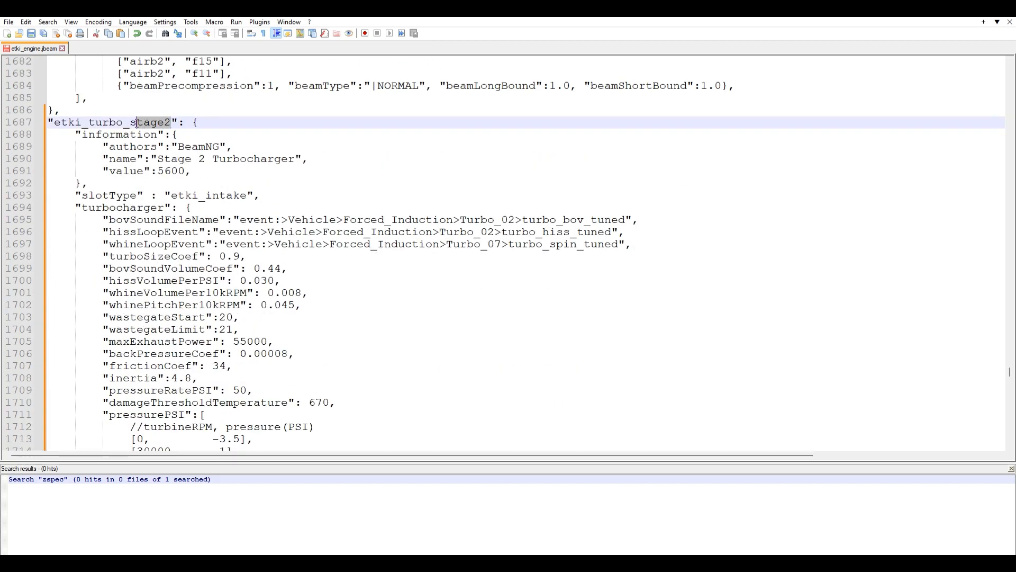
text(zspec)
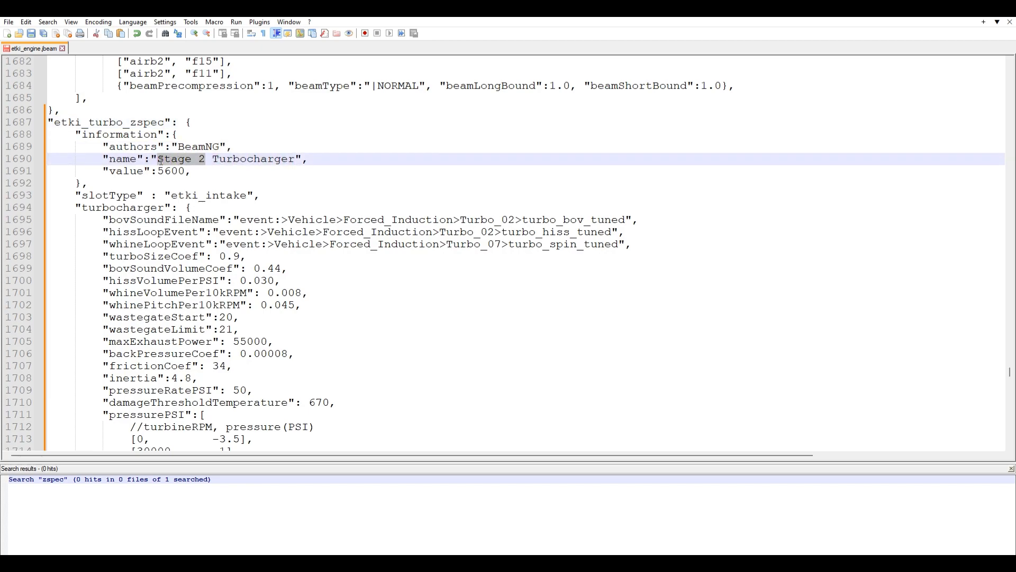
text(Z-Spec)
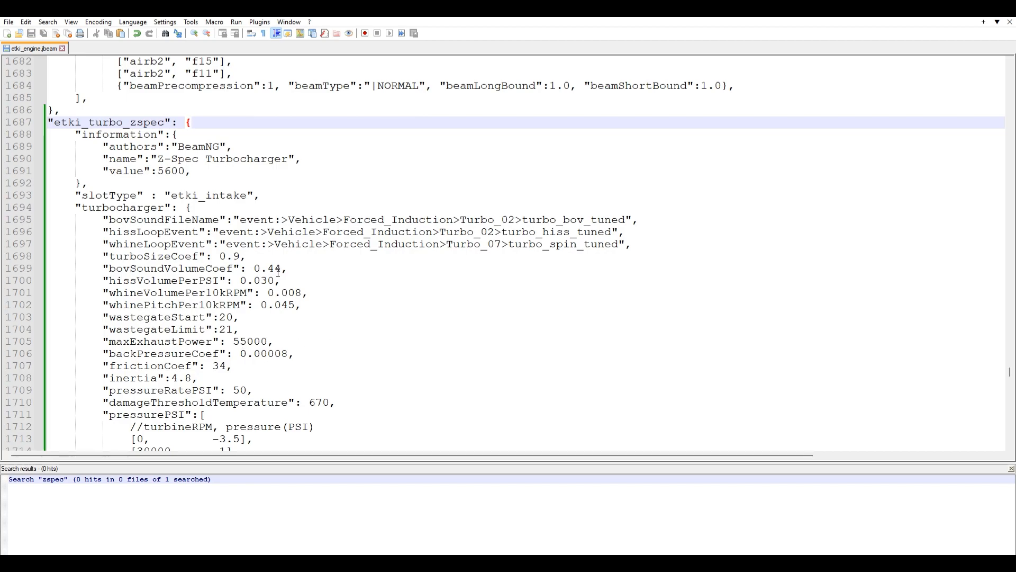
Raise the turbo's blow-off sound volume coefficient from 0.44 to 1.00 and move to hissVolumePerPSI.
double_click(267, 268)
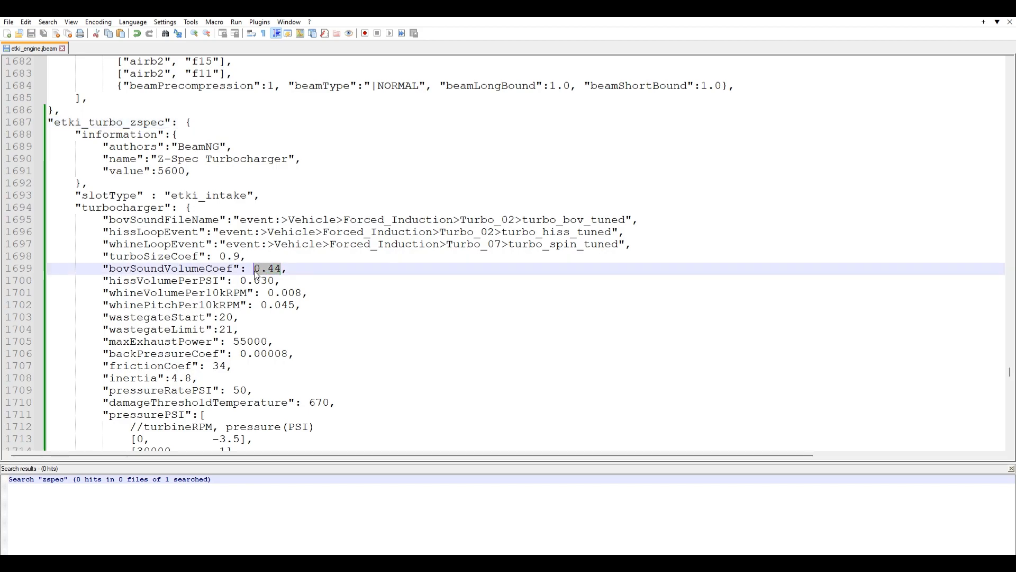
text(1.00)
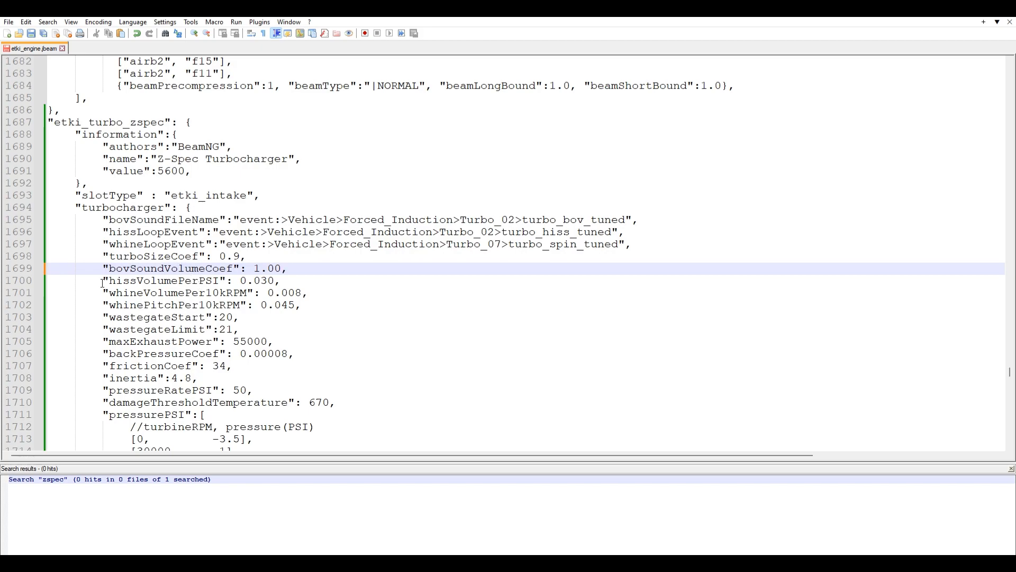
click(258, 280)
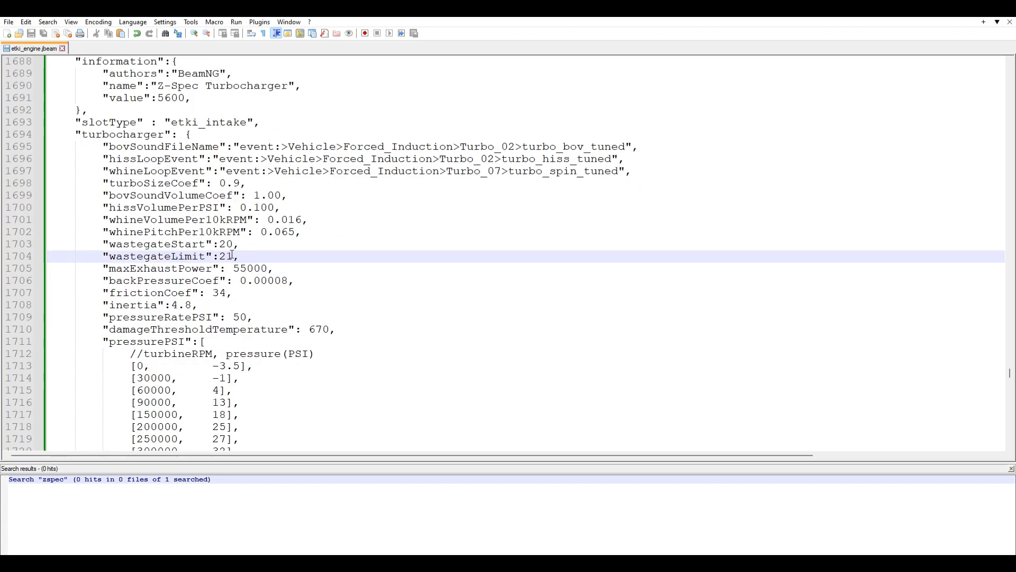
Set wastegate limit 40, raise max exhaust power, and damage threshold temperature 1000.
double_click(224, 256)
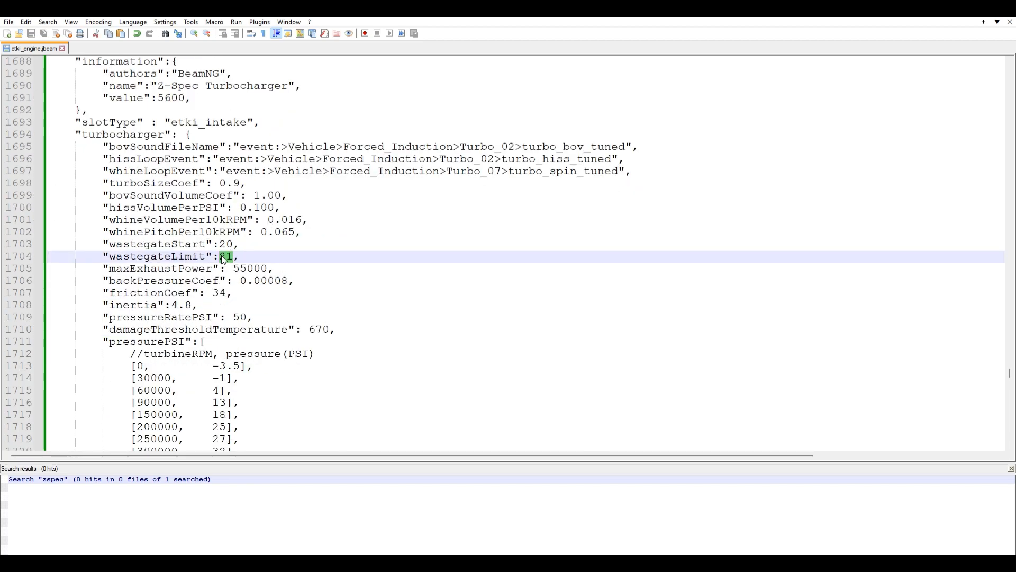
text(40)
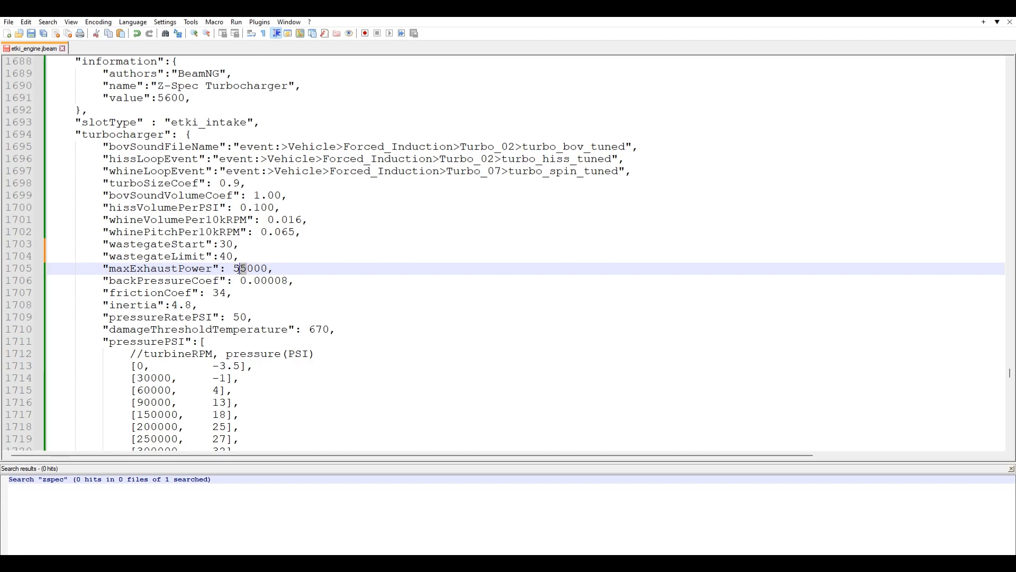
double_click(236, 267)
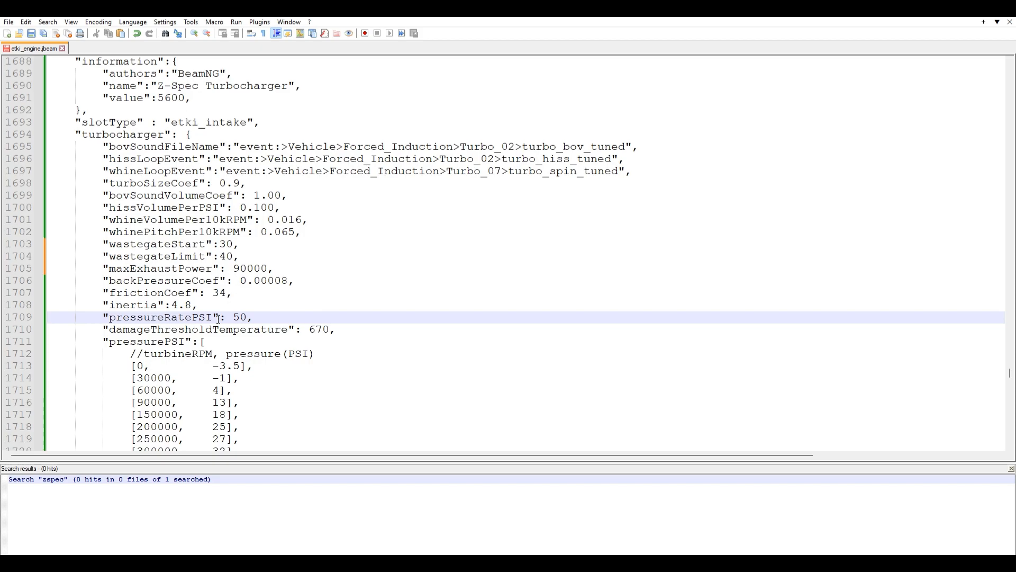
mouse_move(332, 248)
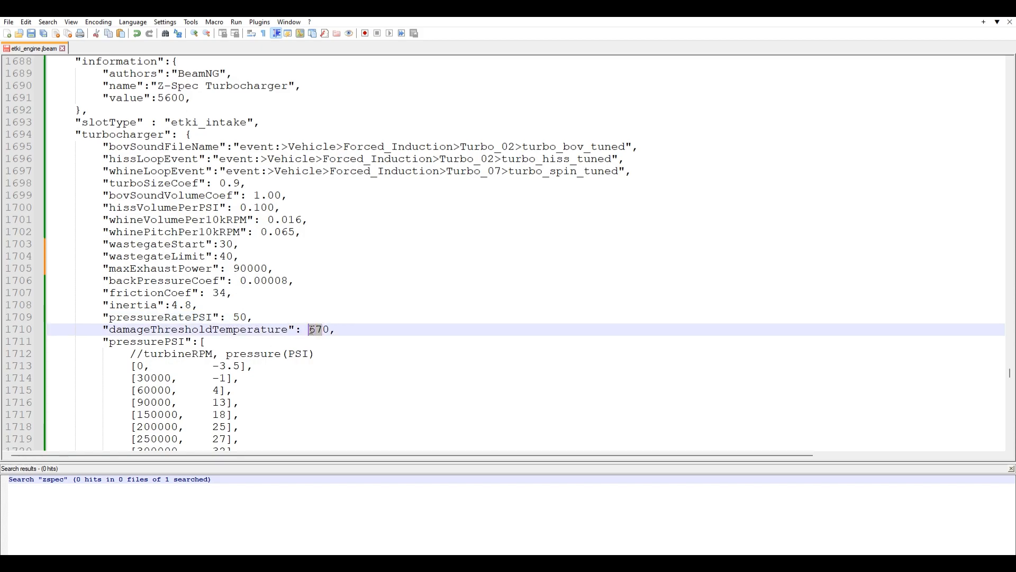
text(1000)
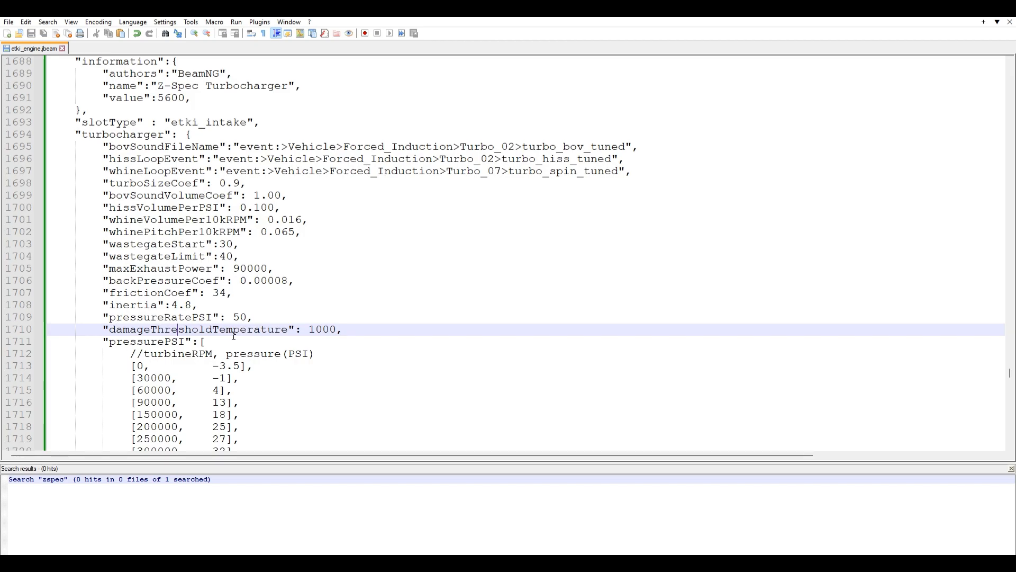
scroll(down, 3)
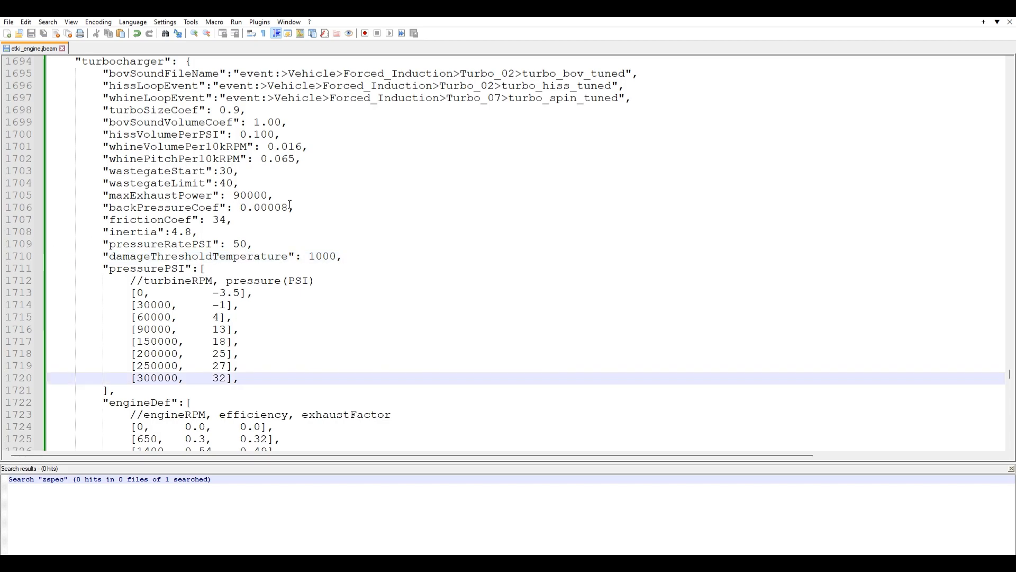
Add a final pressure table row reaching 40 PSI at 450000 turbine rpm.
scroll(down, 3)
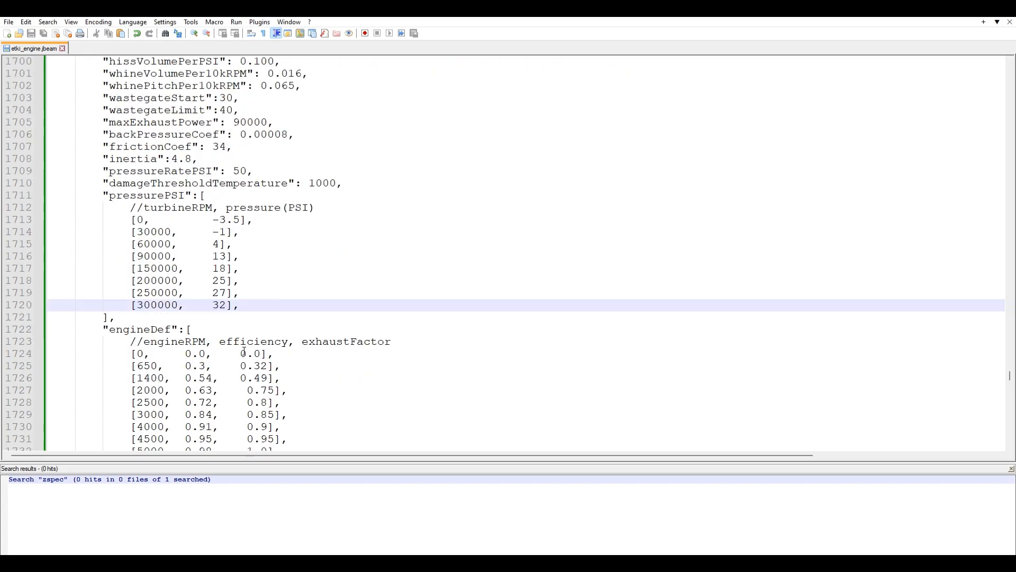
scroll(down, 3)
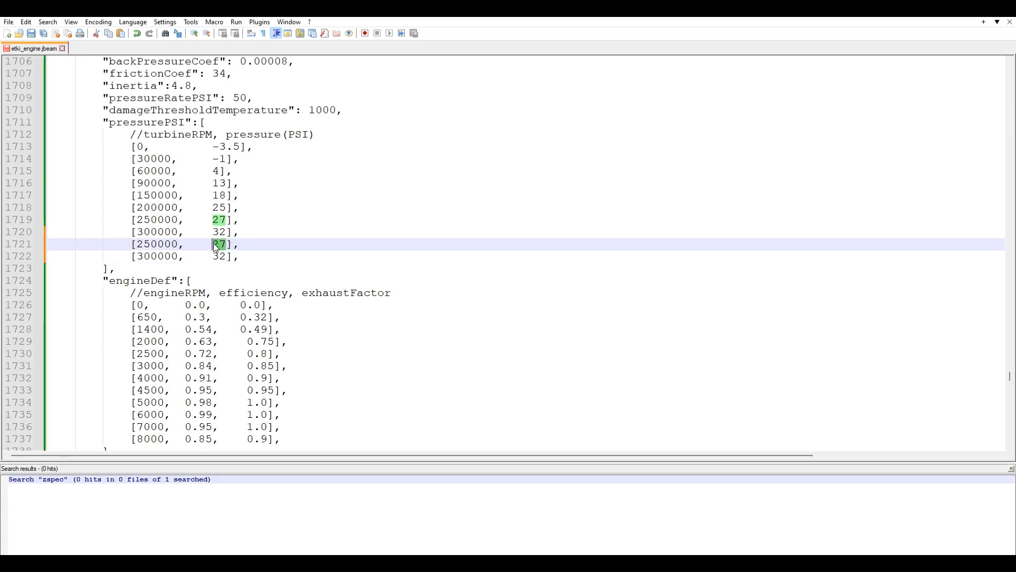
text(40)
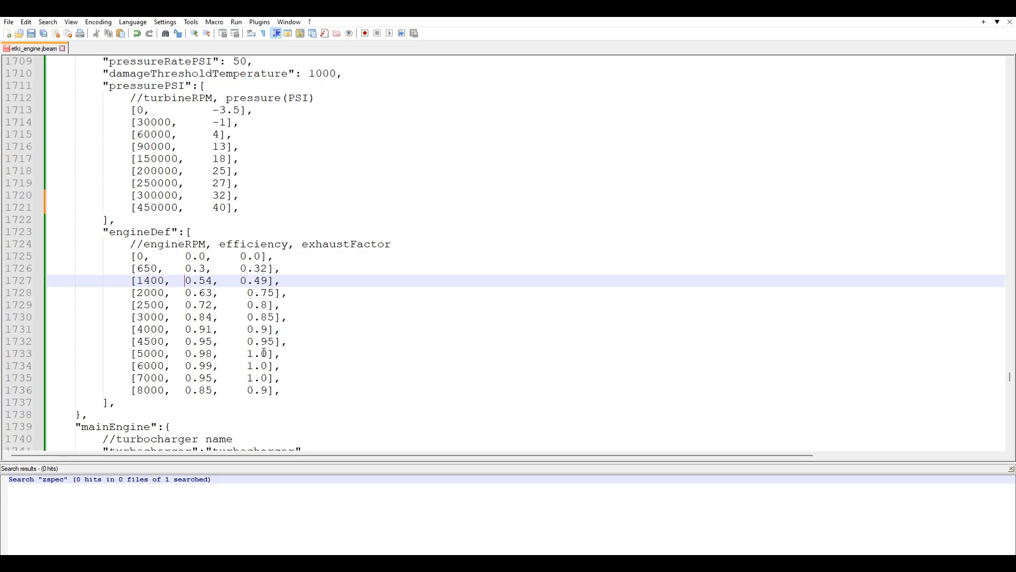
Review the engineDef and soundConfig sections down to the main gain value.
scroll(down, 3)
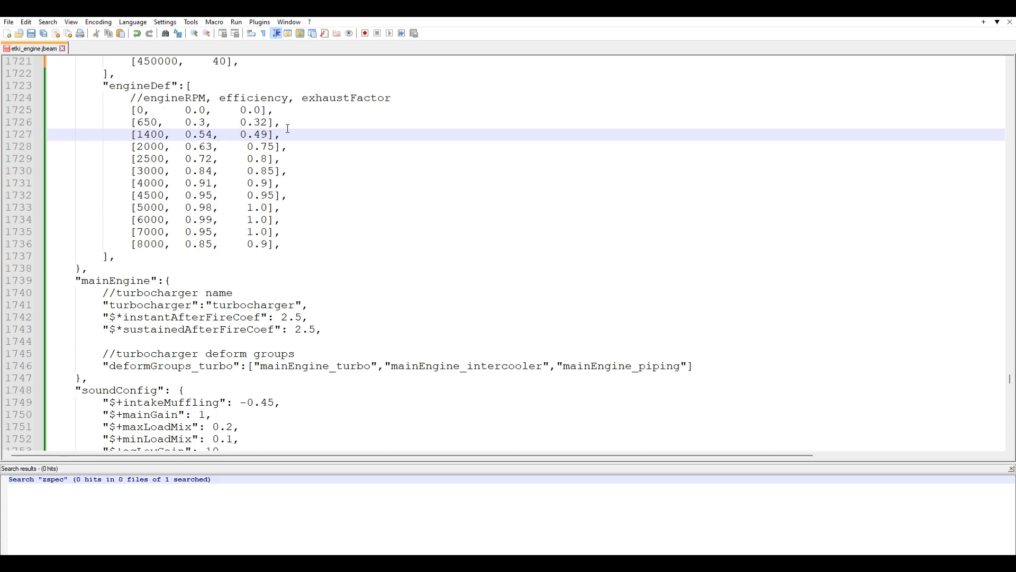
scroll(down, 3)
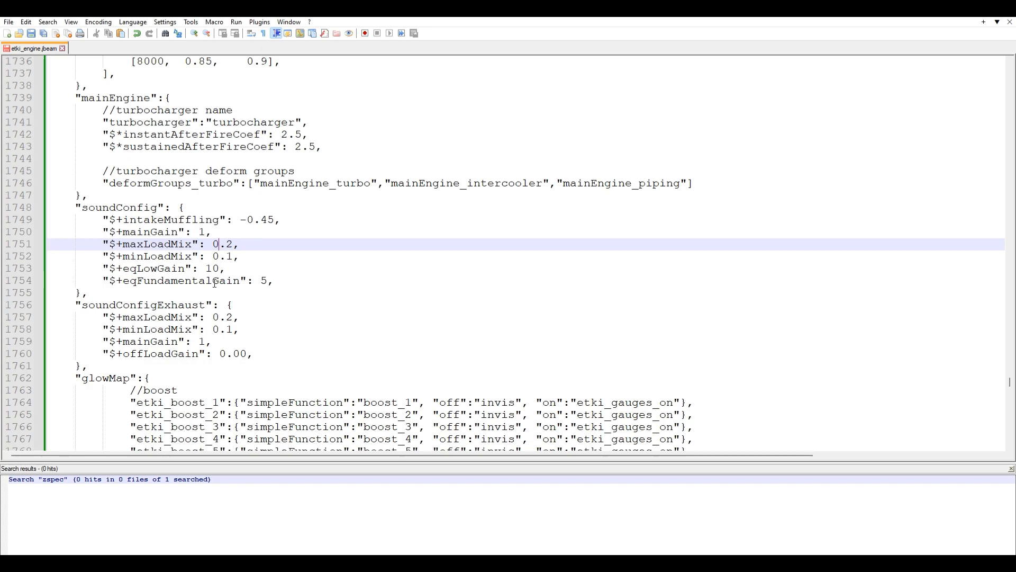
scroll(up, 3)
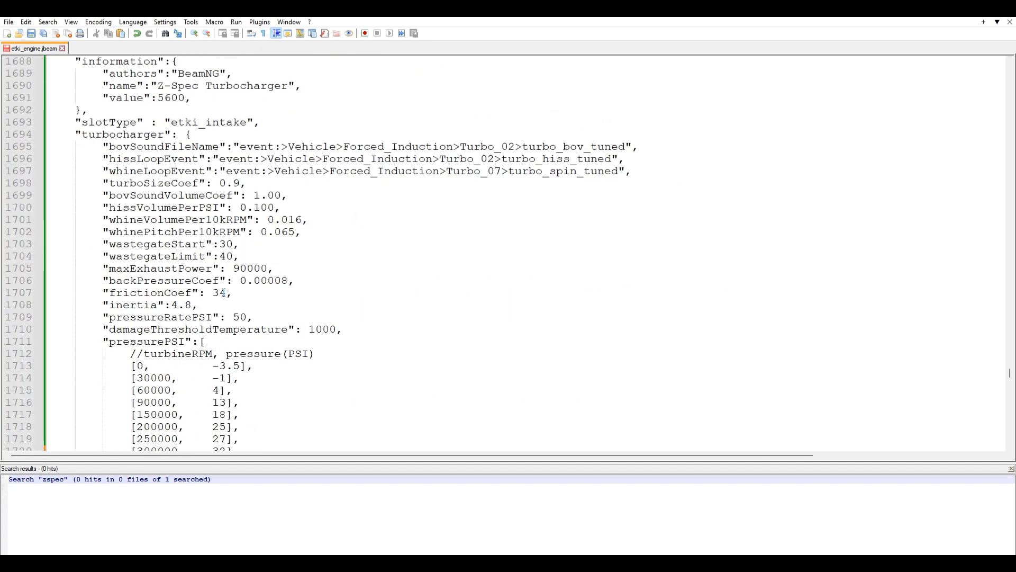
scroll(down, 3)
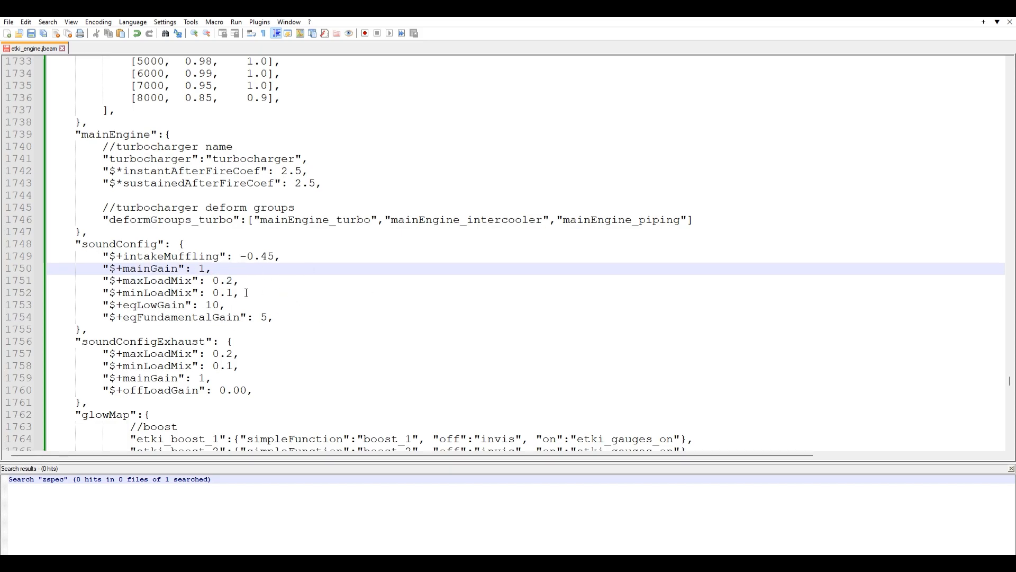
click(213, 268)
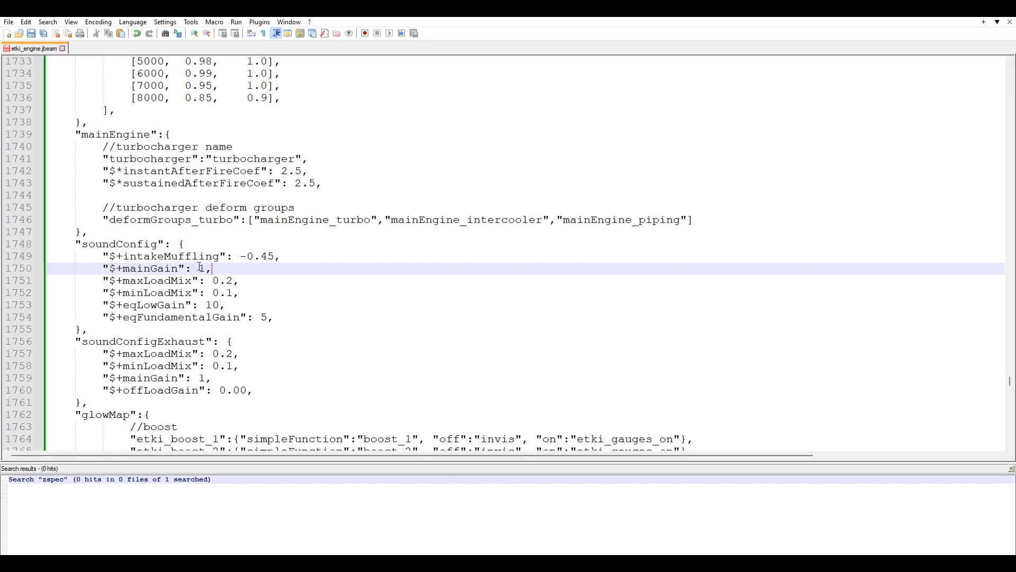
scroll(down, 3)
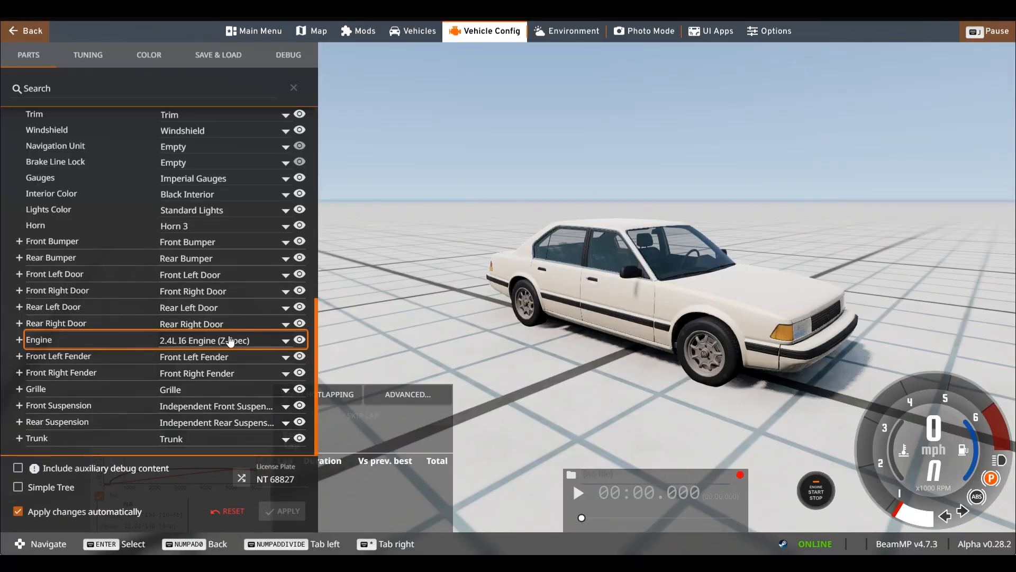
Fit the Z-Spec Turbocharger as the engine's intake part in Vehicle Config.
click(19, 340)
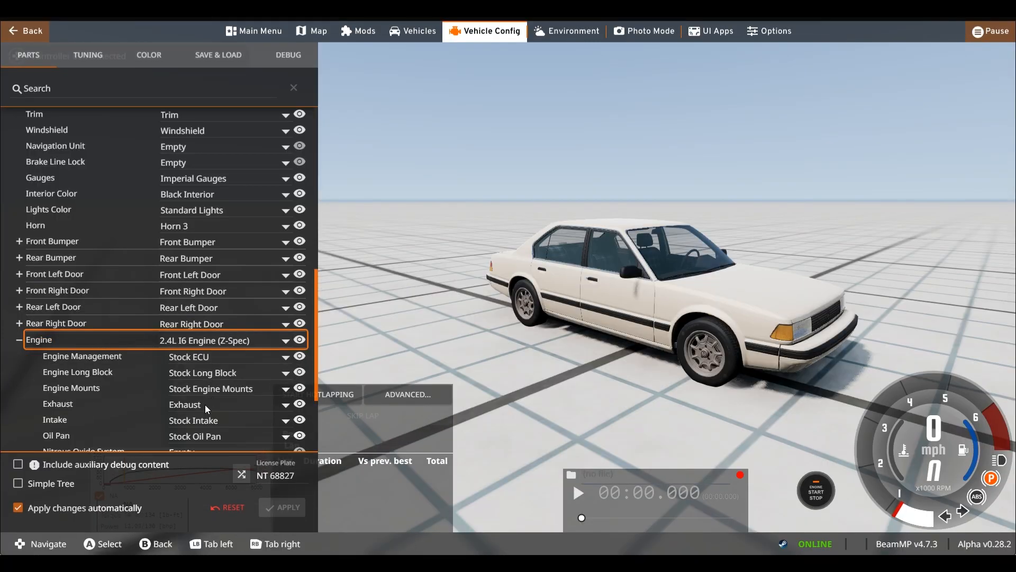
click(285, 419)
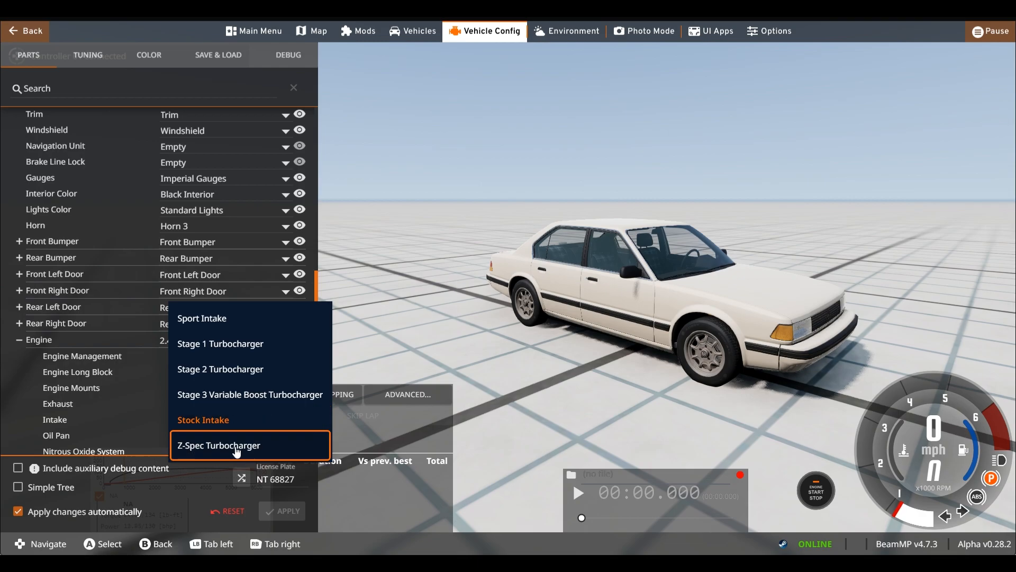
click(220, 446)
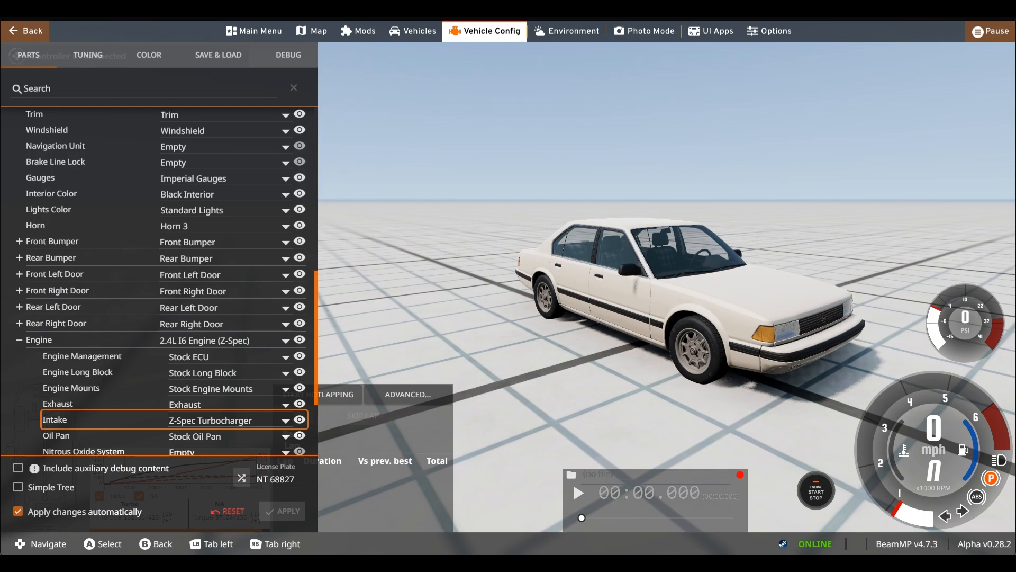
Bring up the game's Options graphics settings, twice.
click(770, 31)
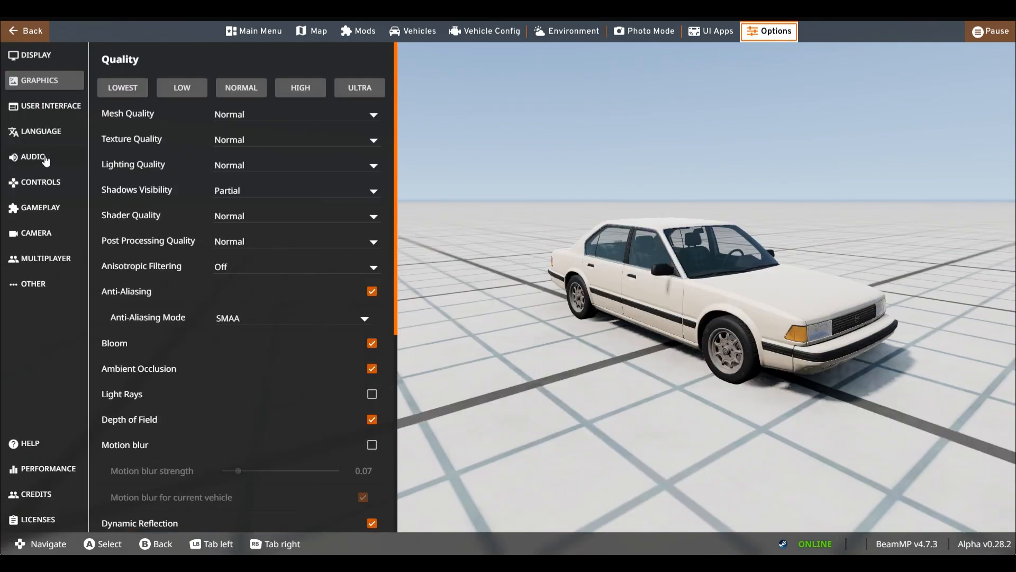
click(33, 157)
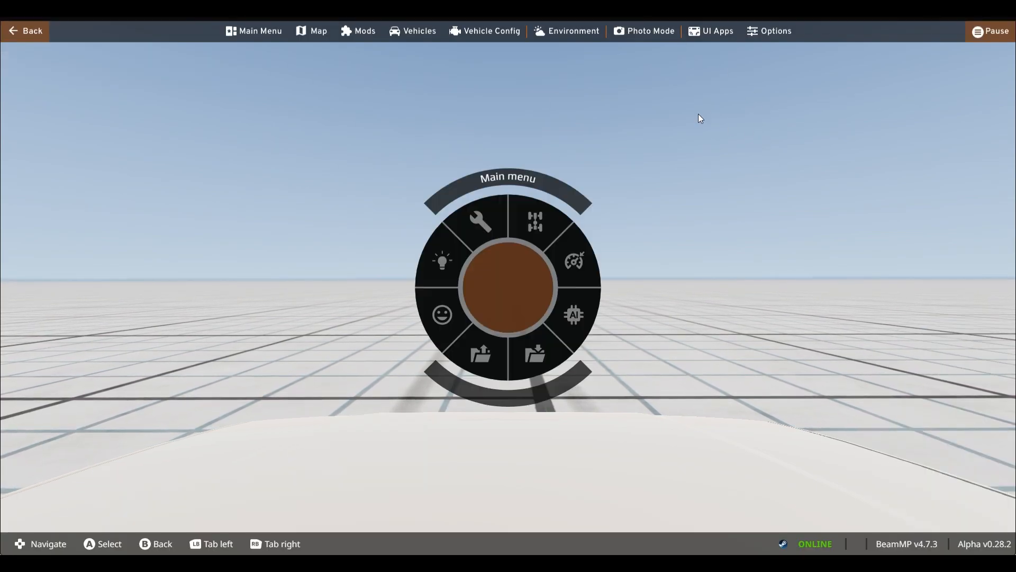
click(770, 31)
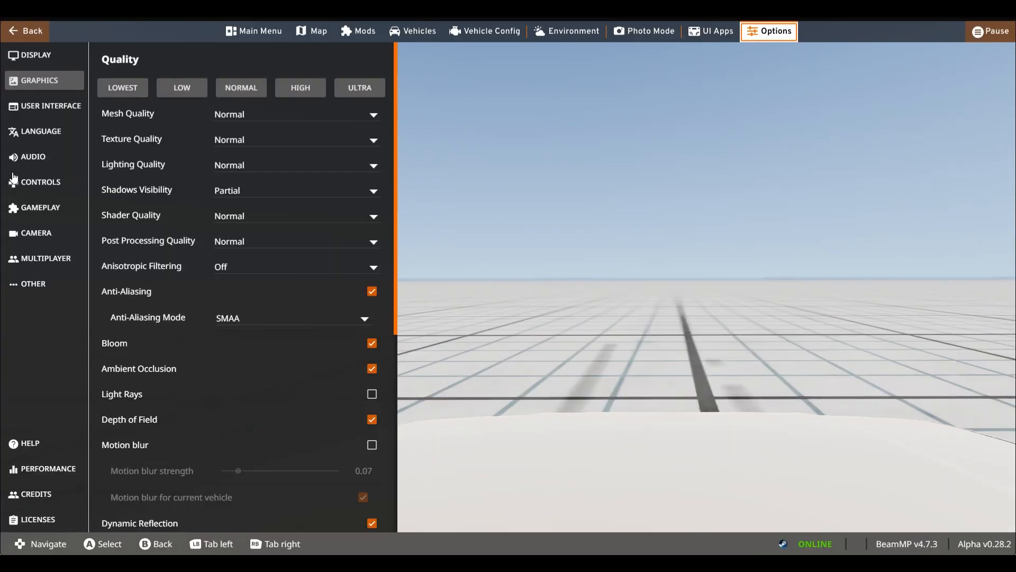
click(33, 157)
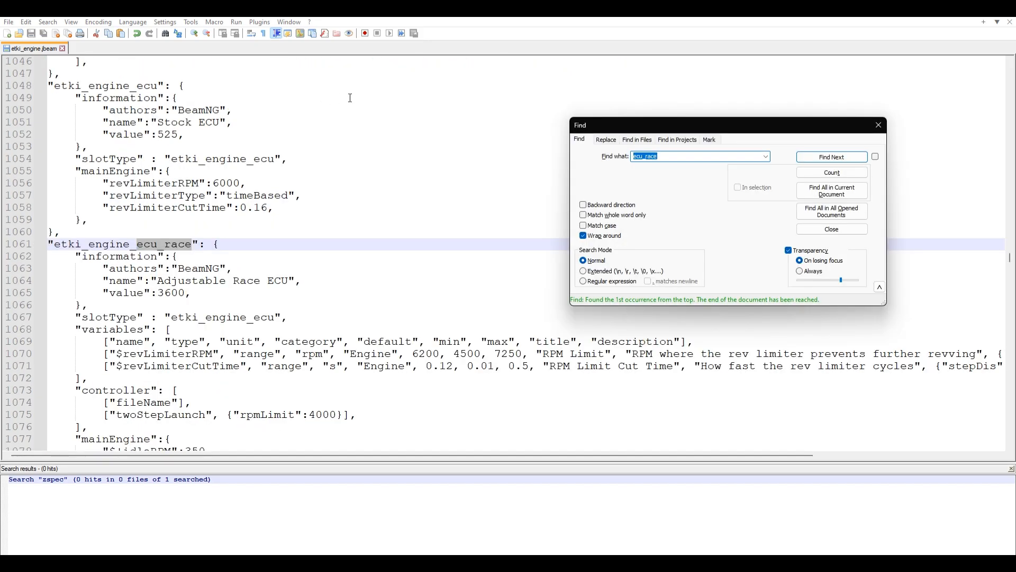
Make the copied Race ECU block etki_engine_ecu_zspec named "Z-Spec Tune (Stage 3)".
click(831, 229)
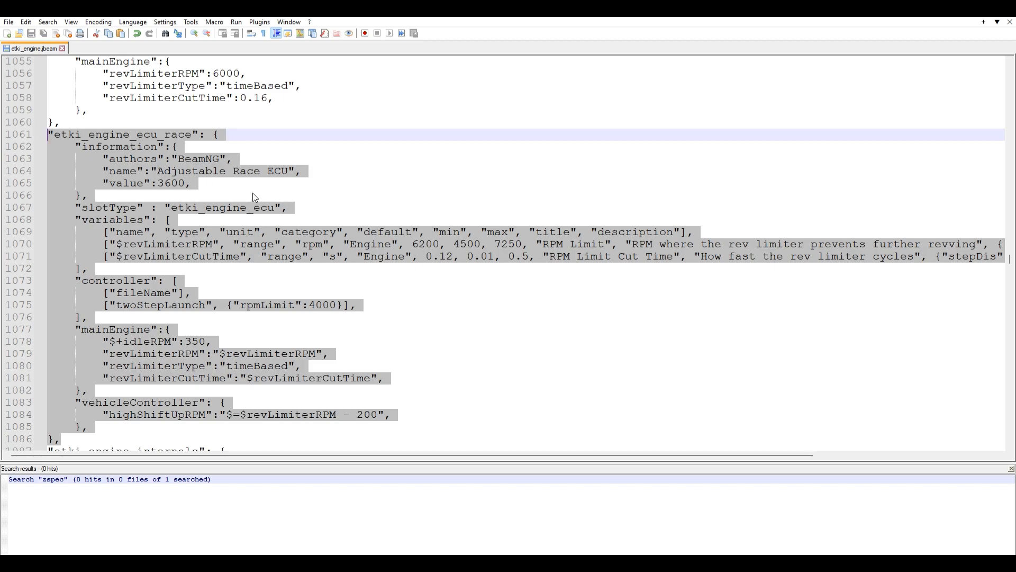
scroll(down, 3)
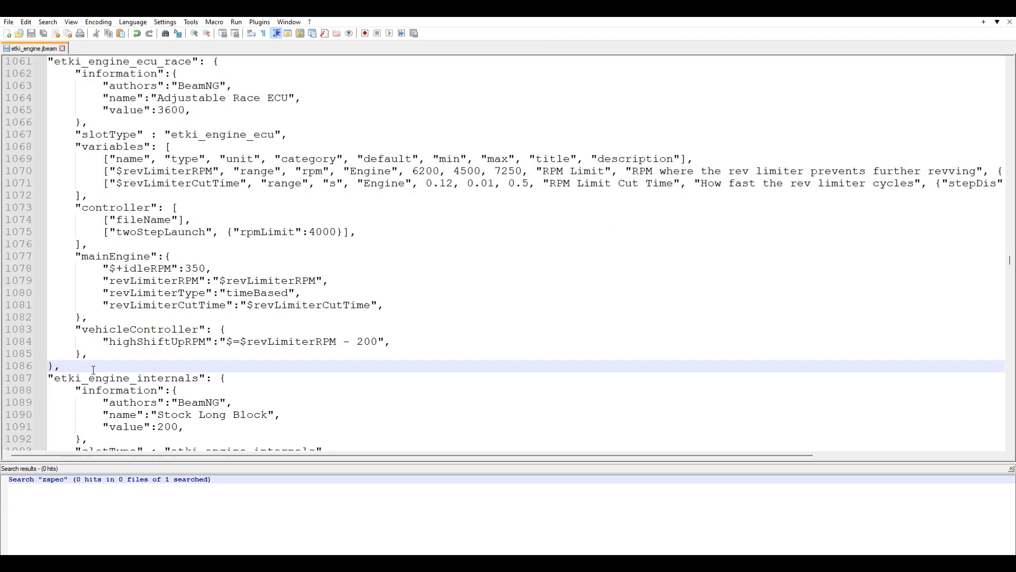
scroll(down, 3)
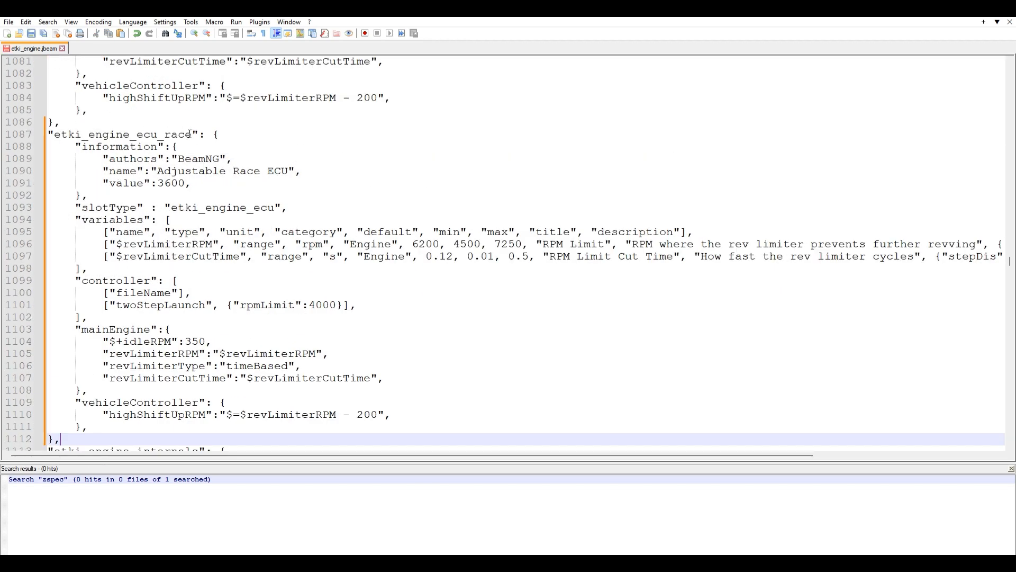
text(zspe)
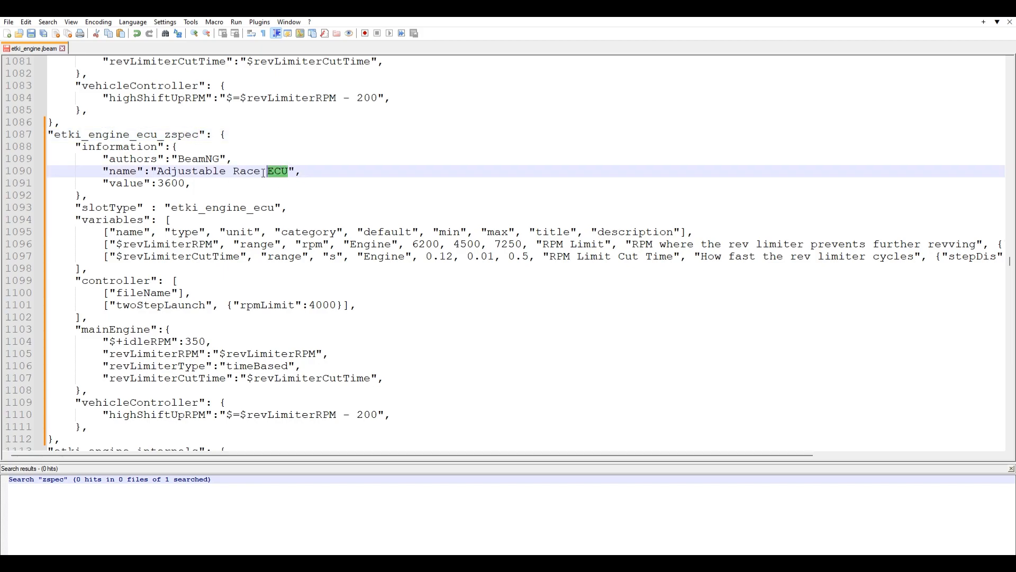
text(Z",)
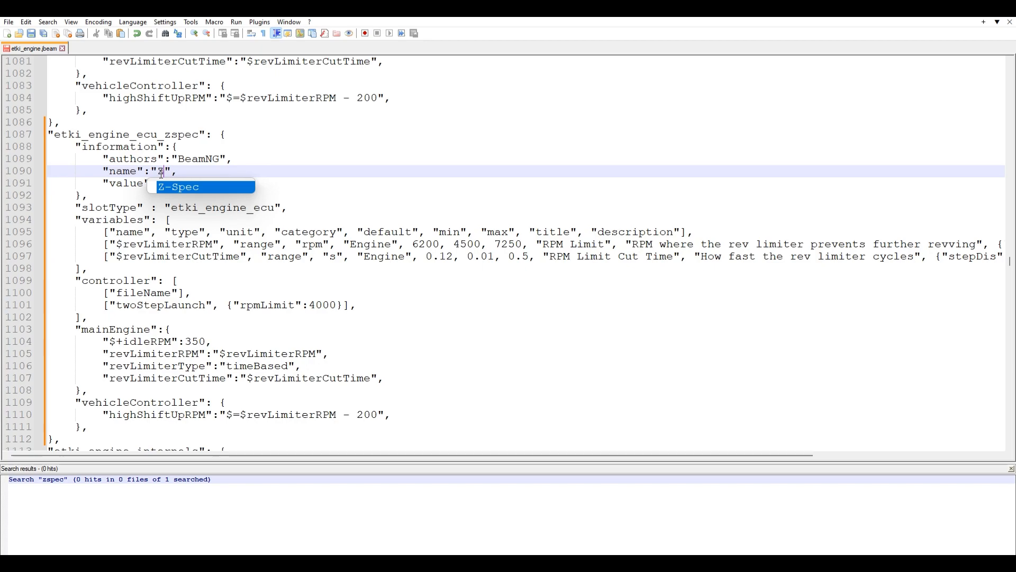
text(-Spec Tune (Stage 3)
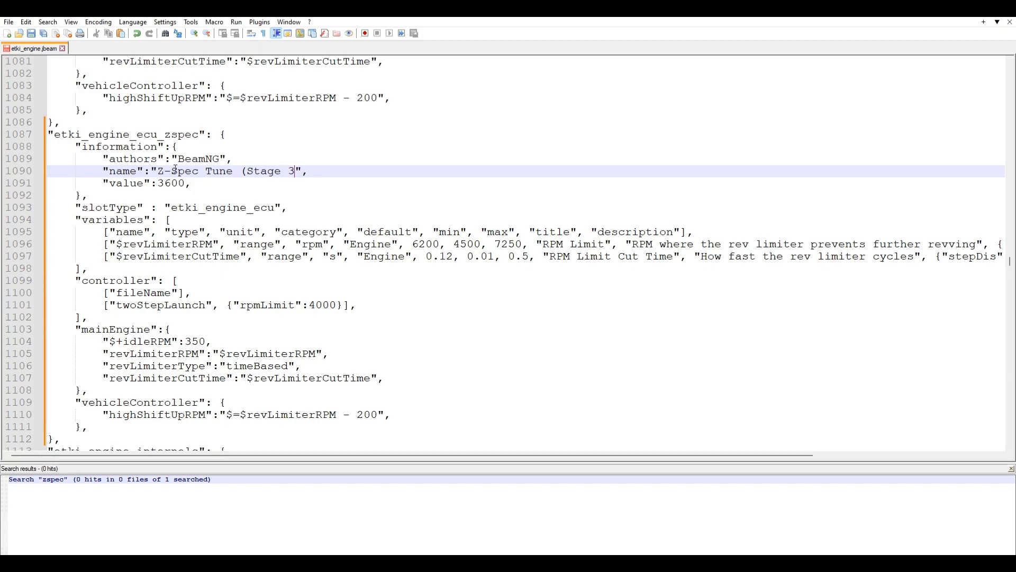
text())
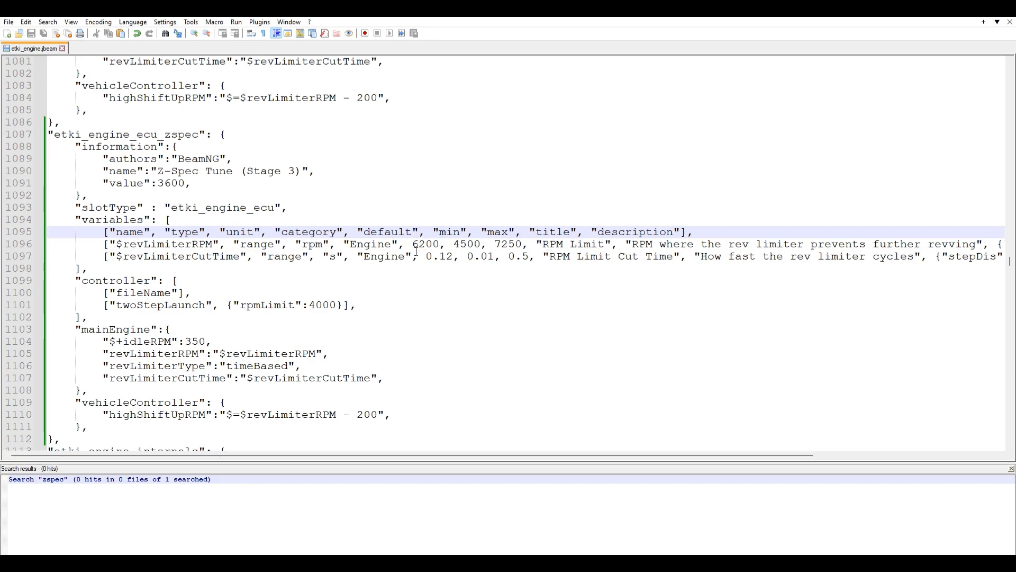
Raise the RPM Limit tuning maximum from 7250 to 11000.
double_click(426, 244)
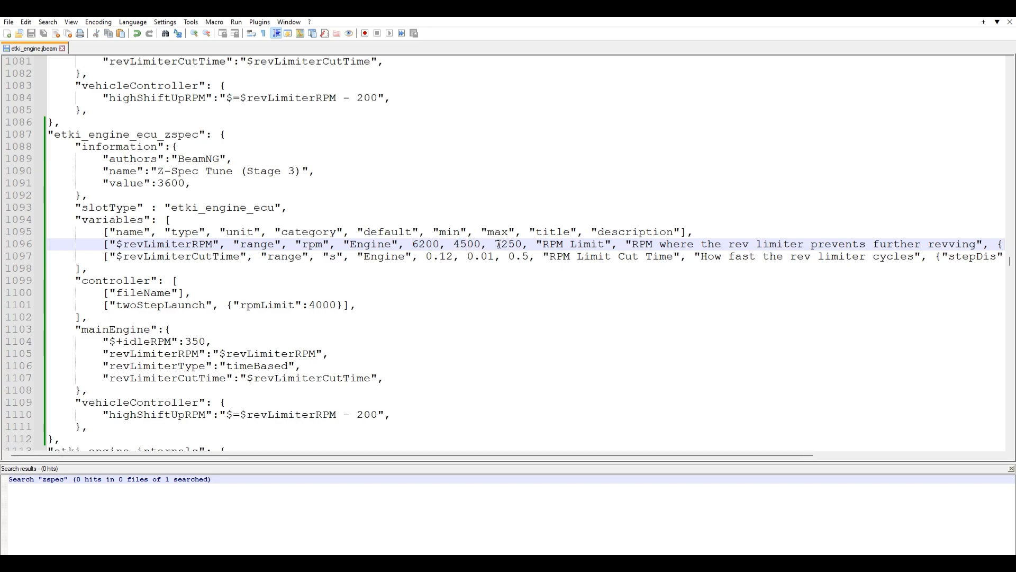
double_click(510, 244)
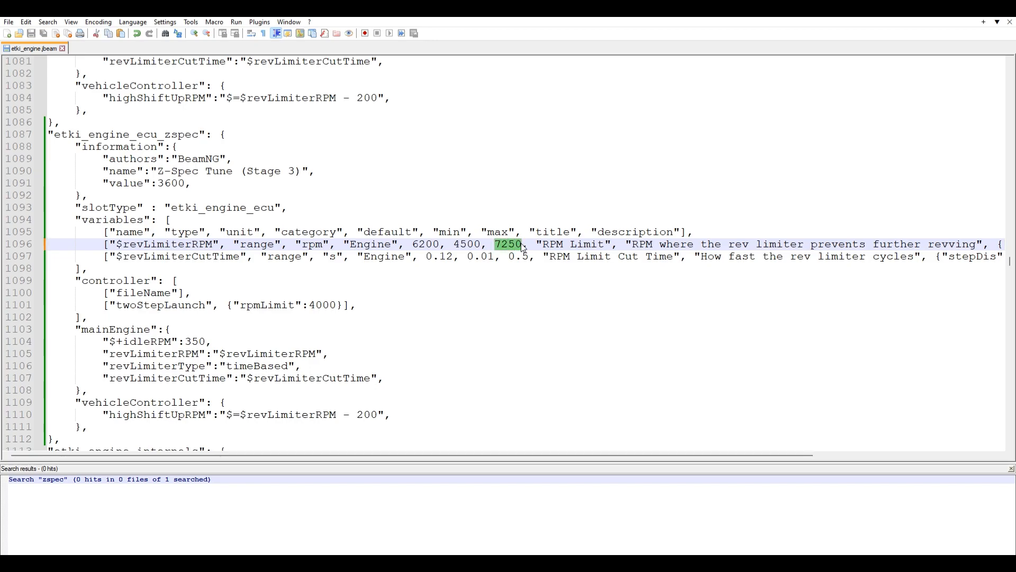
text(11000)
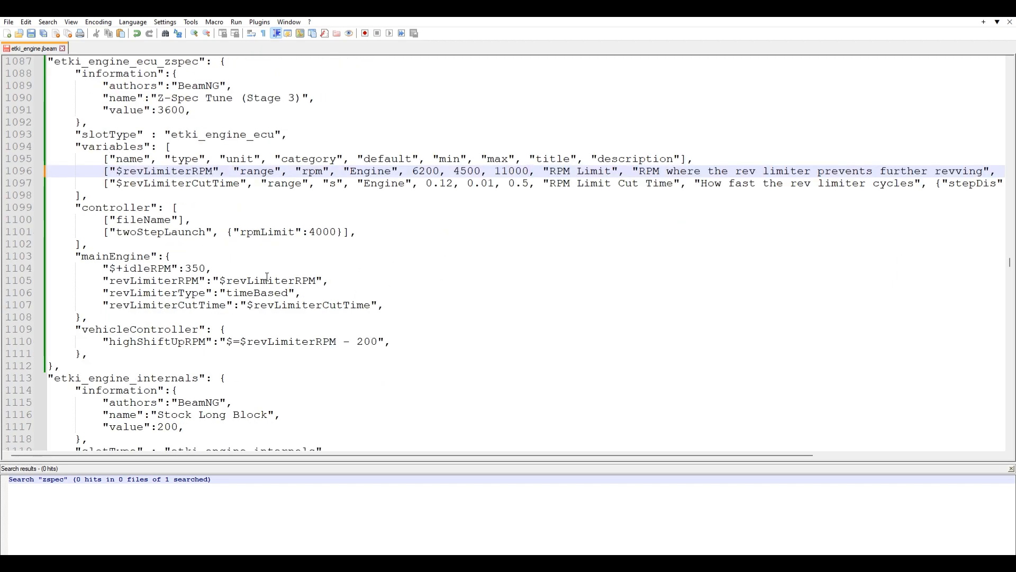
scroll(down, 3)
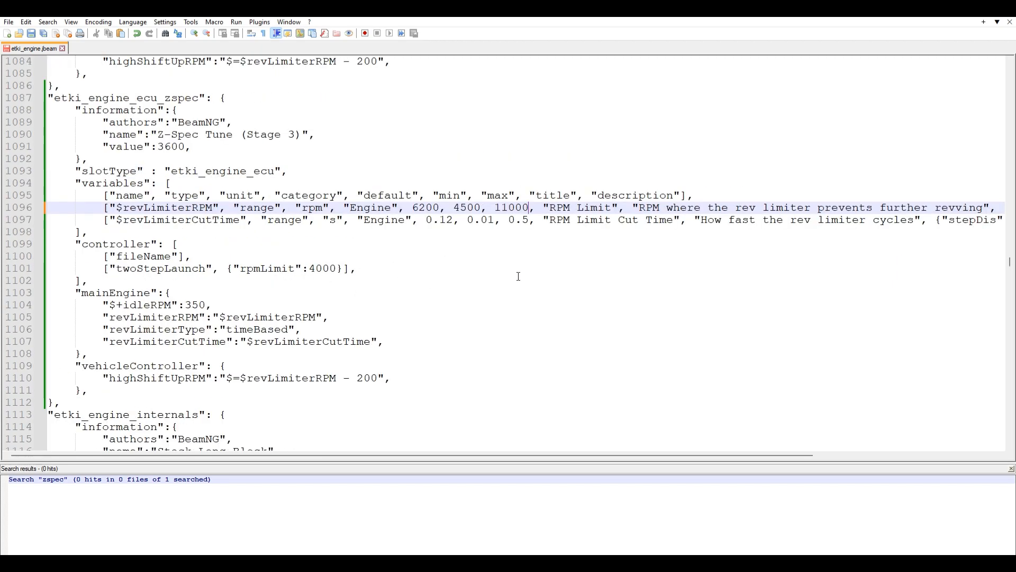
scroll(down, 3)
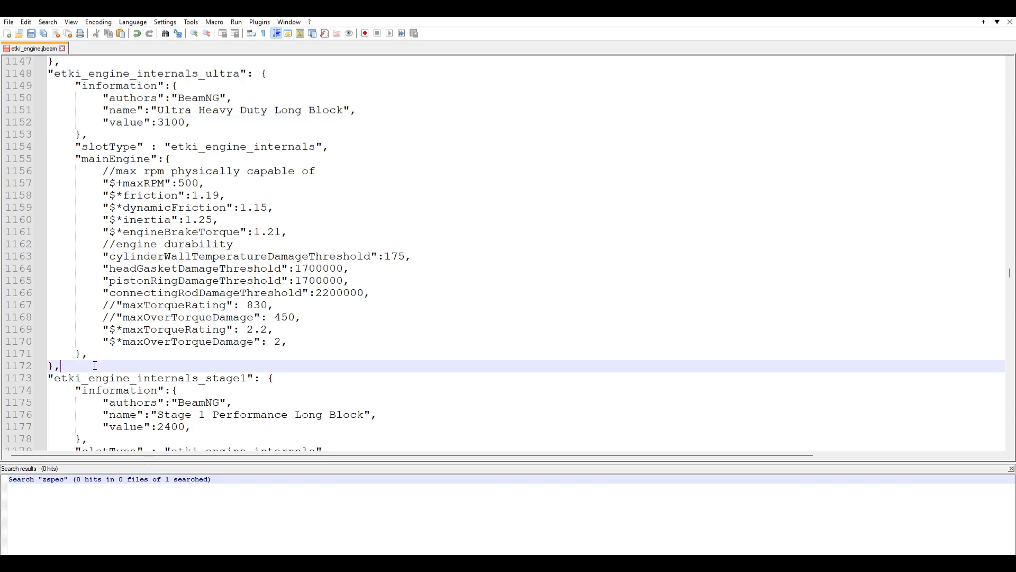
Rename the copied internals block etki_engine_internals_zspec with display name Forged Internals.
scroll(down, 3)
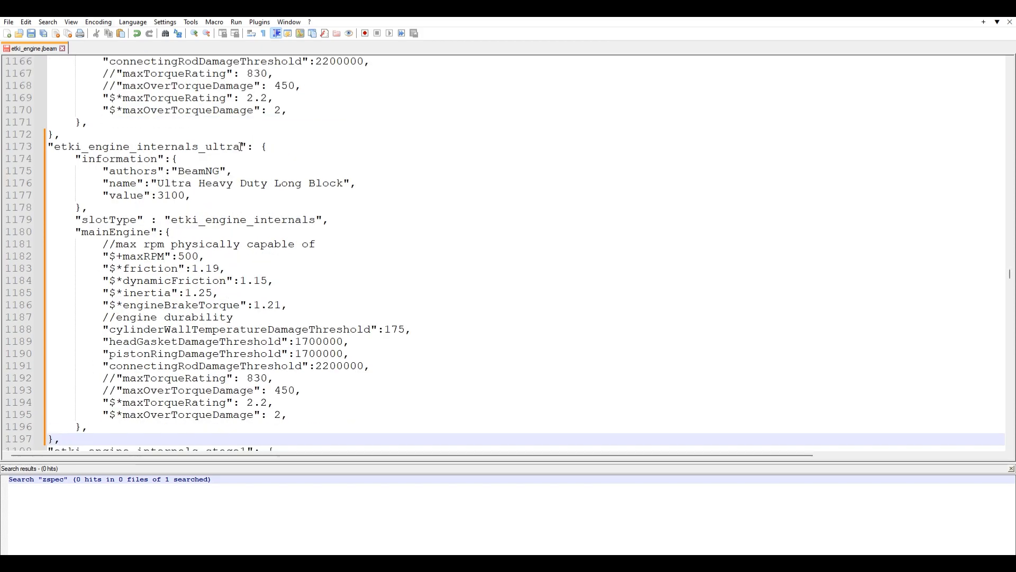
text(z)
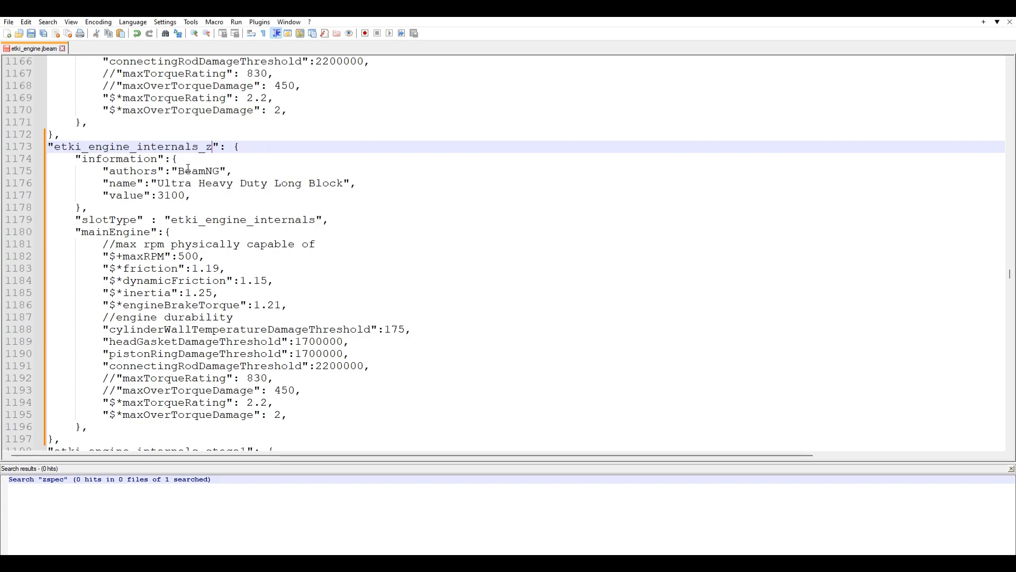
text(spec)
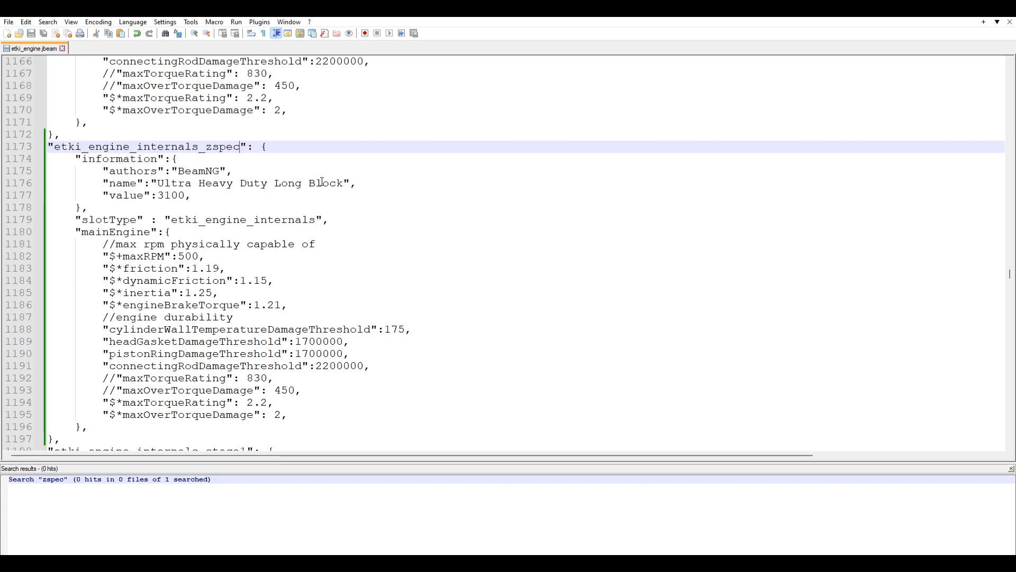
double_click(252, 184)
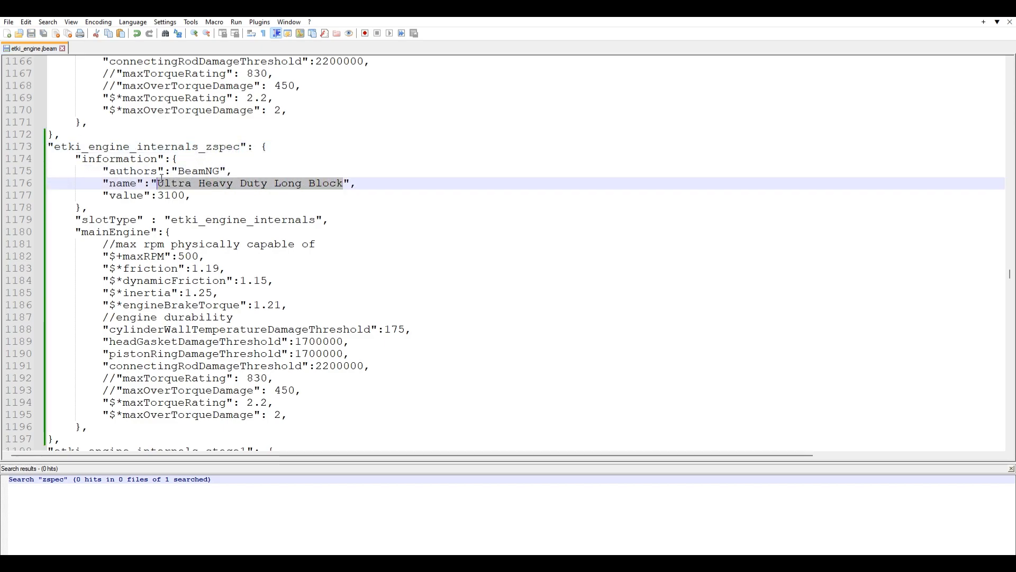
text(Forged In",)
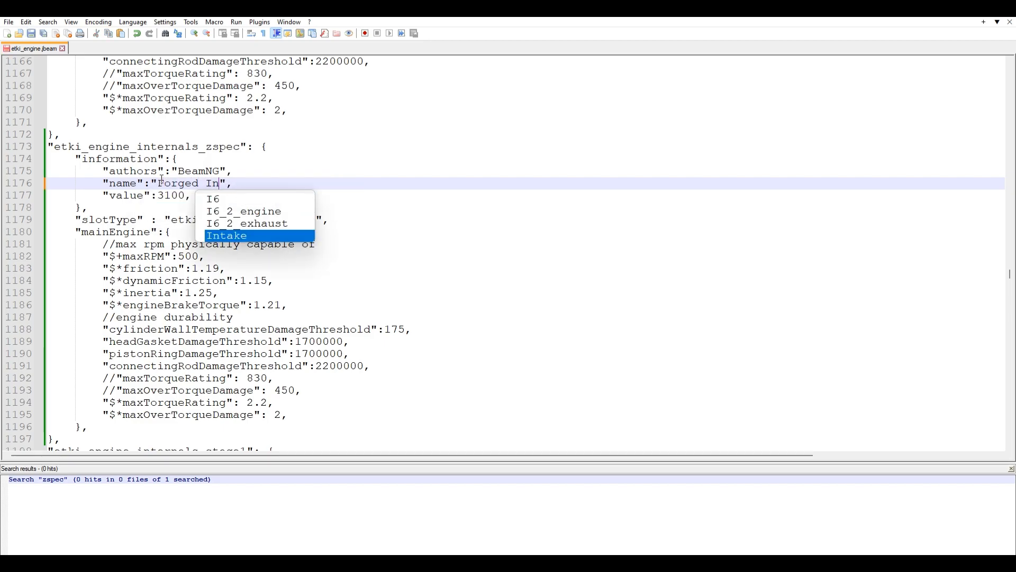
text(ternals)
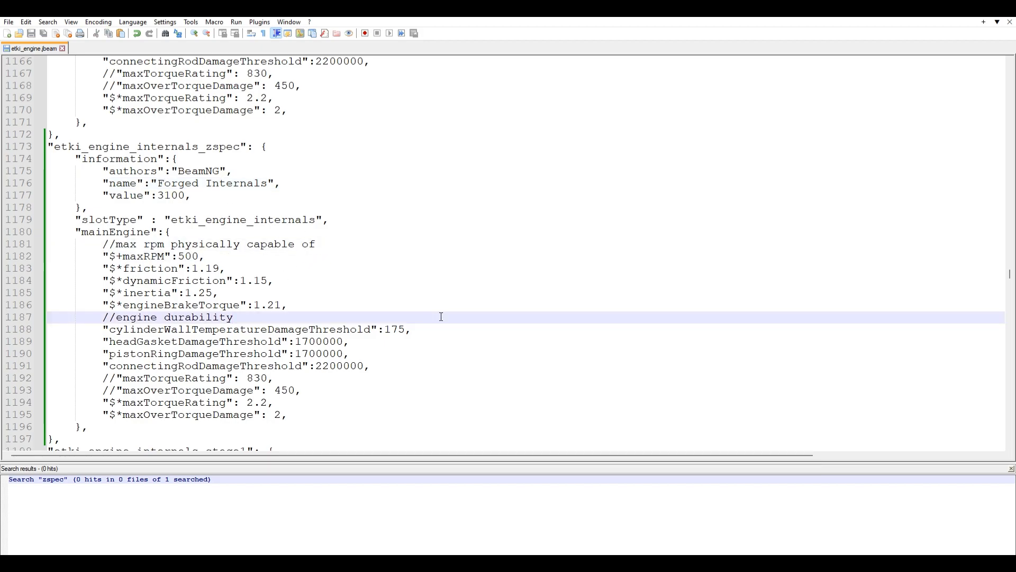
Raise the engine durability damage thresholds to 9900000 and increase torque ratings.
click(300, 342)
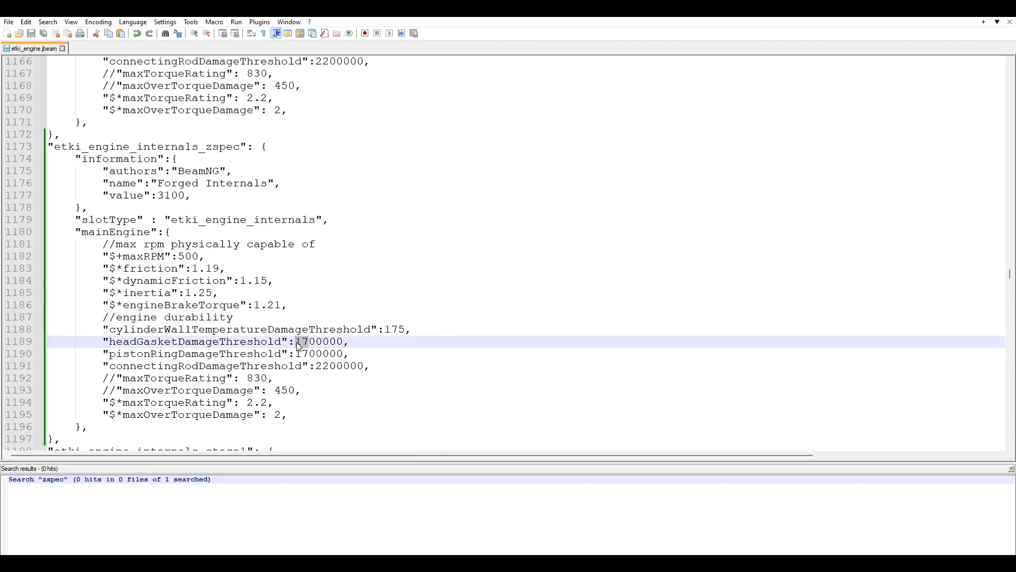
text(9900000)
click(526, 414)
text(6)
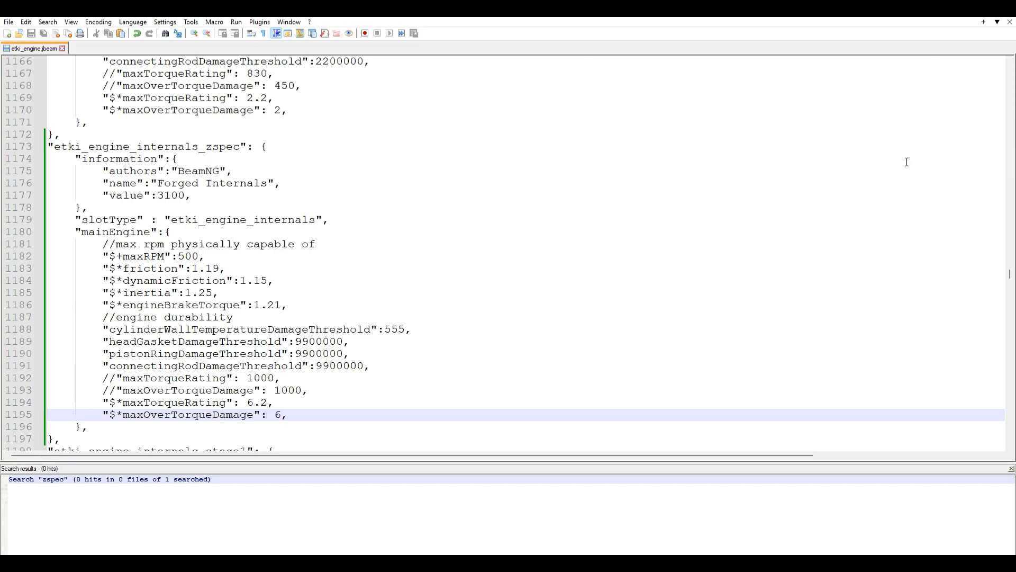
click(280, 415)
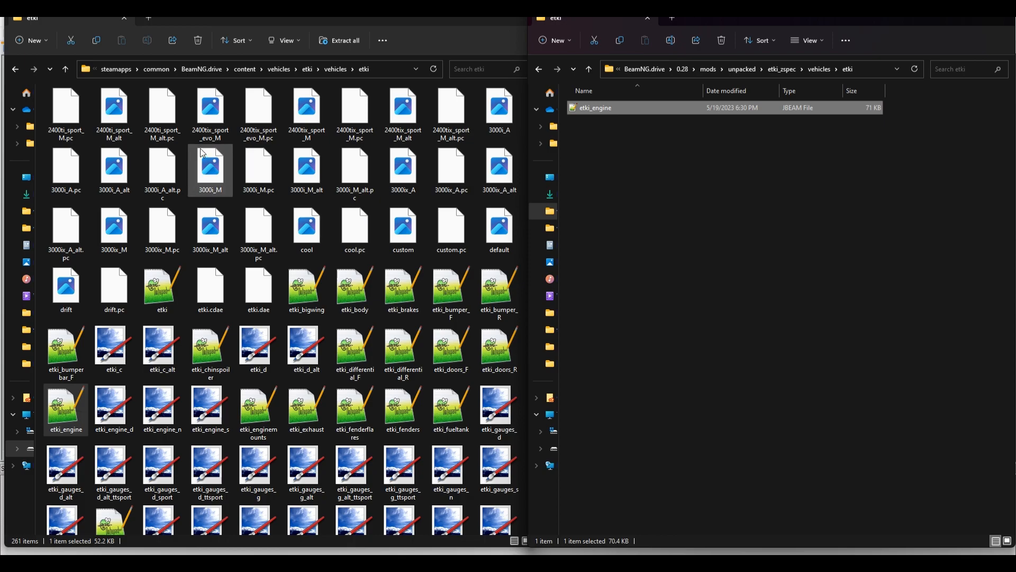
Select the etki_oilcooler and etki_radiator files in the stock etki folder.
click(161, 170)
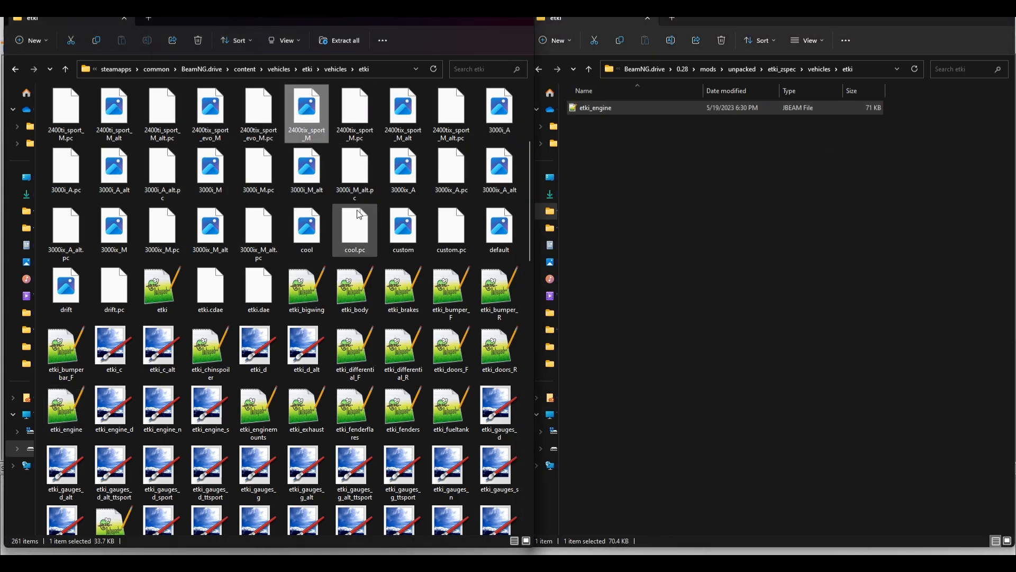
mouse_move(451, 350)
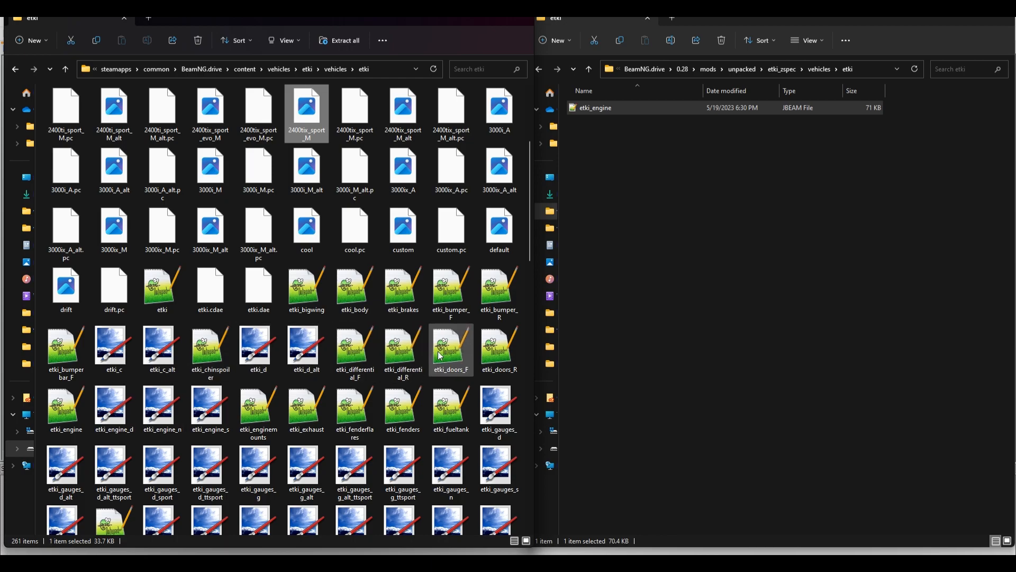
scroll(down, 3)
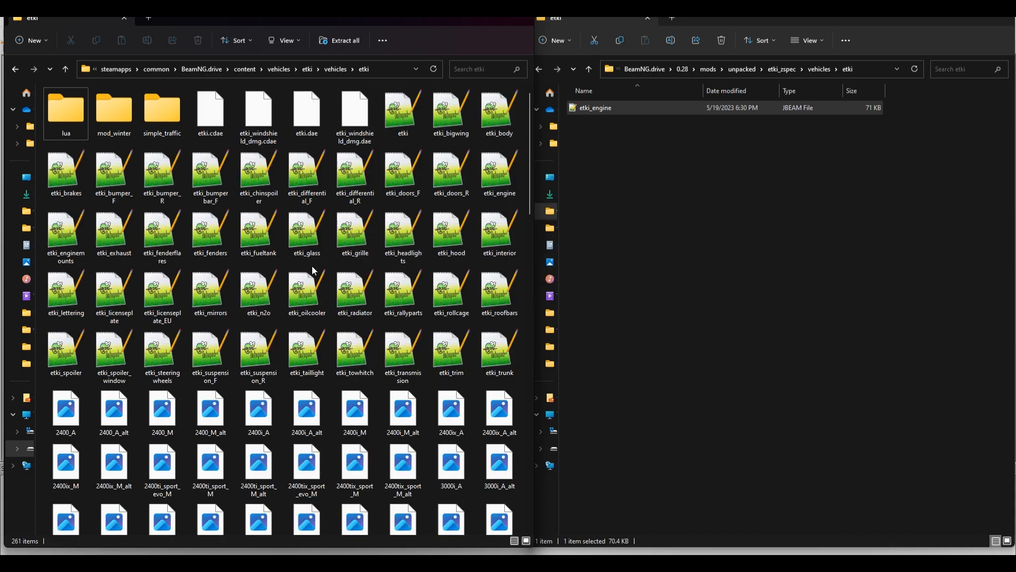
click(307, 292)
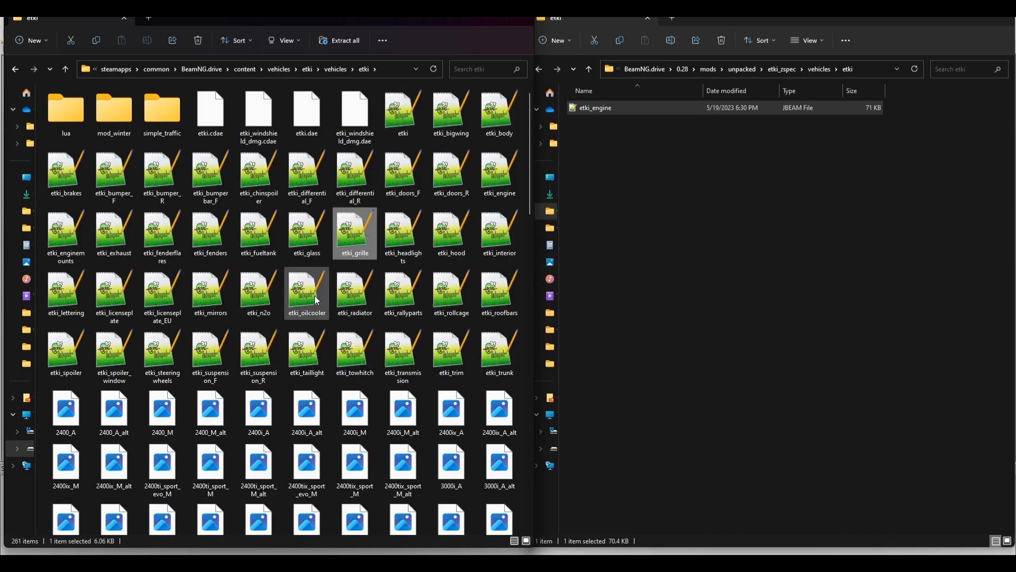
click(306, 292)
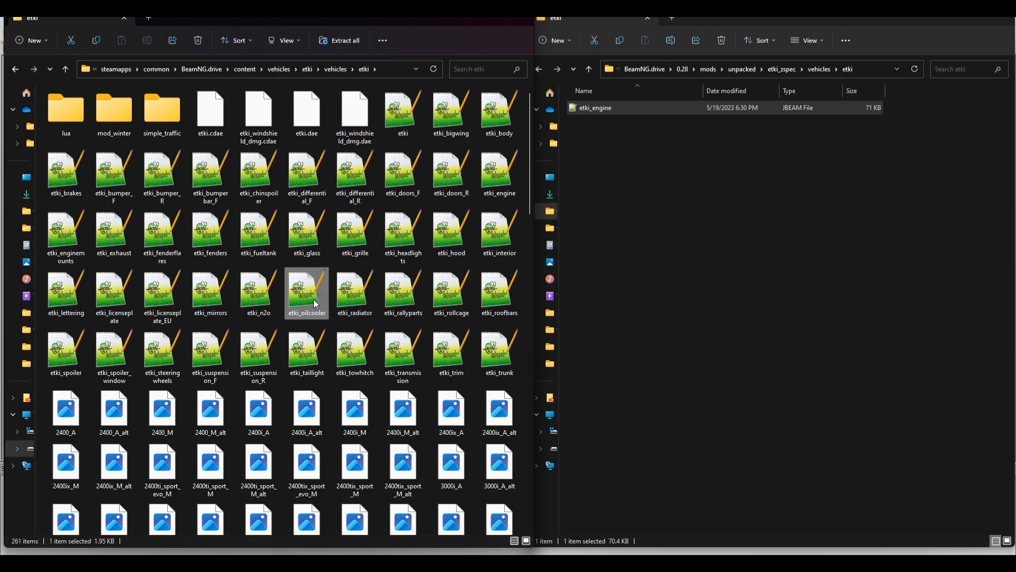
click(354, 292)
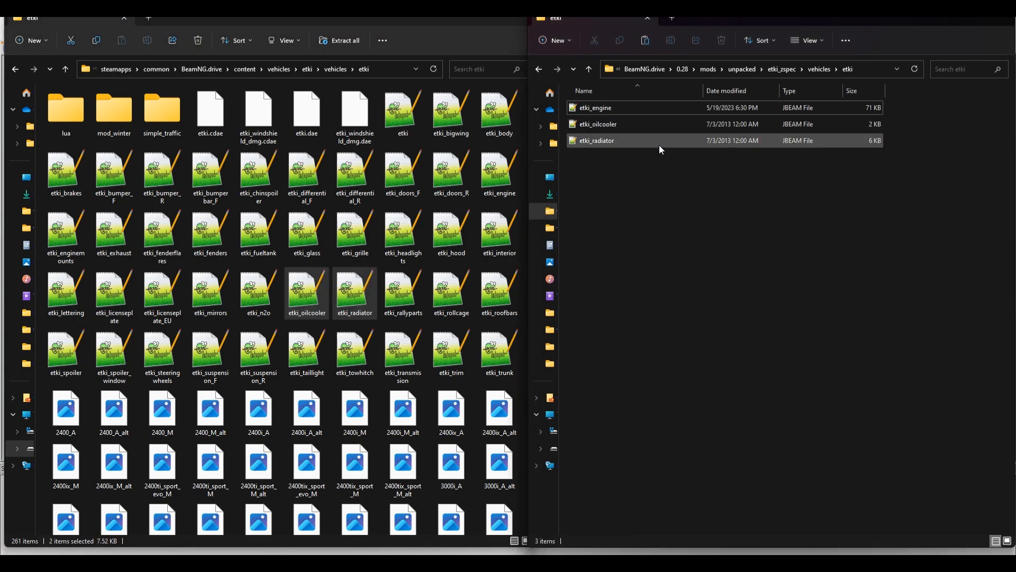
Open the copied cooling files in the mod folder with Edit with Notepad++.
right_click(596, 140)
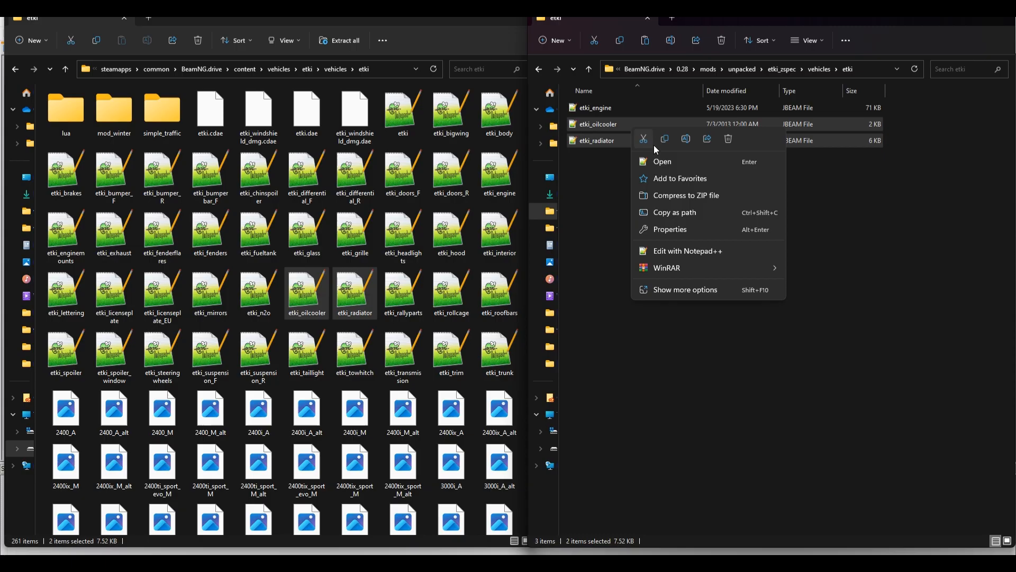
click(687, 255)
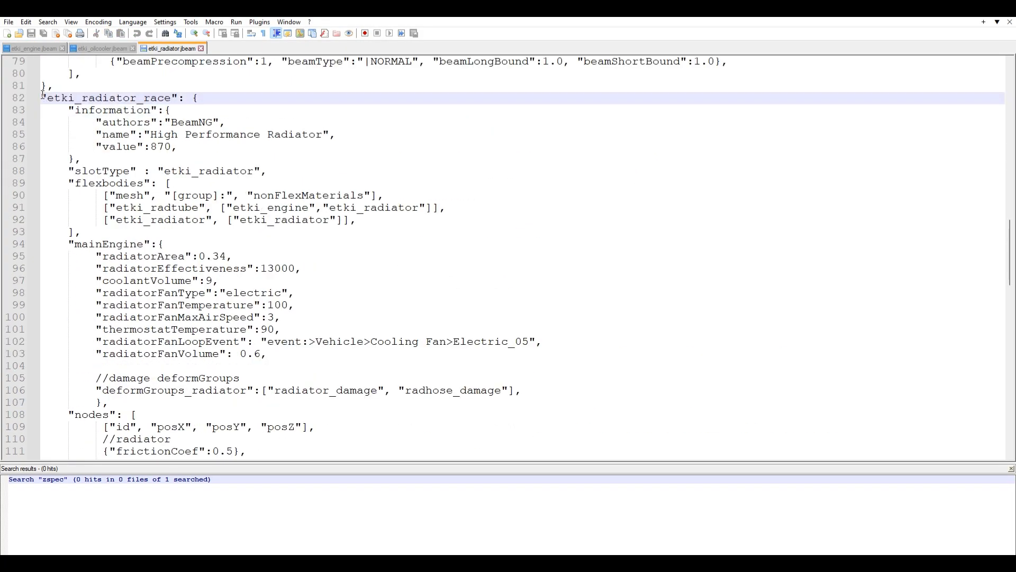
Boost the Z-Spec radiator values to 100000 and set radiatorFanVolume to 10.
scroll(down, 3)
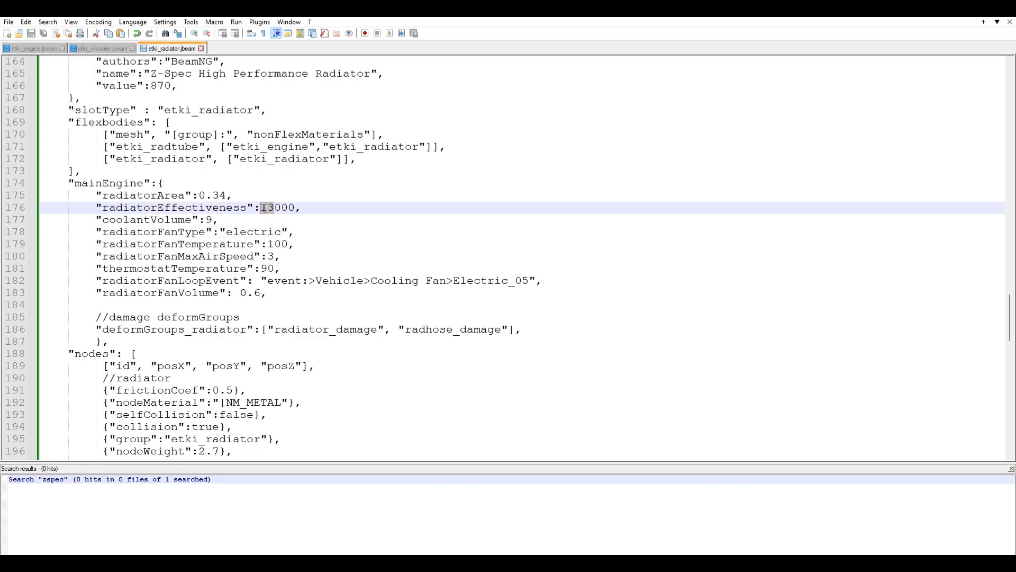
text(100000)
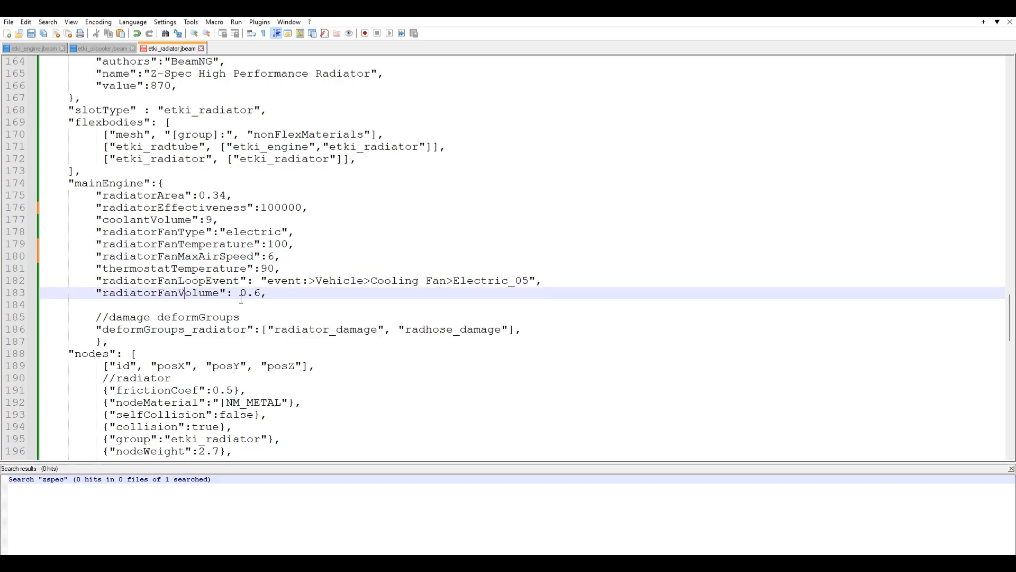
double_click(250, 294)
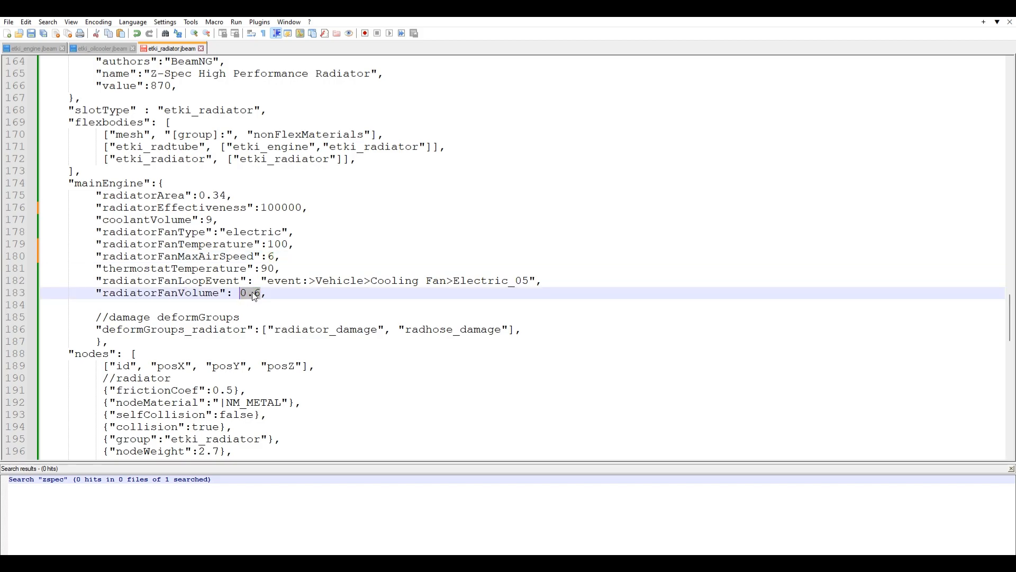
text(10)
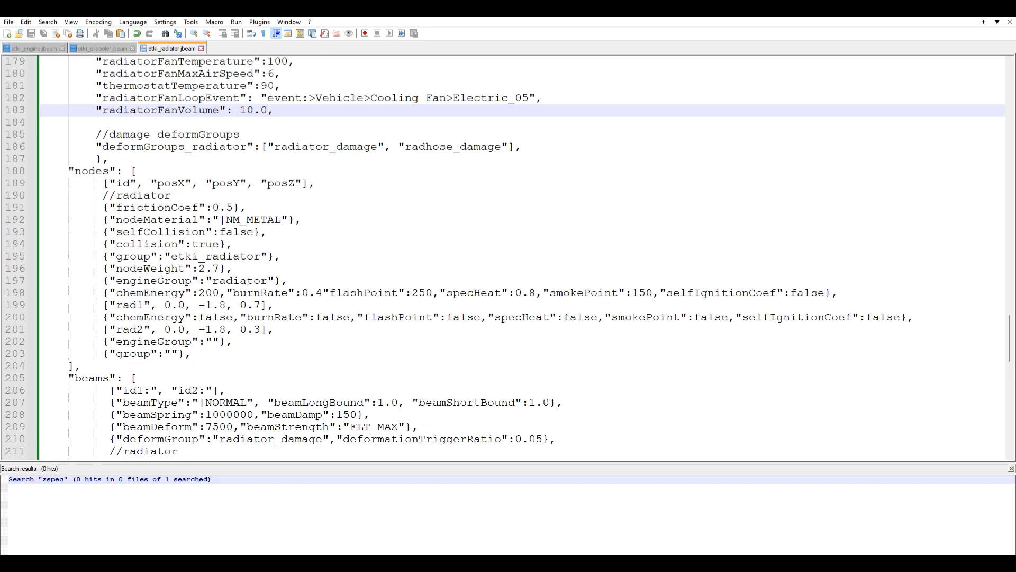
click(100, 47)
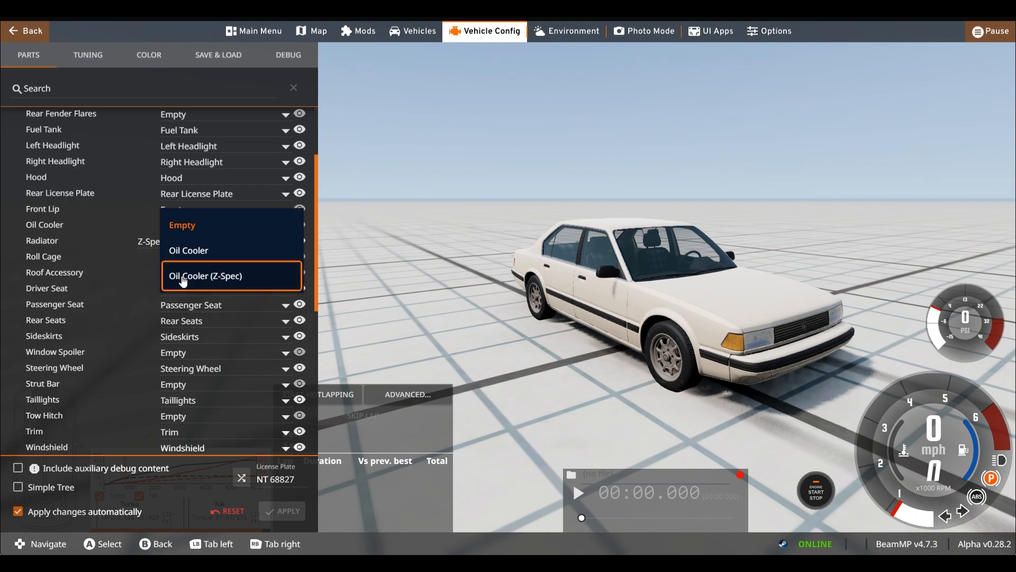
Select Oil Cooler (Z-Spec), Z-Spec Tune (Stage 3), Forged Internals and Race Oil Pan in Parts.
click(205, 275)
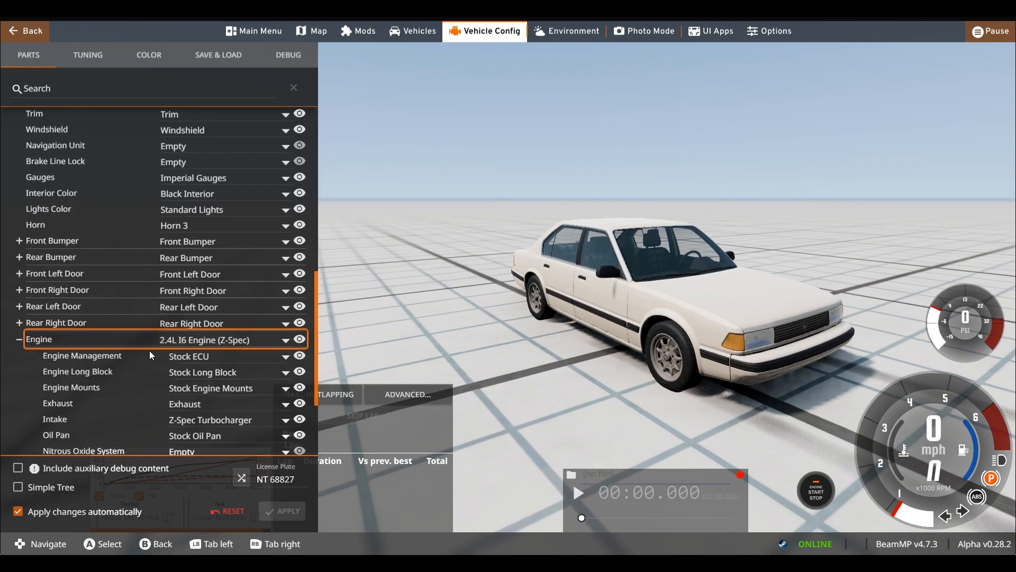
click(285, 356)
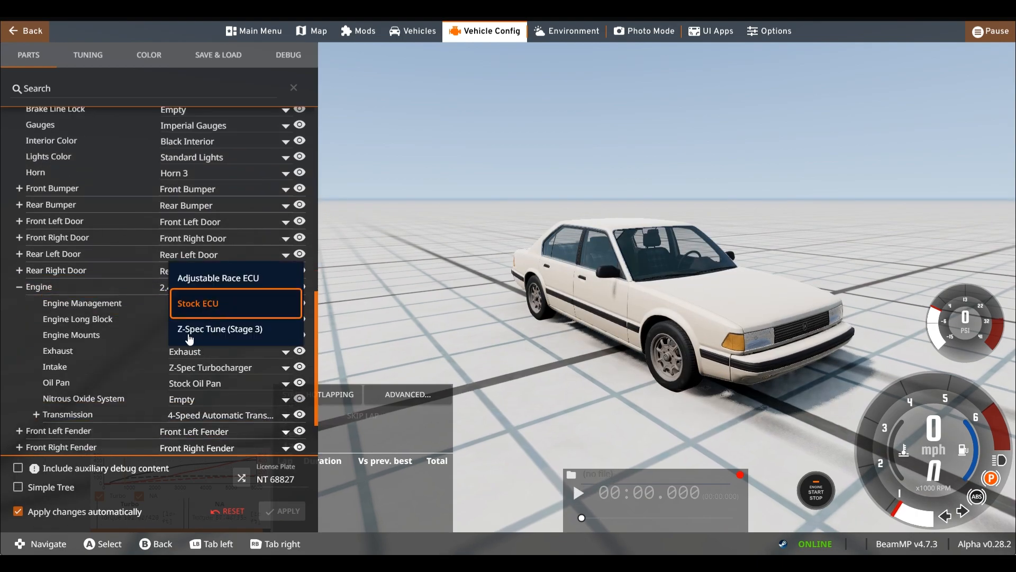
click(221, 328)
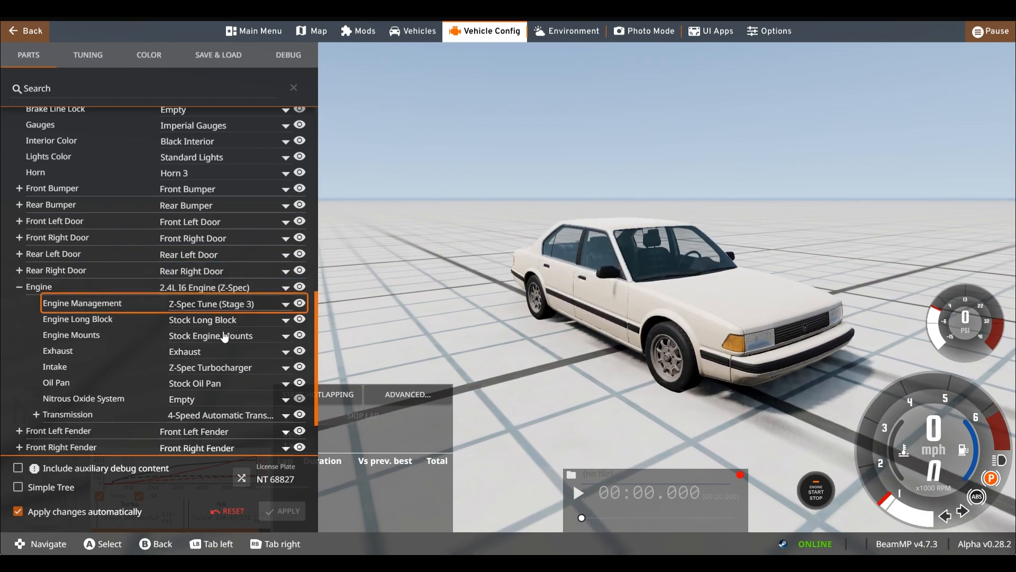
click(285, 318)
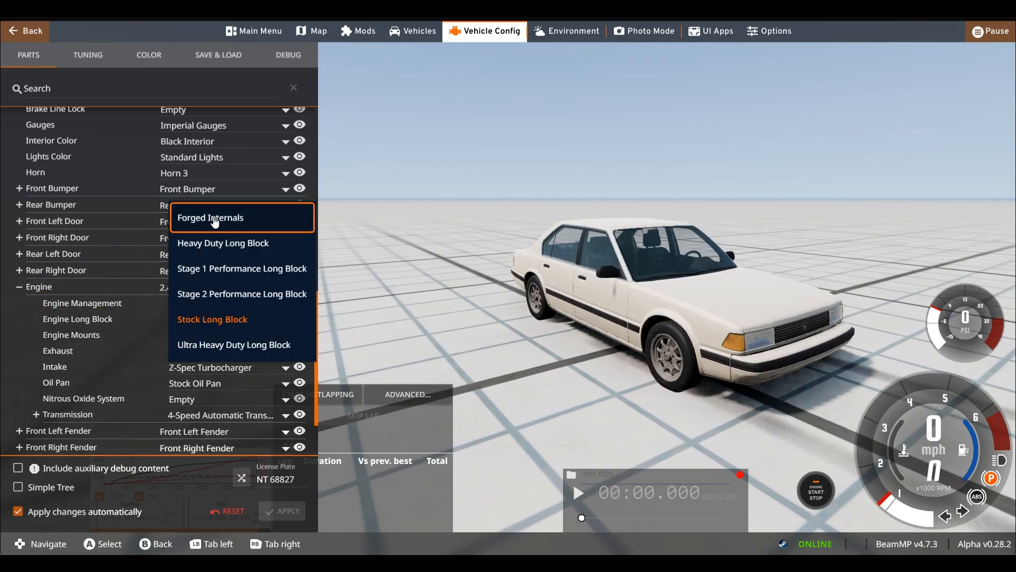
click(210, 217)
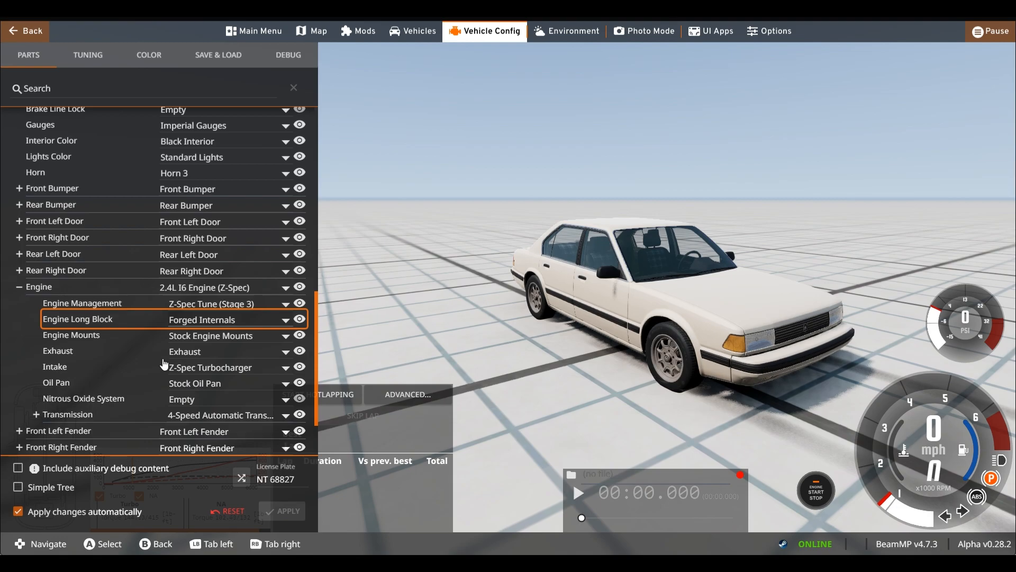
click(286, 382)
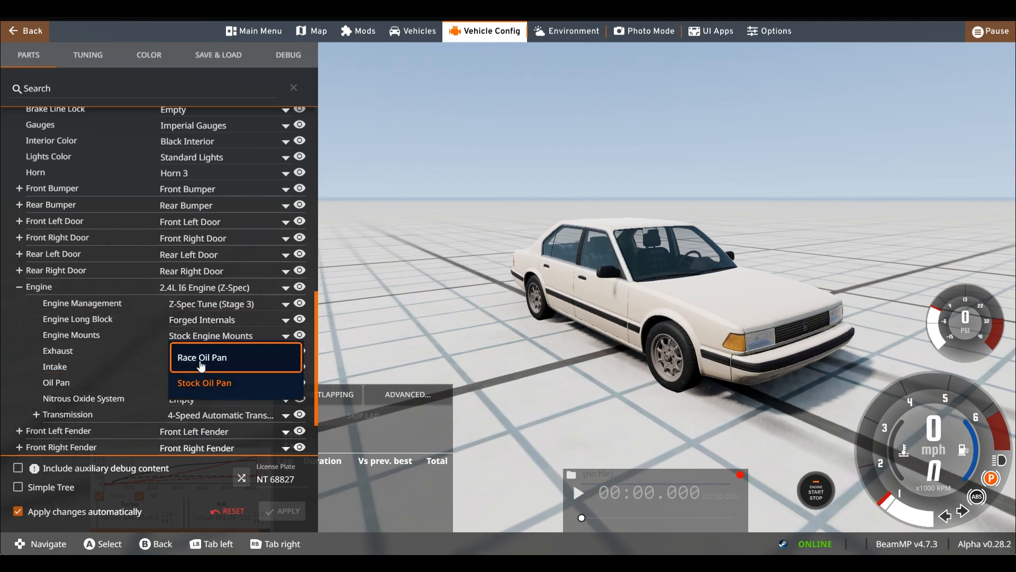
click(201, 357)
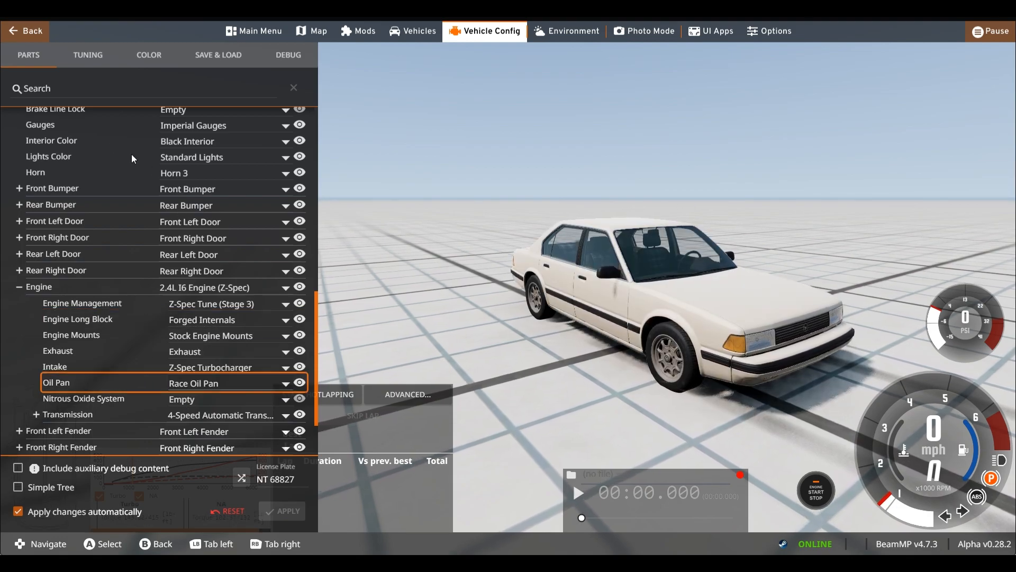
click(88, 54)
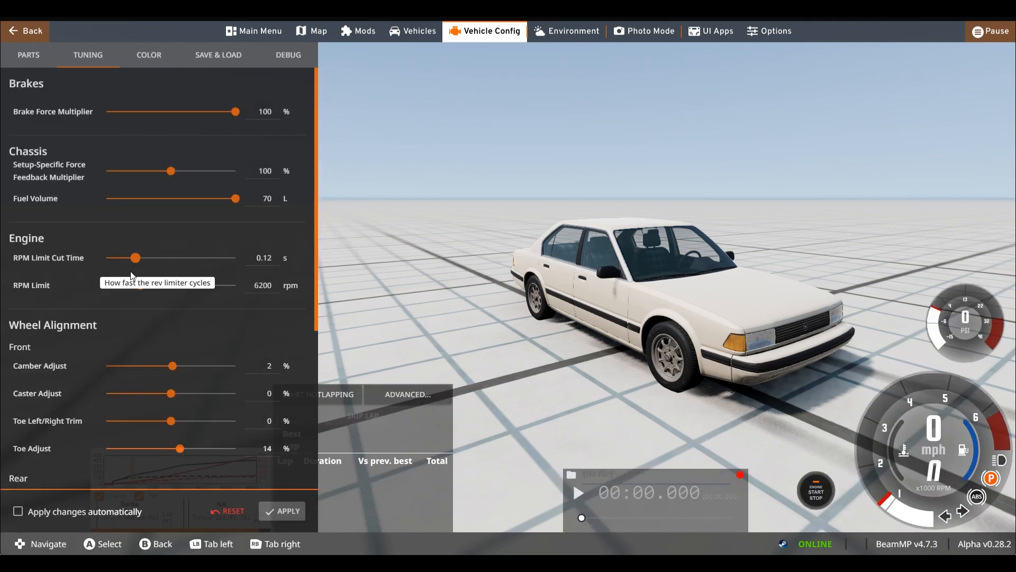
Drag the RPM Limit slider to 11000, apply, and bring up the game settings.
drag(134, 285, 235, 285)
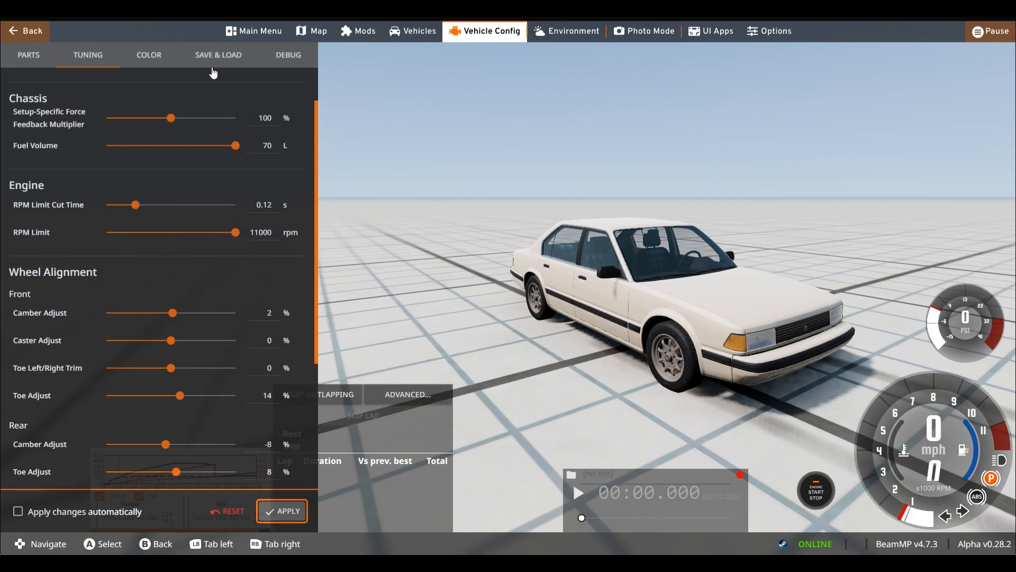
click(218, 54)
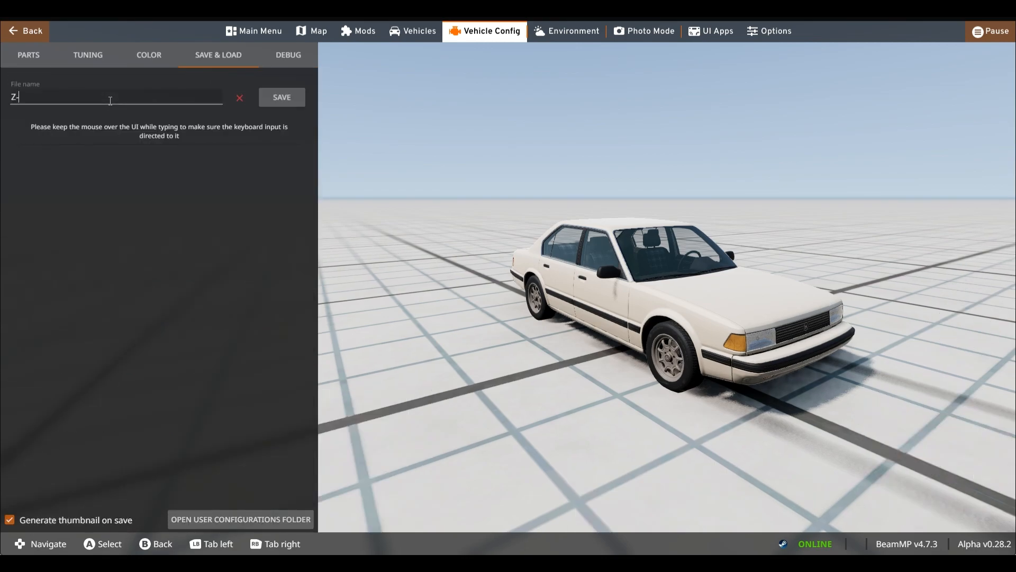
click(769, 31)
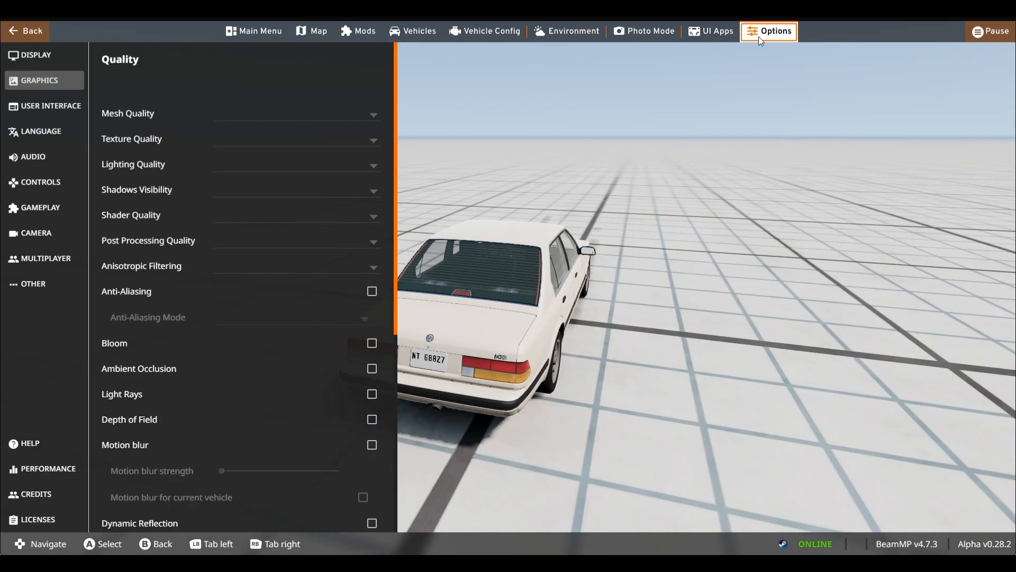
Fit the Race 6-Speed Manual Transmission in place of the automatic gearbox.
click(33, 157)
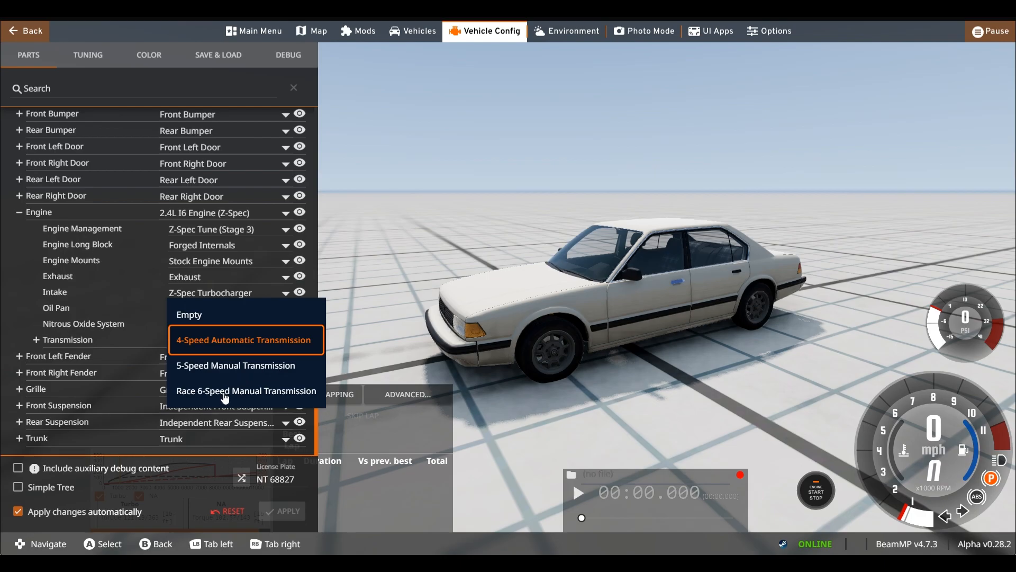
click(246, 391)
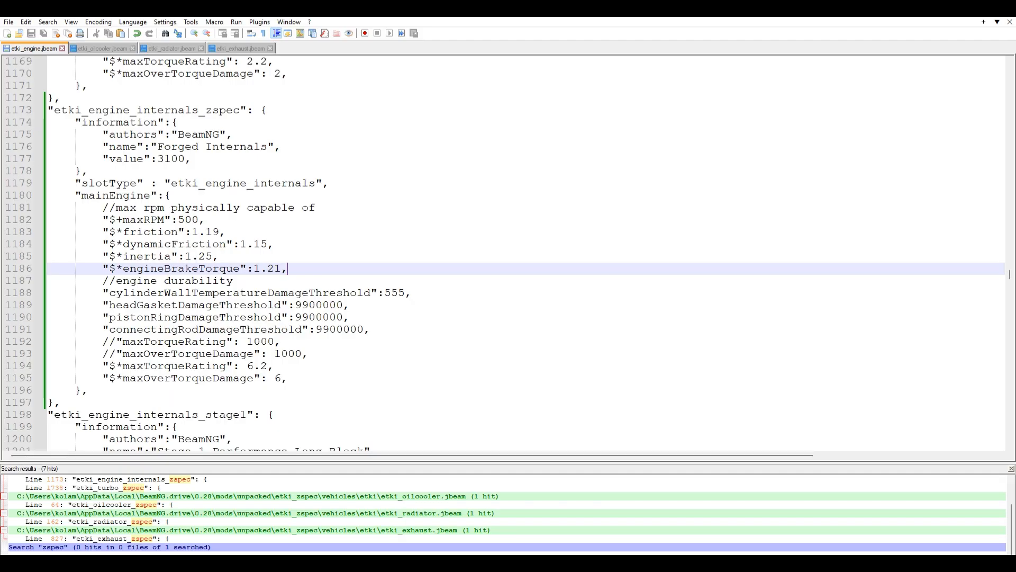
Review the forged engine internals and Z-Spec tuned exhaust entries in their files.
click(330, 195)
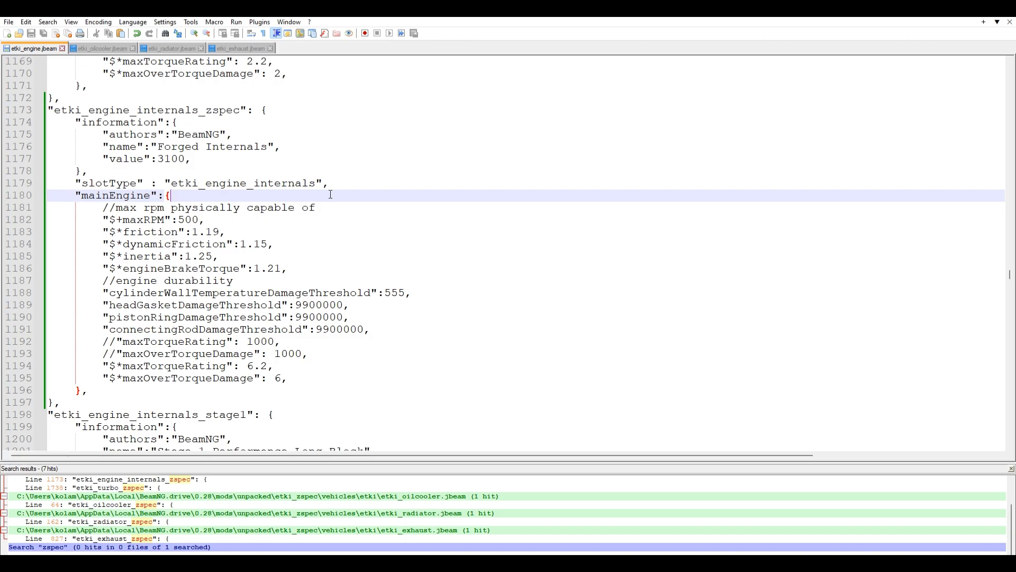
click(242, 47)
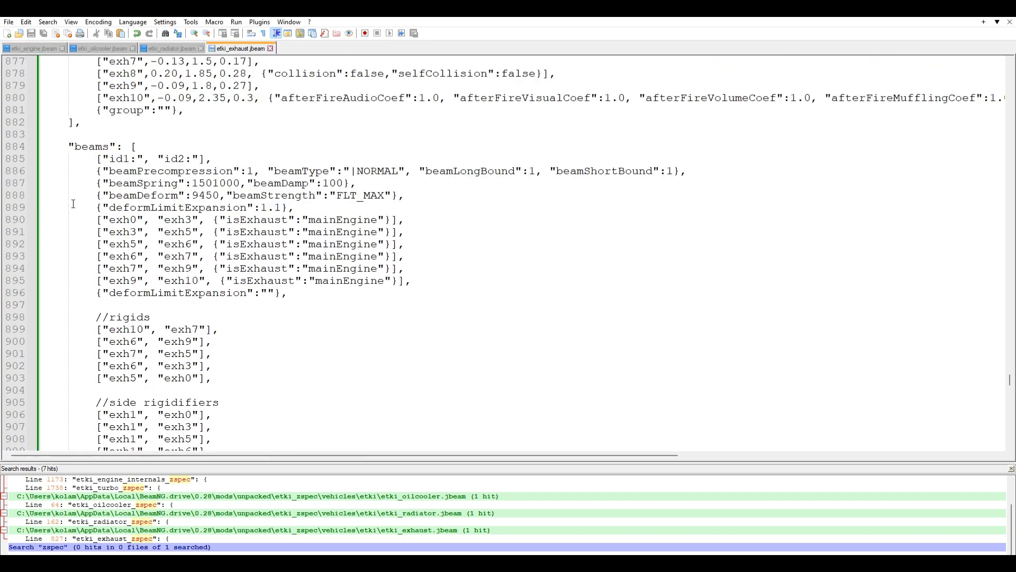
scroll(down, 3)
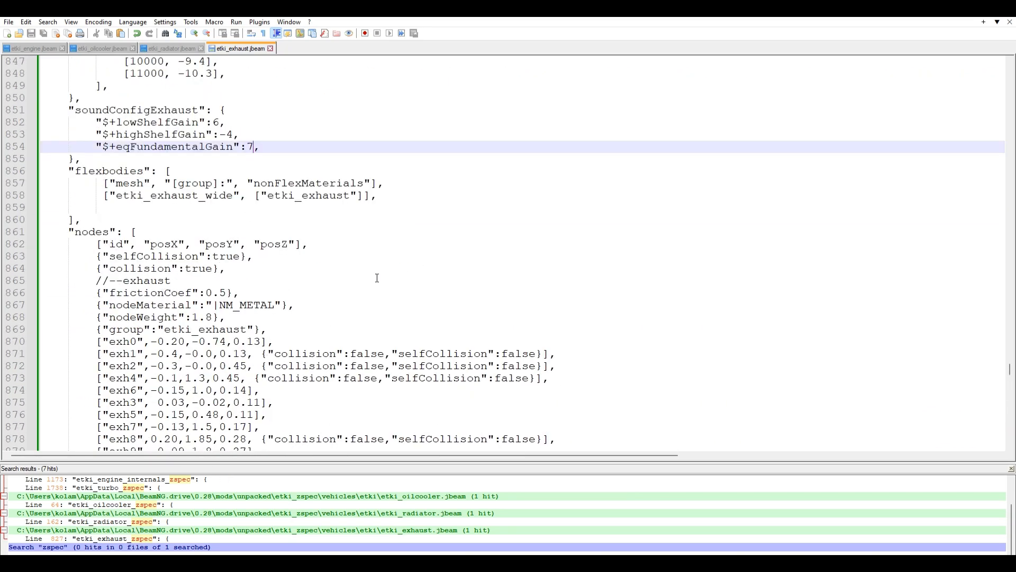
scroll(up, 3)
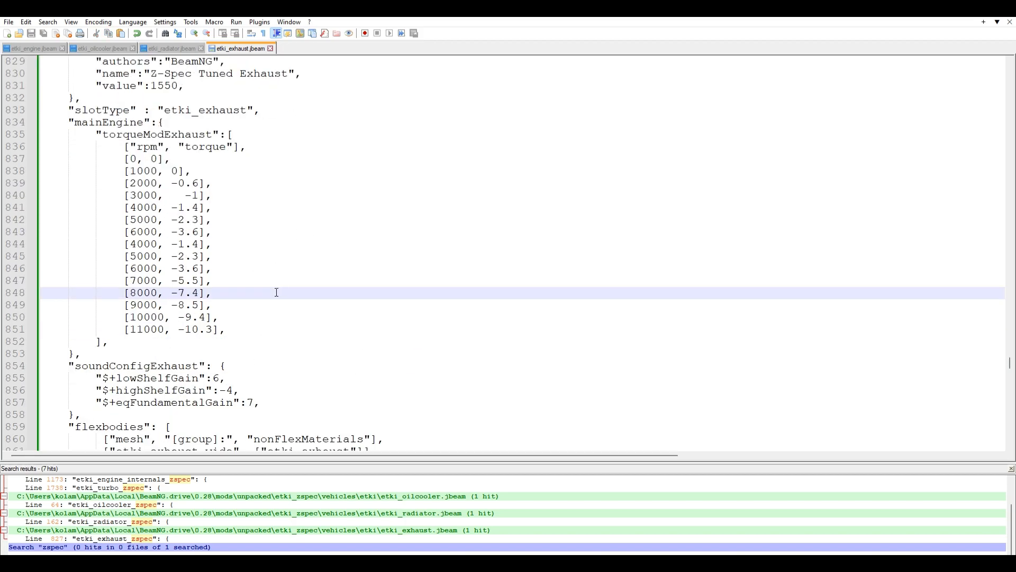
scroll(down, 3)
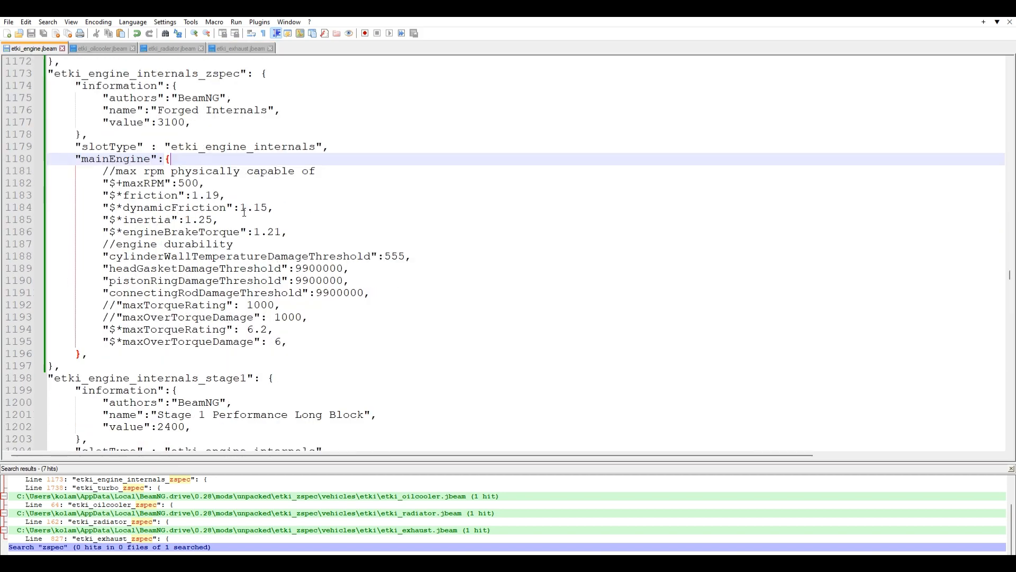
Search for 'zspec' to reach the etki_engine_2.4_zspec engine definition block.
click(832, 157)
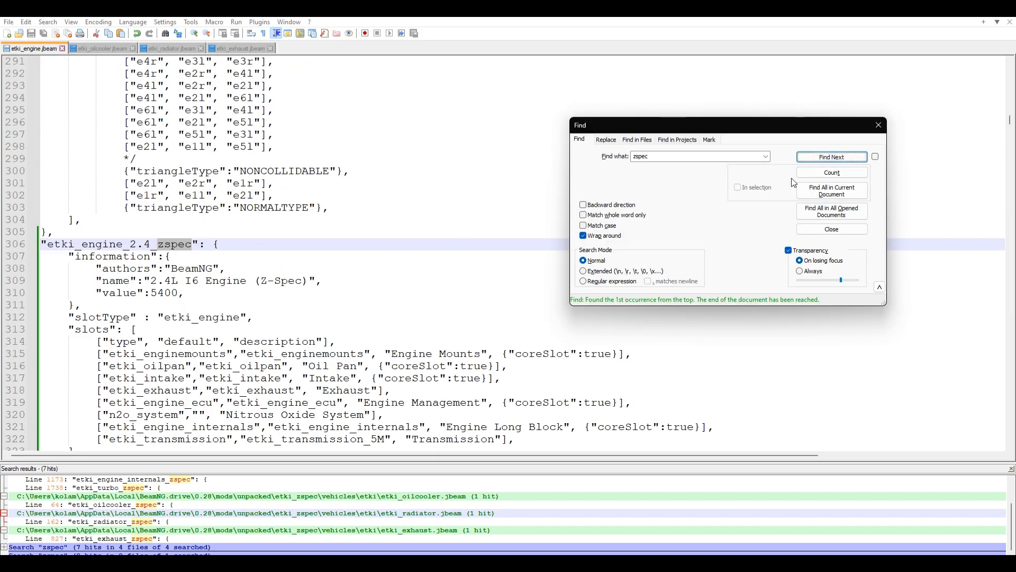
click(830, 229)
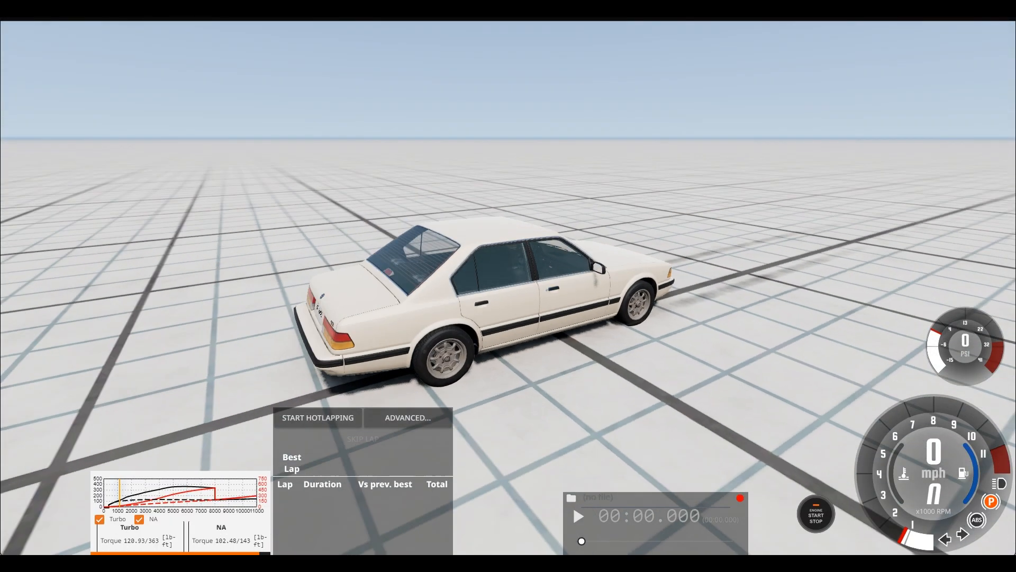
Choose the Z-Spec Tuned Exhaust in Vehicle Config, then bring up the Audio settings.
click(484, 30)
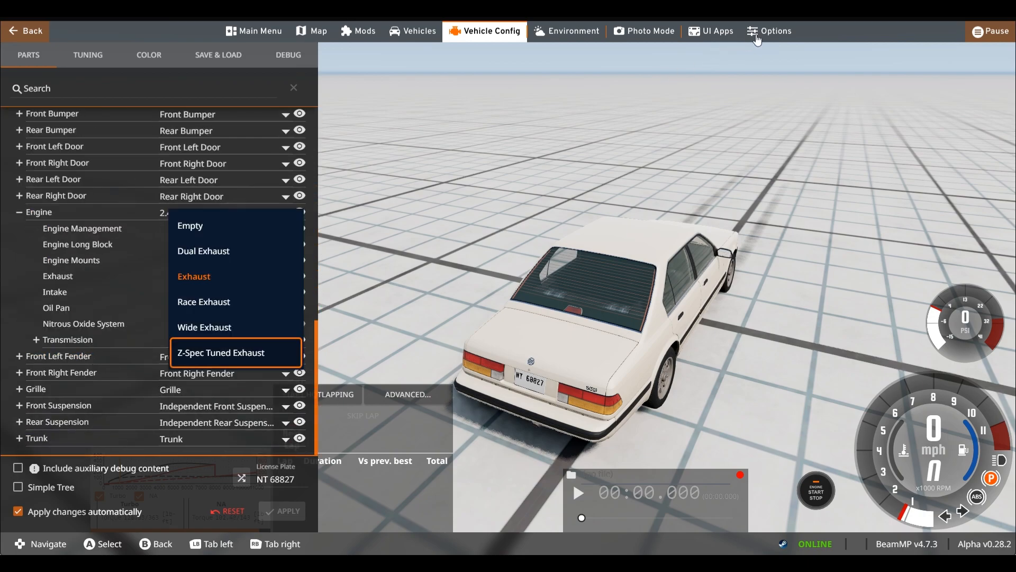
click(769, 31)
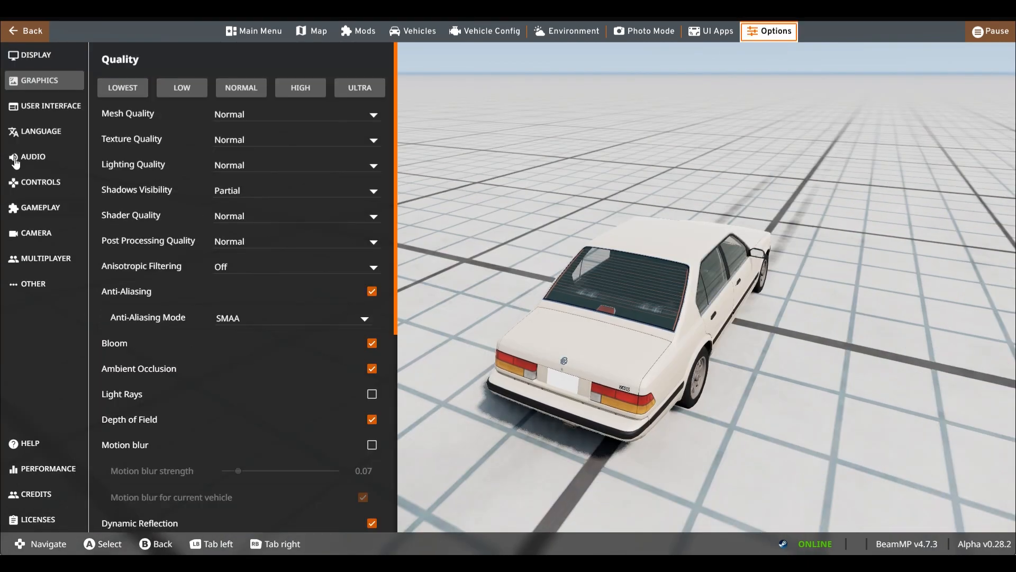
click(33, 156)
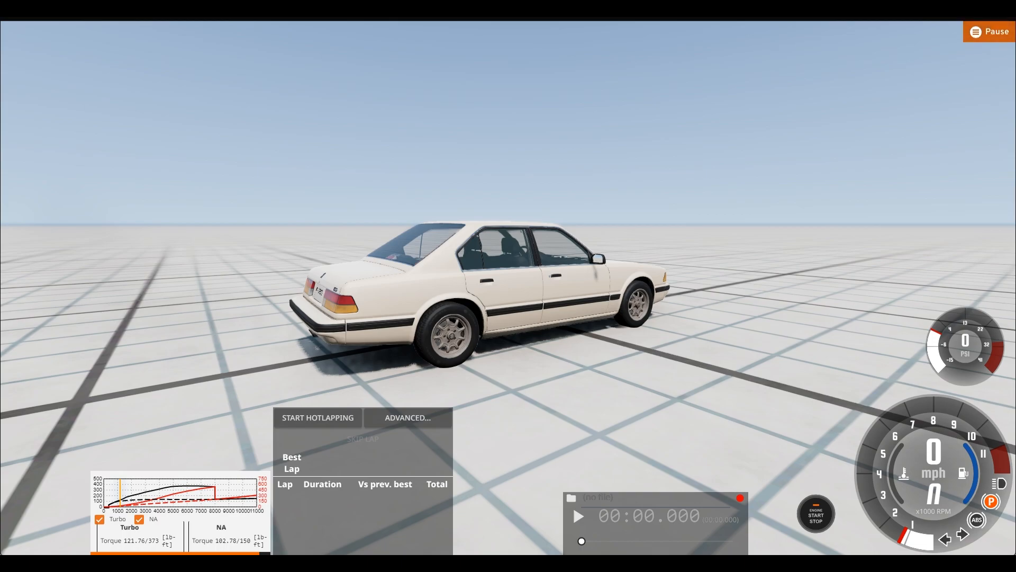
mouse_move(663, 188)
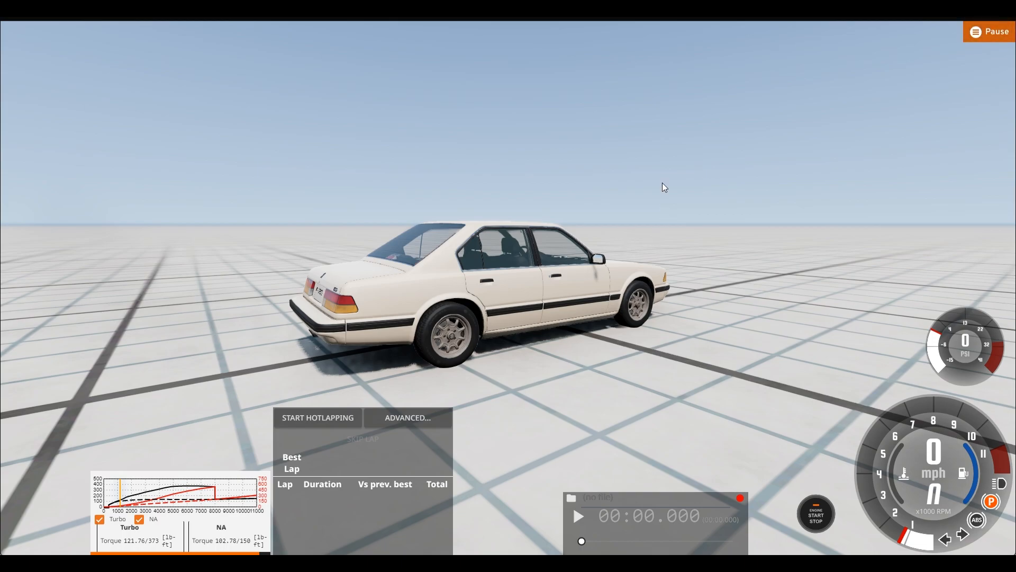